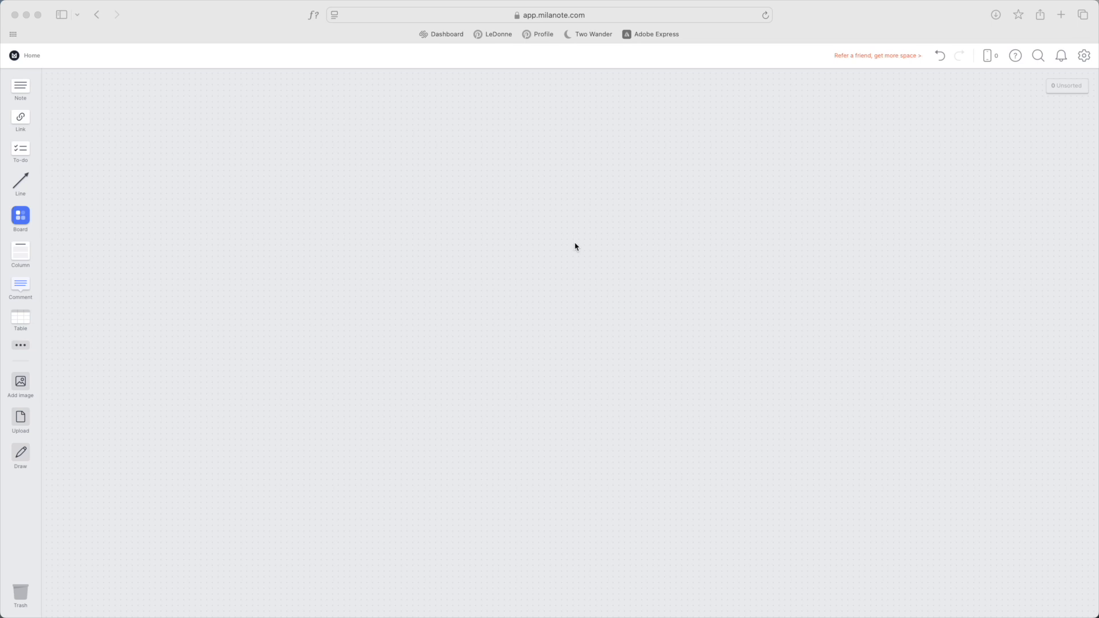
pyautogui.moveTo(20, 218)
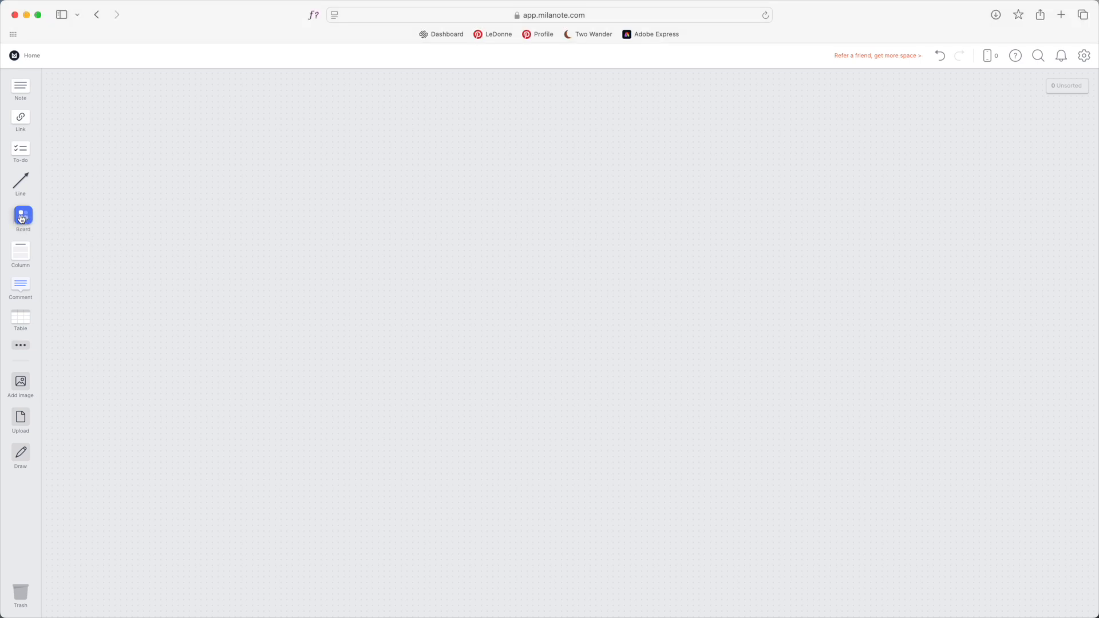
# - Place a new board on the Home canvas and name it Delete
pyautogui.click(22, 217)
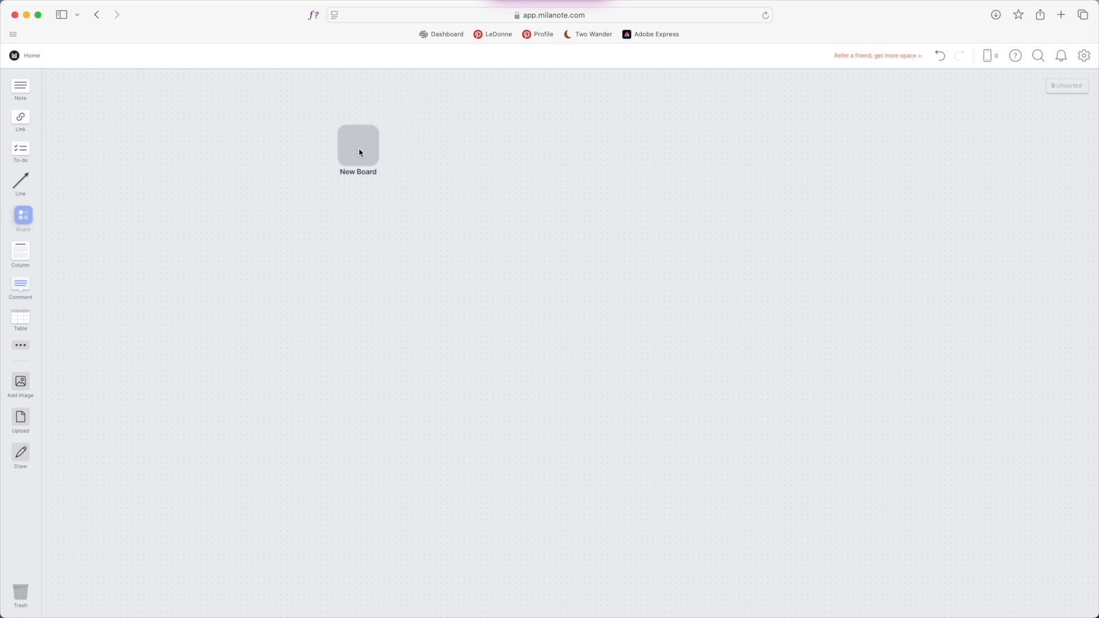
pyautogui.click(357, 146)
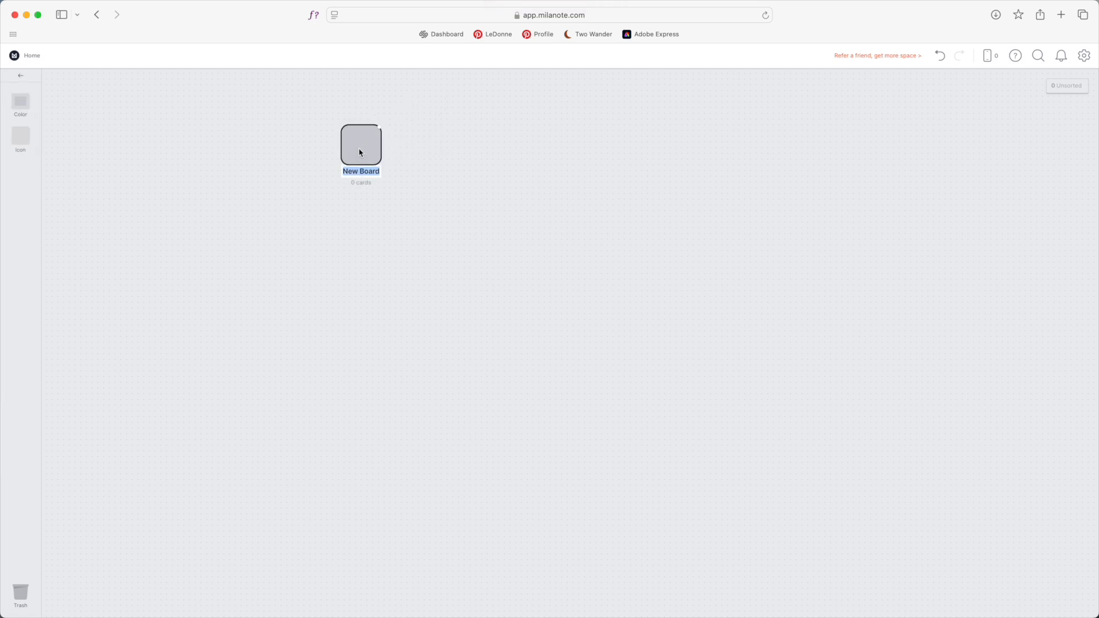
pyautogui.write('Delete')
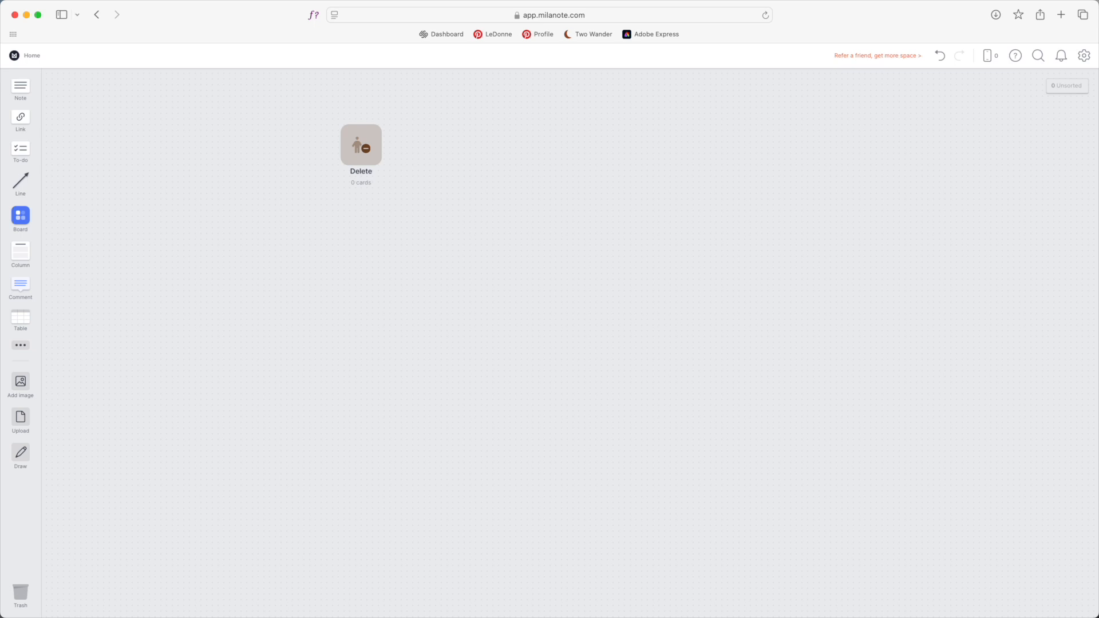
pyautogui.moveTo(409, 69)
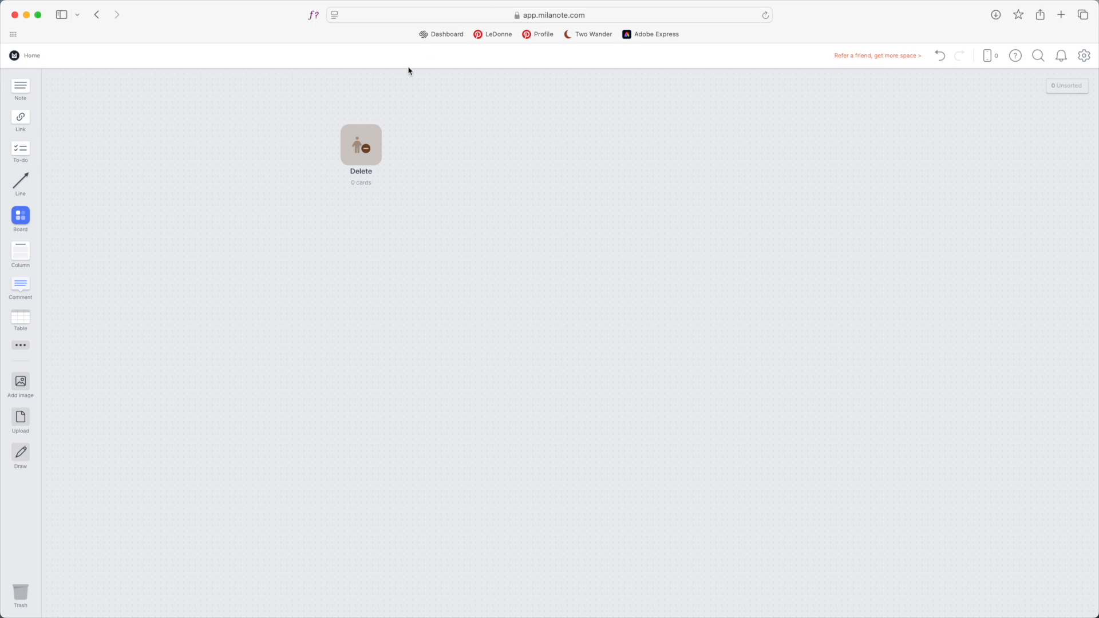
# - Open the Delete board to reach its template chooser
pyautogui.doubleClick(360, 145)
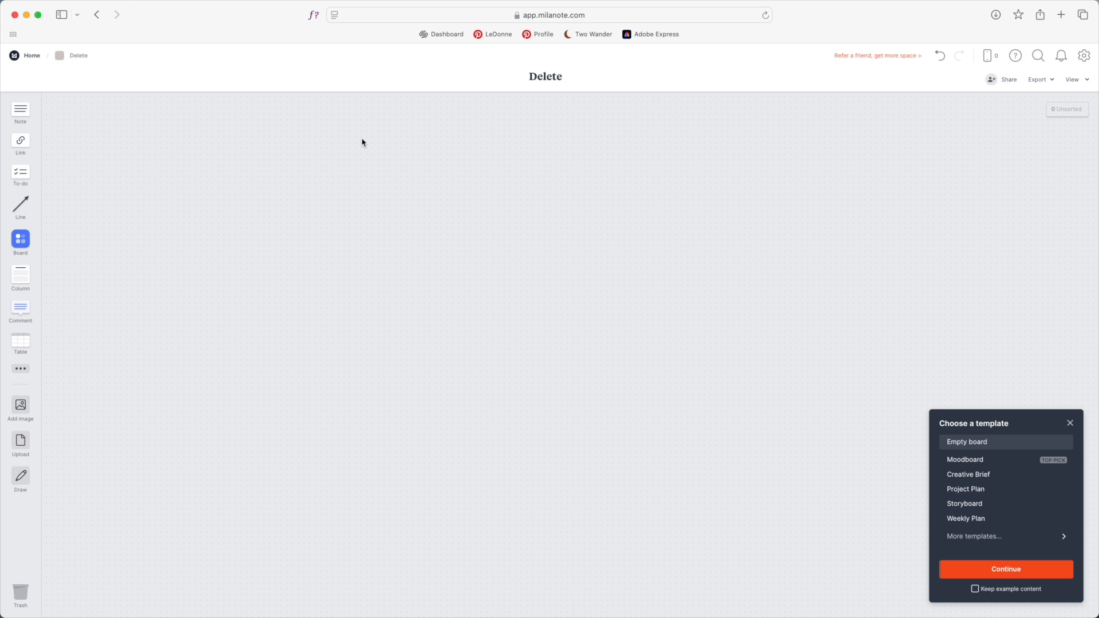
pyautogui.moveTo(317, 407)
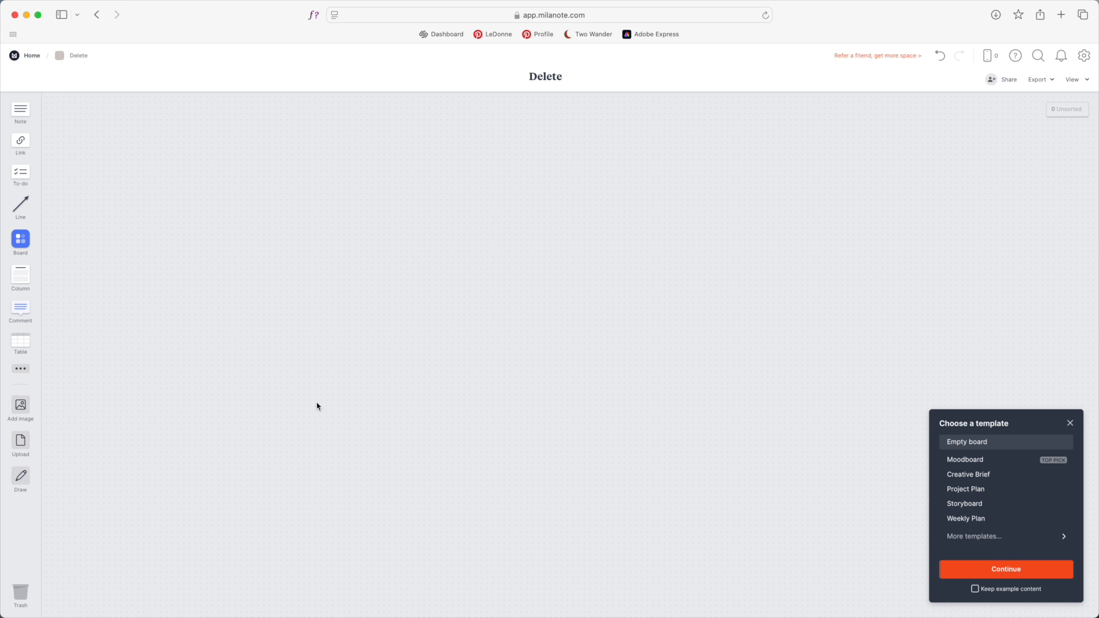
pyautogui.moveTo(289, 316)
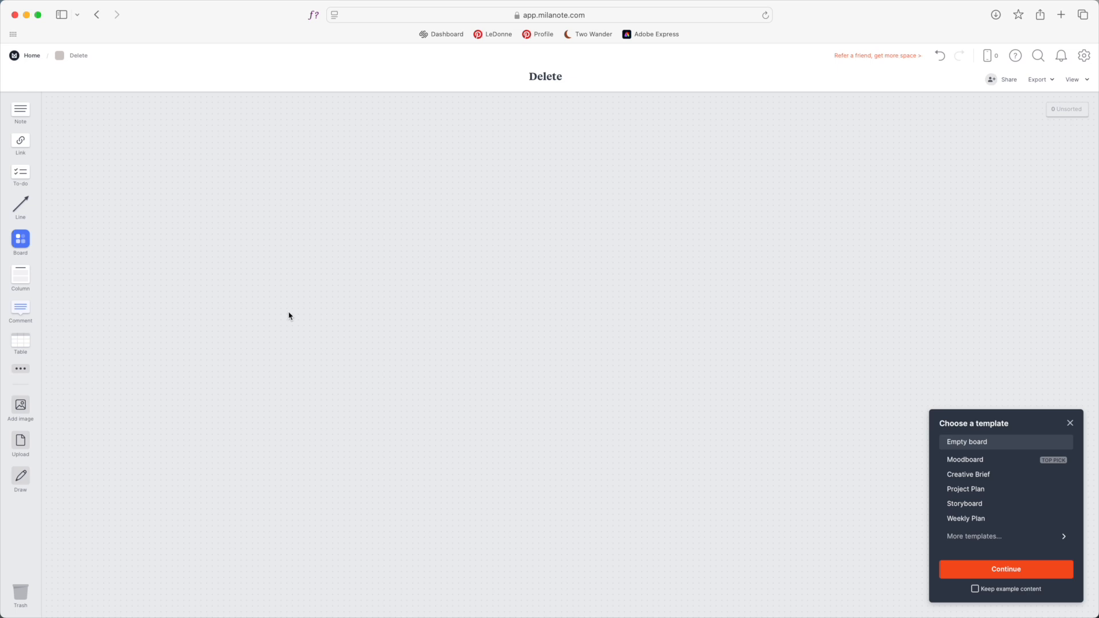
pyautogui.moveTo(596, 436)
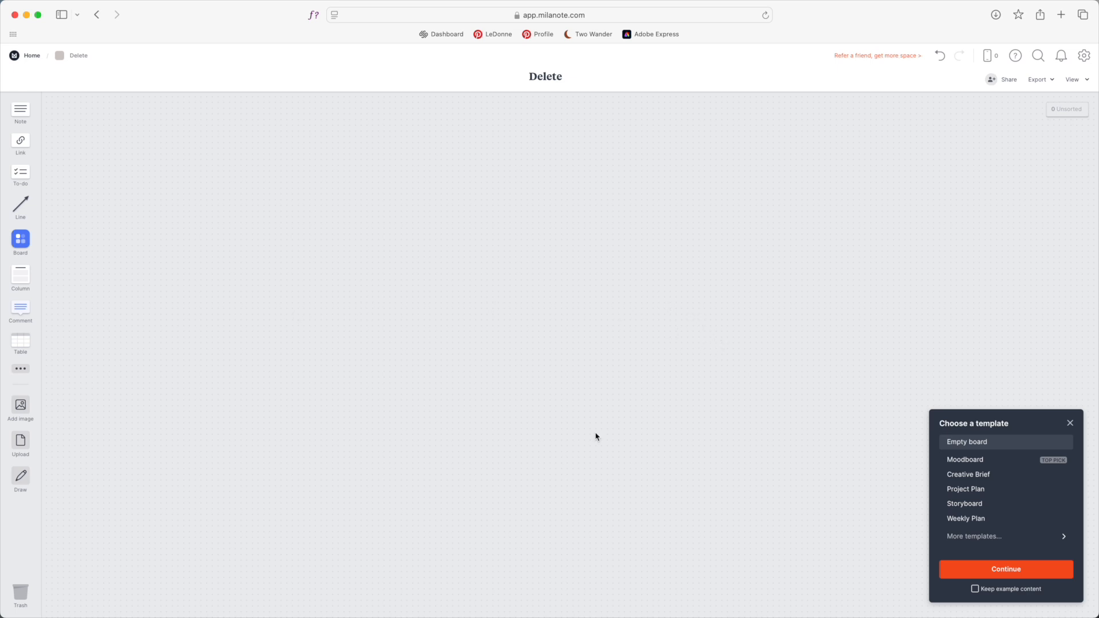
pyautogui.moveTo(908, 440)
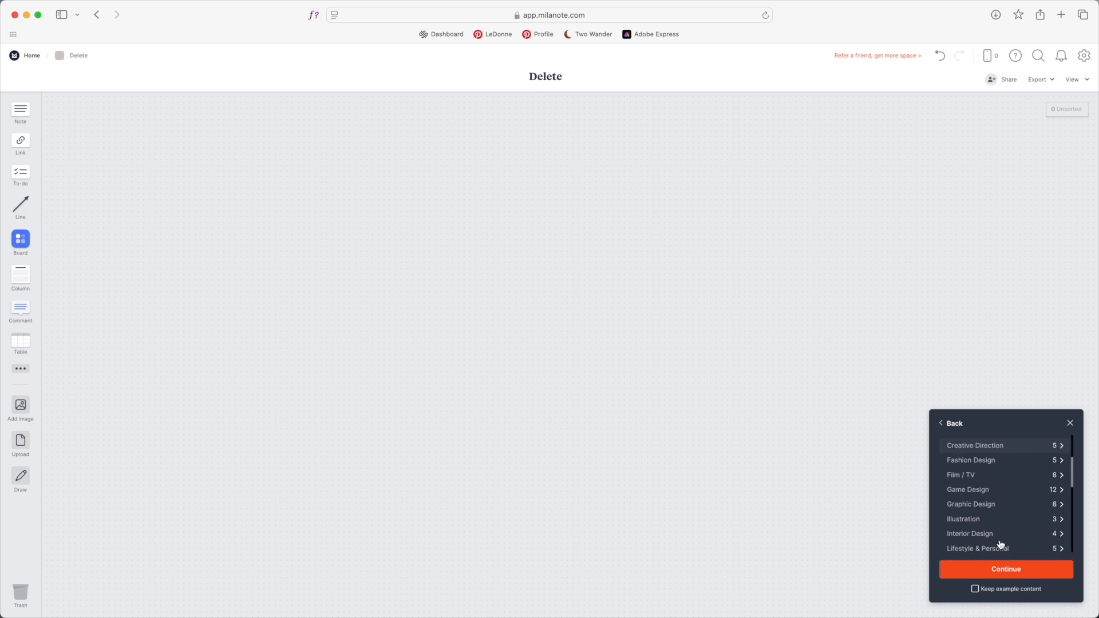
# - Browse the template categories, look into Game Design, and go back
pyautogui.scroll(-3)
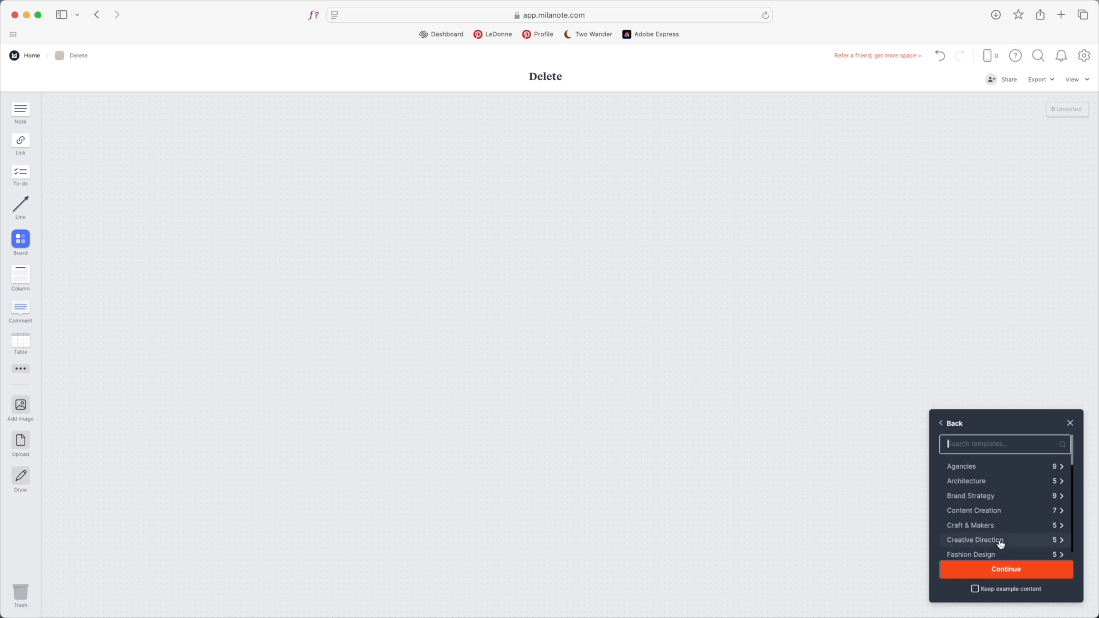
pyautogui.scroll(-3)
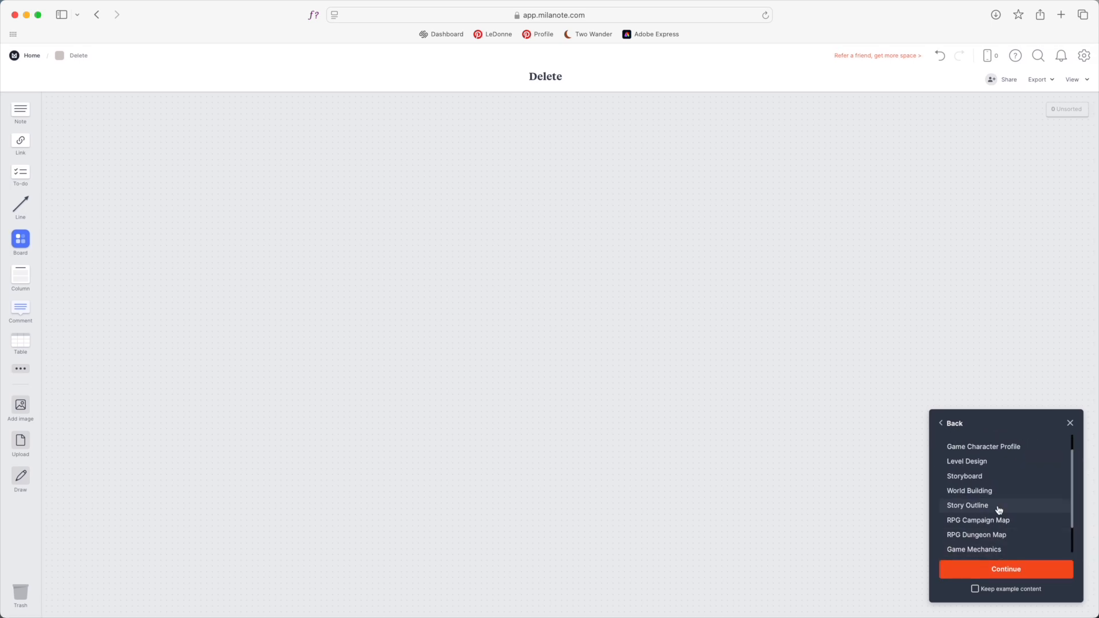
pyautogui.click(979, 520)
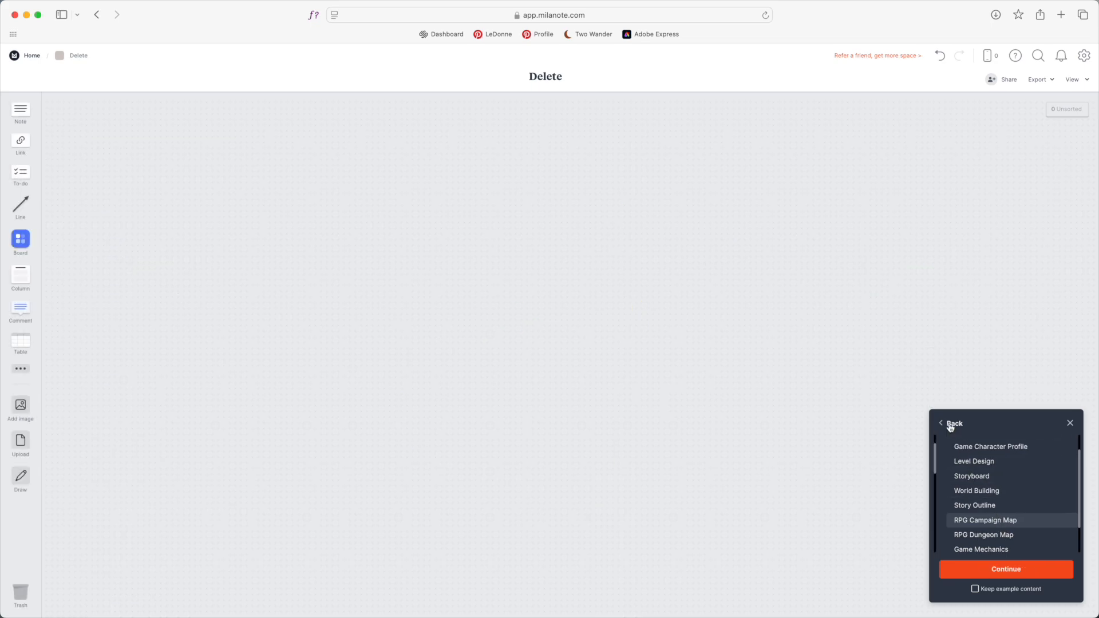
pyautogui.click(954, 424)
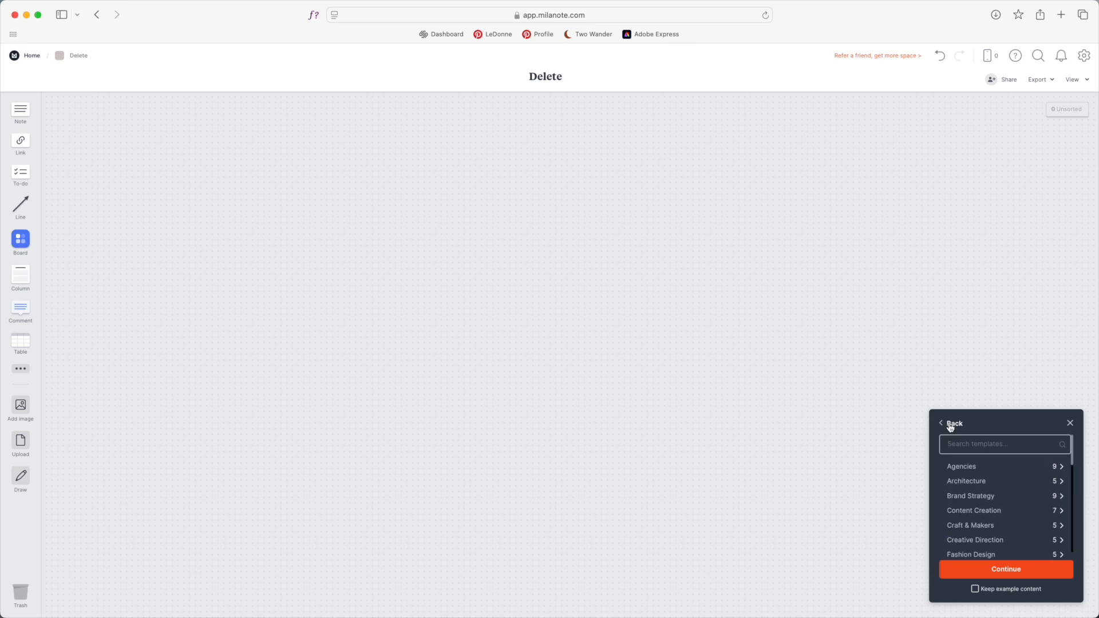
# - Search 'week' and preview the Weekly Plan template on the board
pyautogui.write('week')
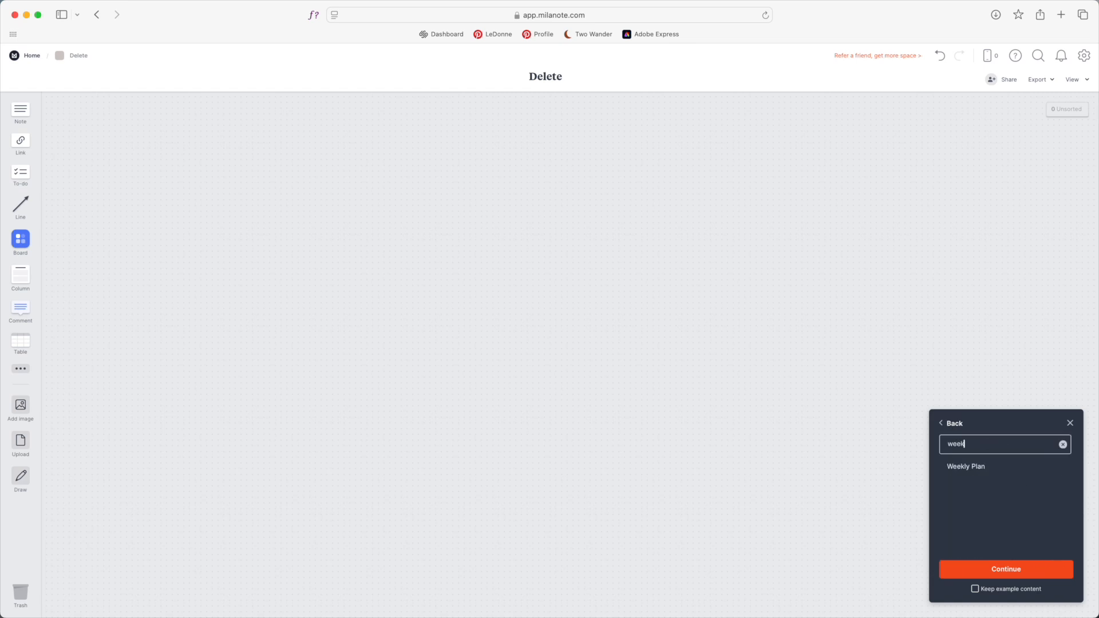
pyautogui.click(967, 466)
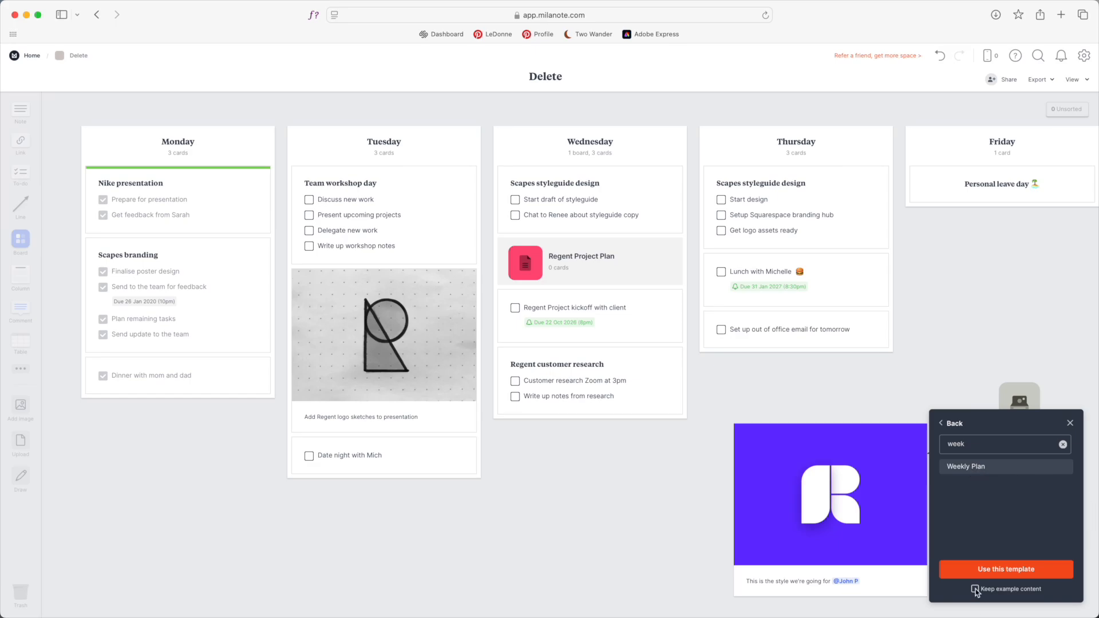
# - Apply Weekly Plan with example content and add 'Call the dentist' to Tuesday's checklist
pyautogui.click(977, 588)
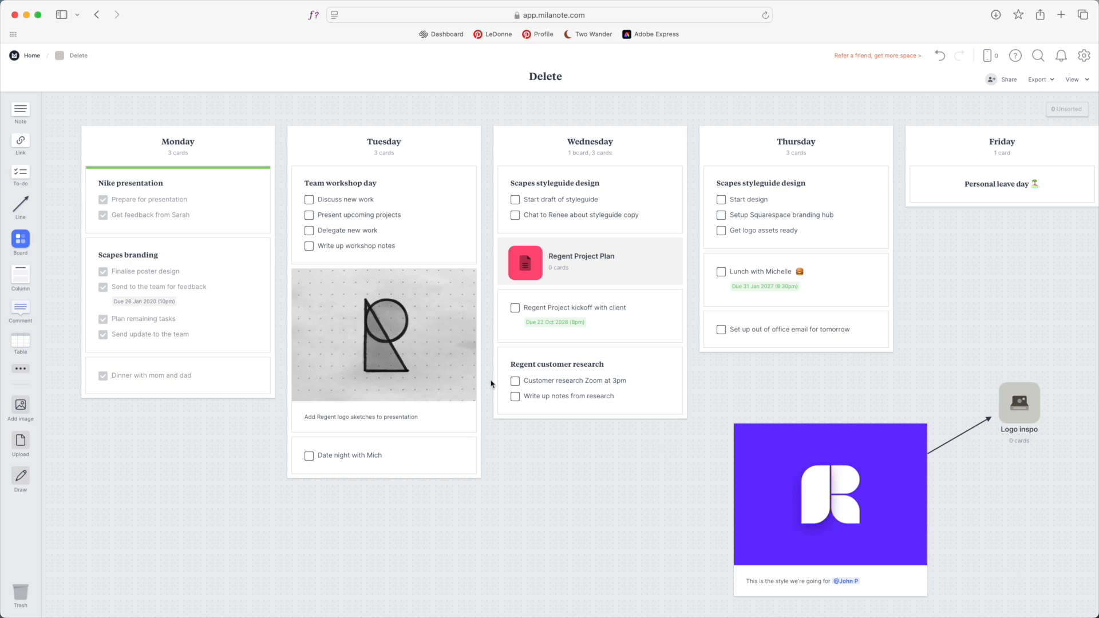
pyautogui.click(395, 246)
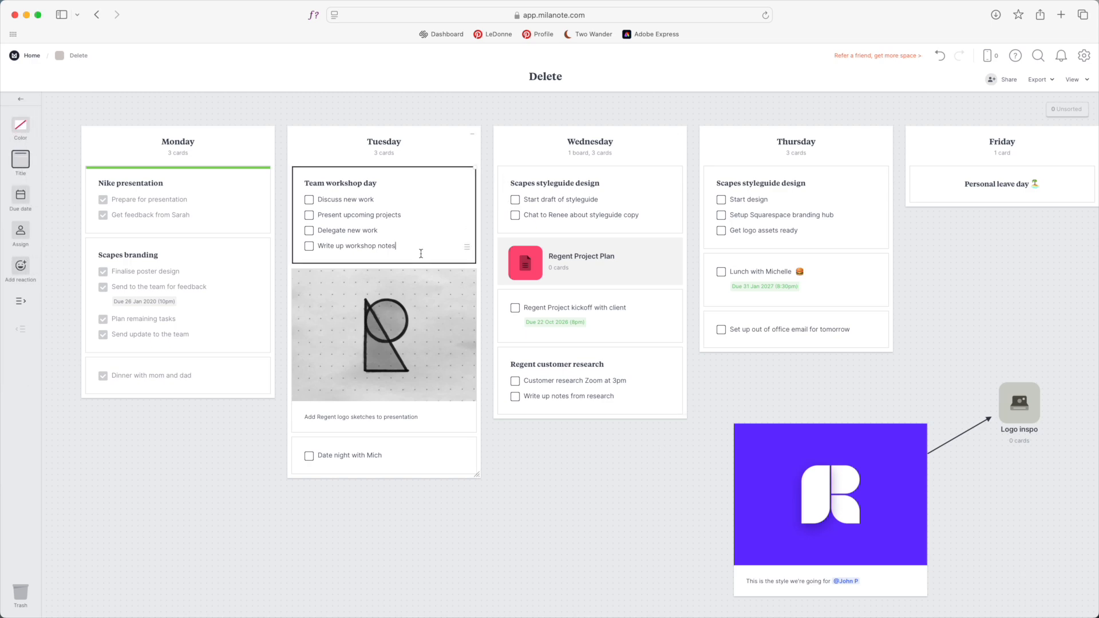
pyautogui.write('Call the')
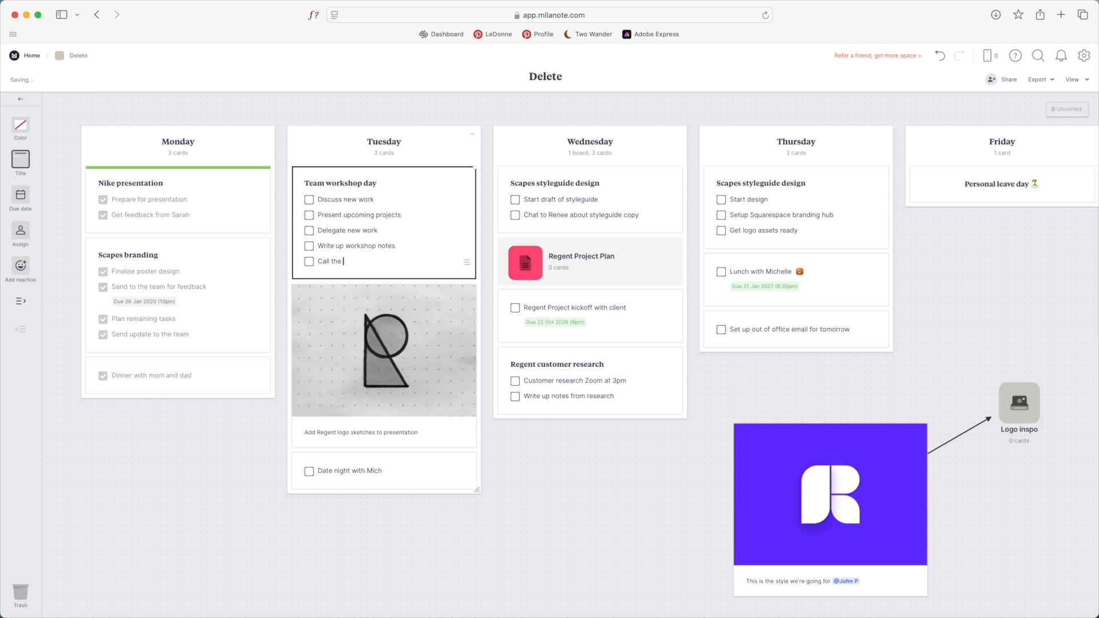
pyautogui.write('dentist')
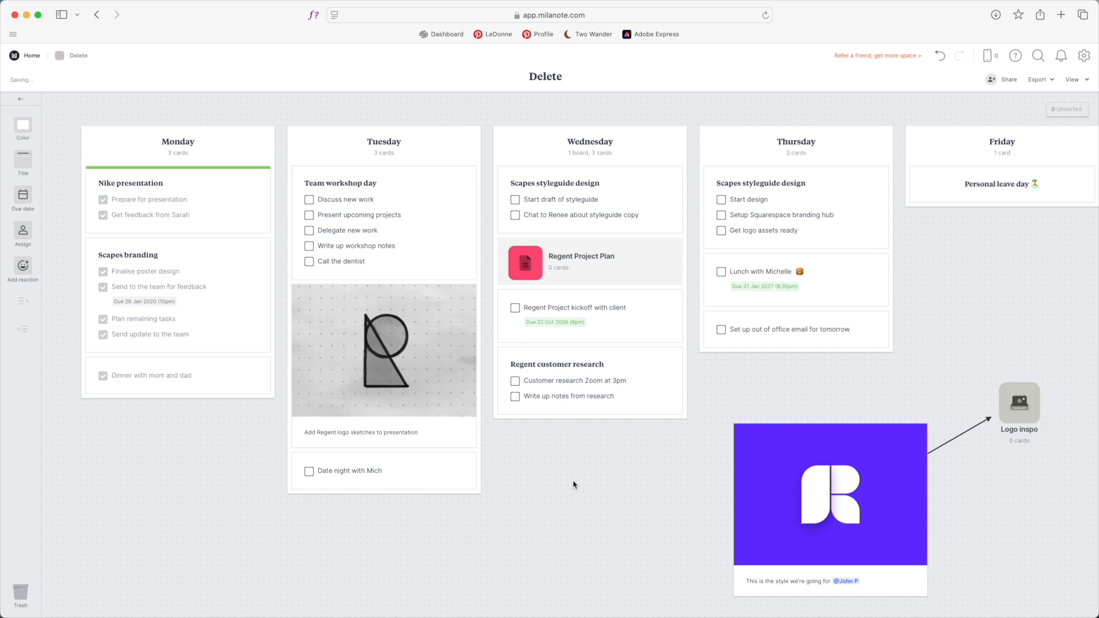
# - Move Regent Project Plan into Thursday and add a blank note below Wednesday
pyautogui.moveTo(526, 263); pyautogui.dragTo(709, 293)
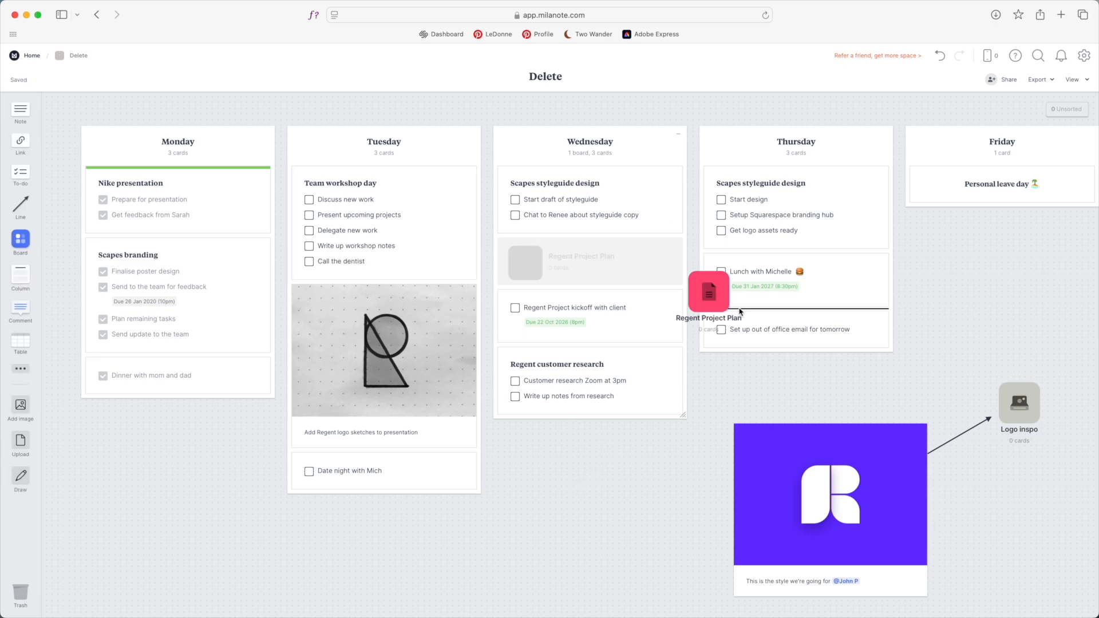
pyautogui.moveTo(708, 290); pyautogui.dragTo(732, 335)
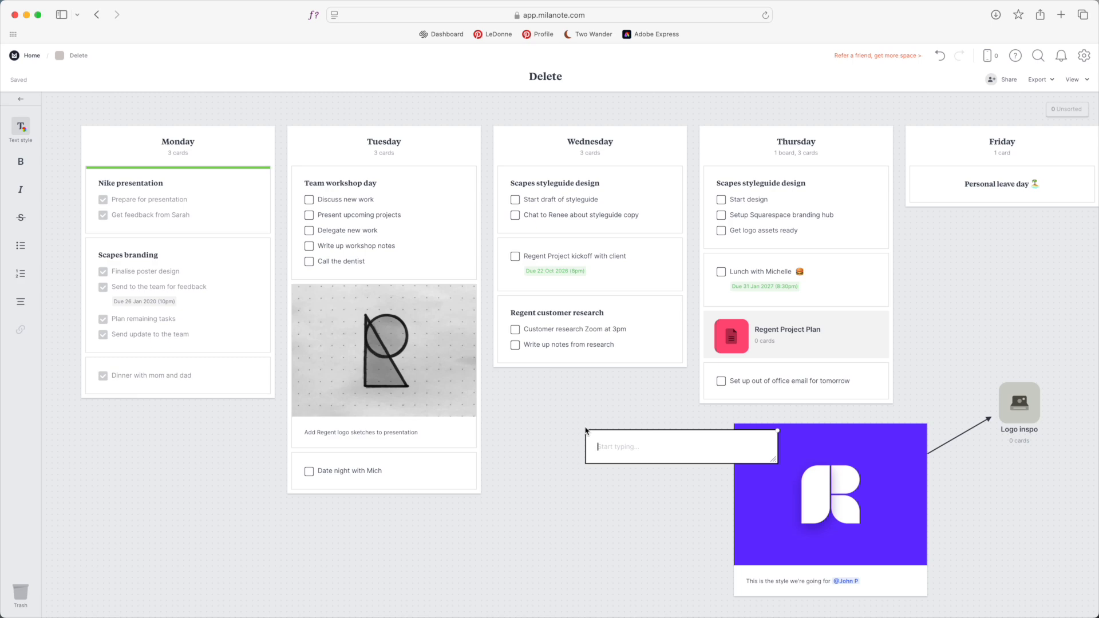
# - Write a greeting note starting 'Hey, Lauren, your h' on the weekly plan
pyautogui.write('Hey, L')
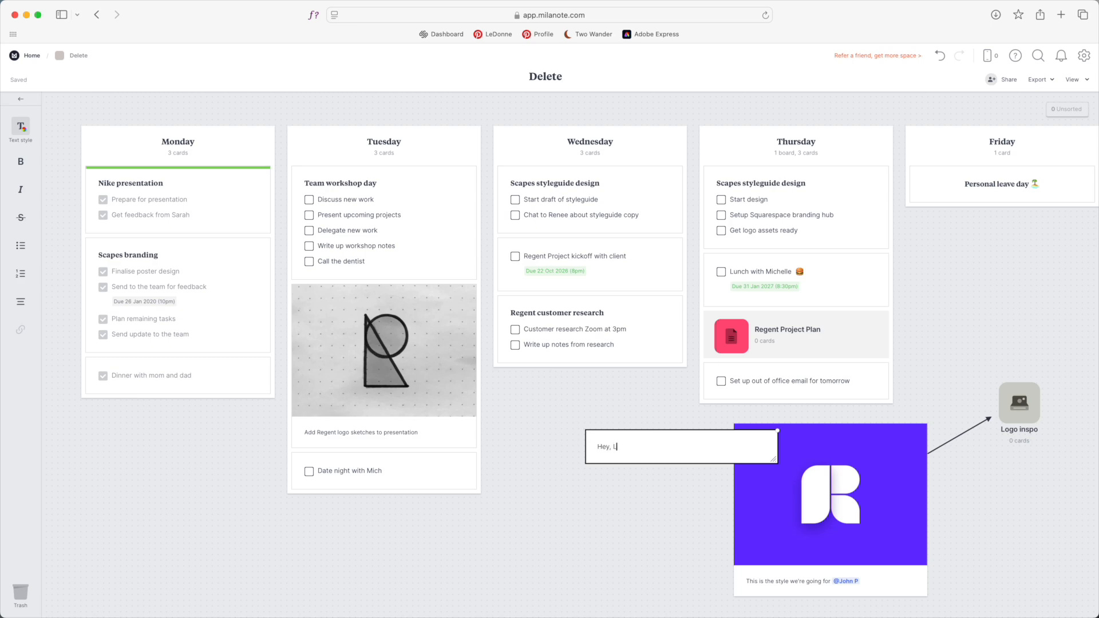
pyautogui.write('auren, your h')
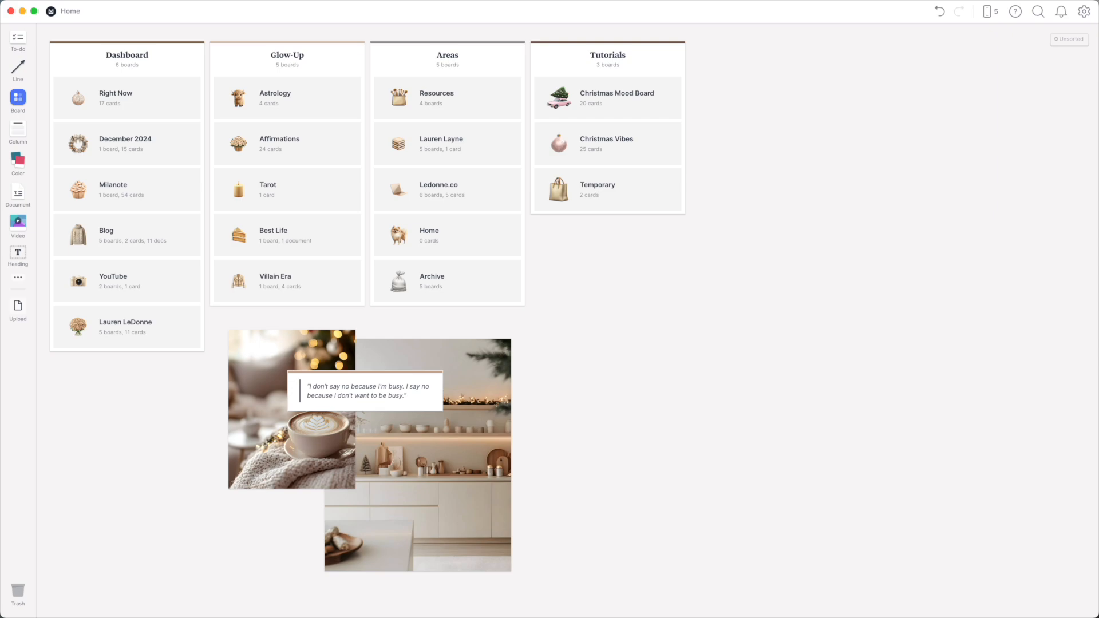
pyautogui.moveTo(516, 513)
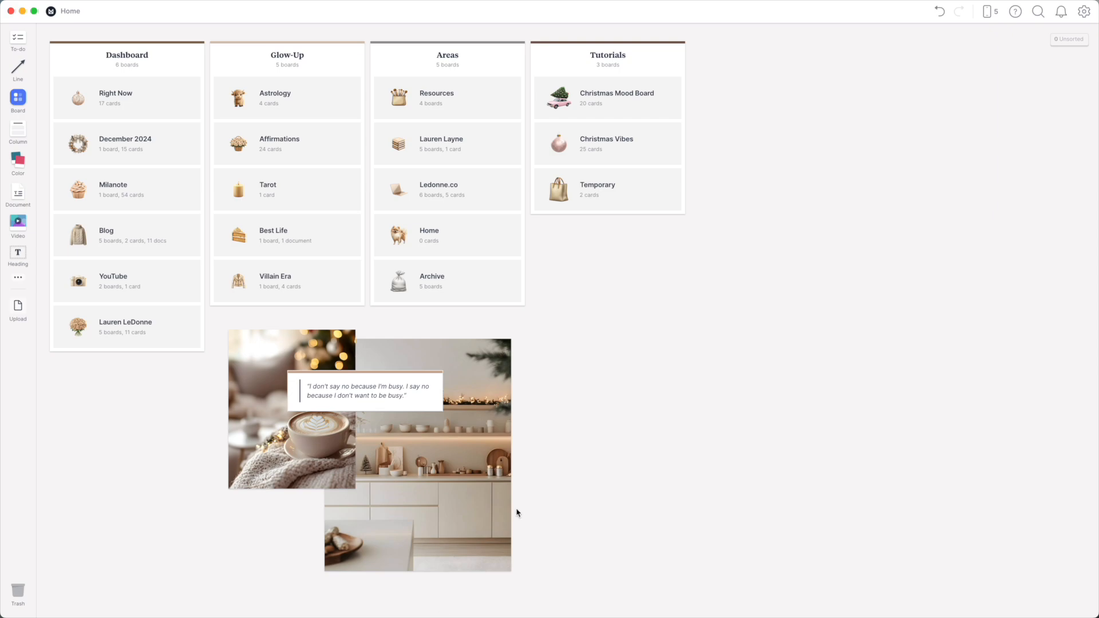
pyautogui.moveTo(539, 398)
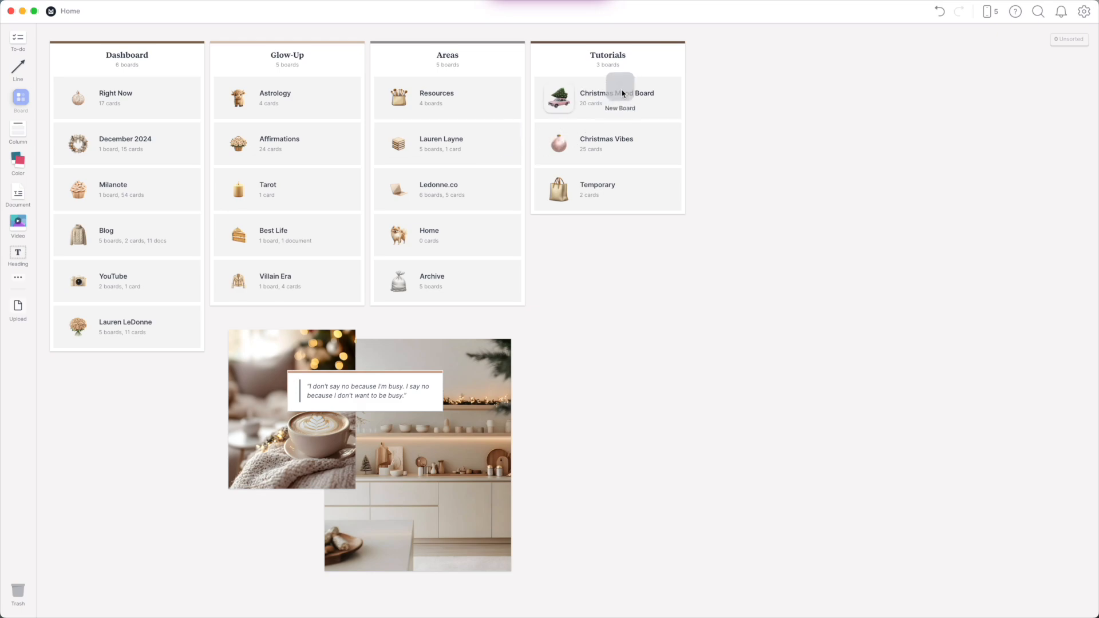
# - Add a new board at the top of Tutorials named Weekly Plan: Dec 9
pyautogui.click(619, 83)
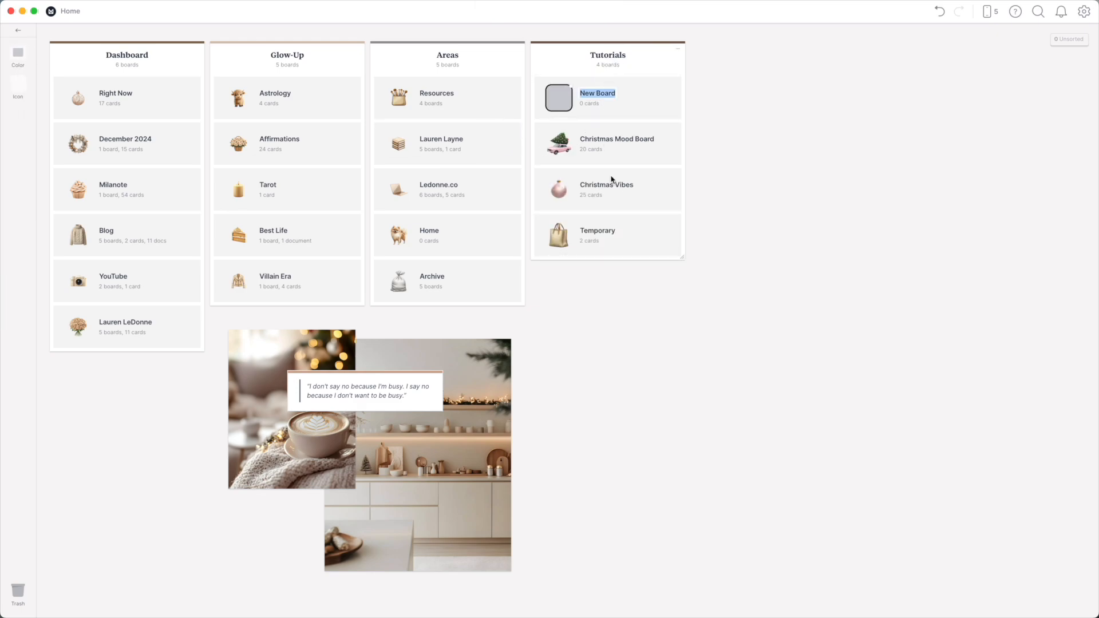
pyautogui.write('Weekly Plan')
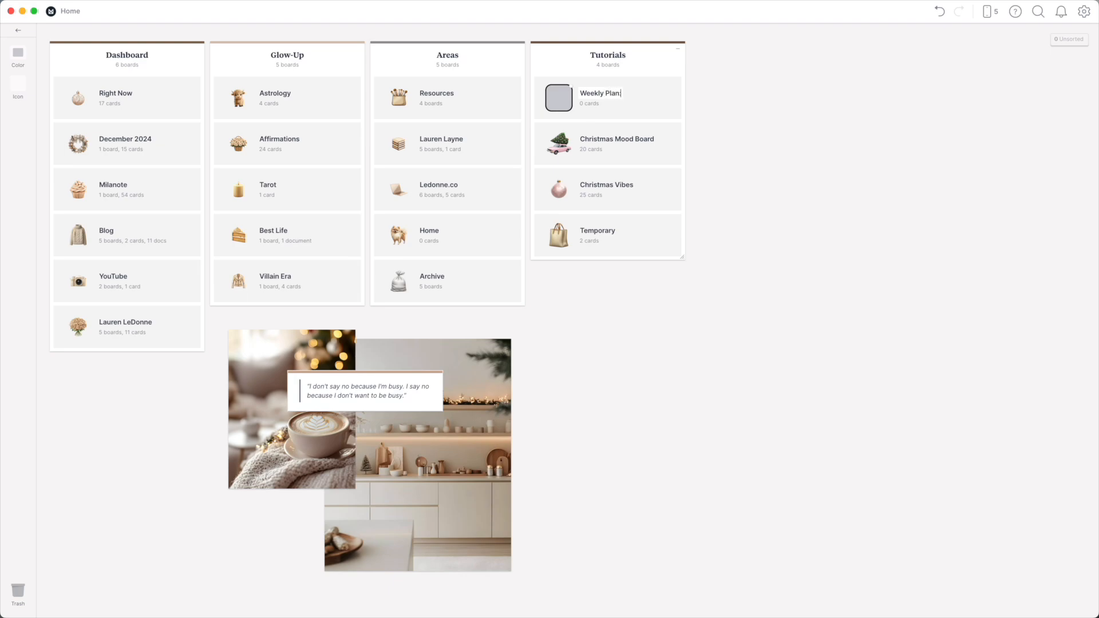
pyautogui.write(': Dec 9')
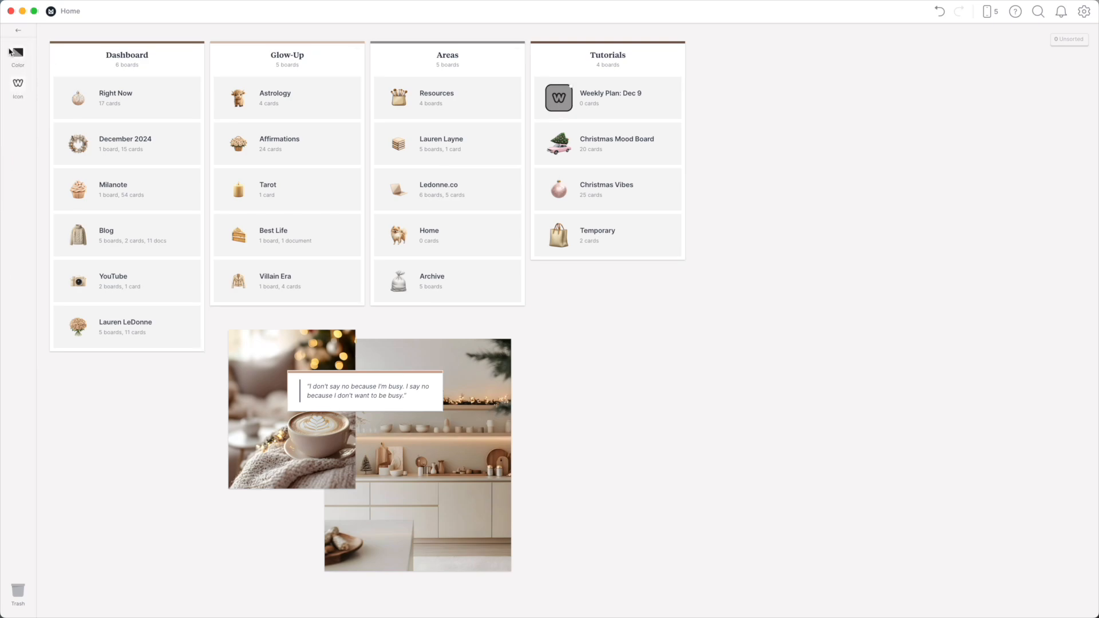
# - Deselect so the icon updates to a calendar, then select Weekly Plan: Dec 9 again
pyautogui.click(17, 55)
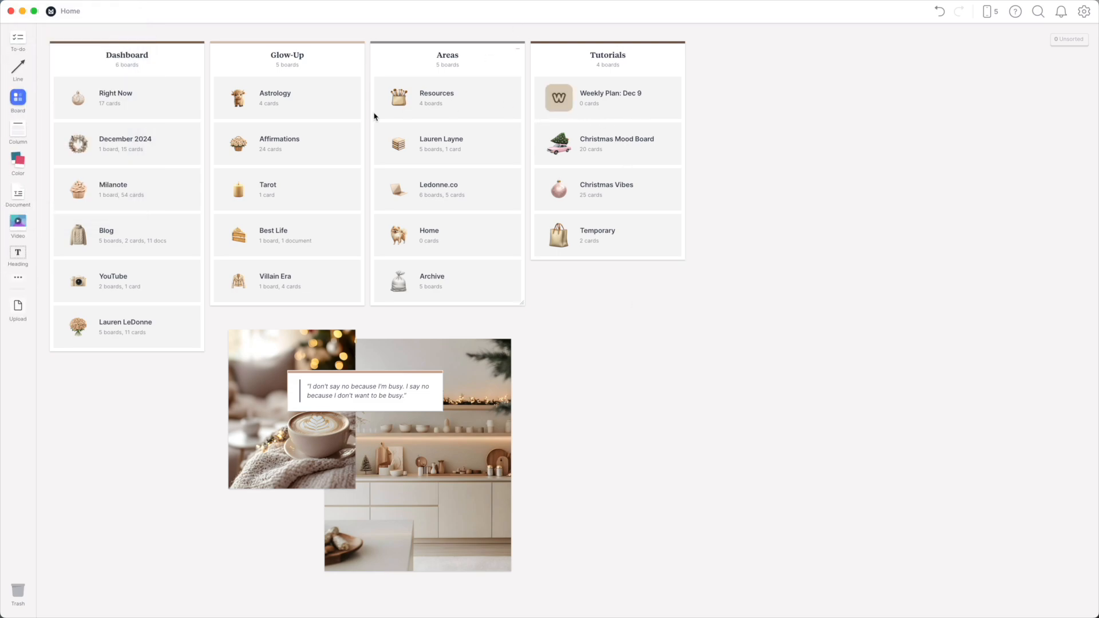
pyautogui.moveTo(619, 124)
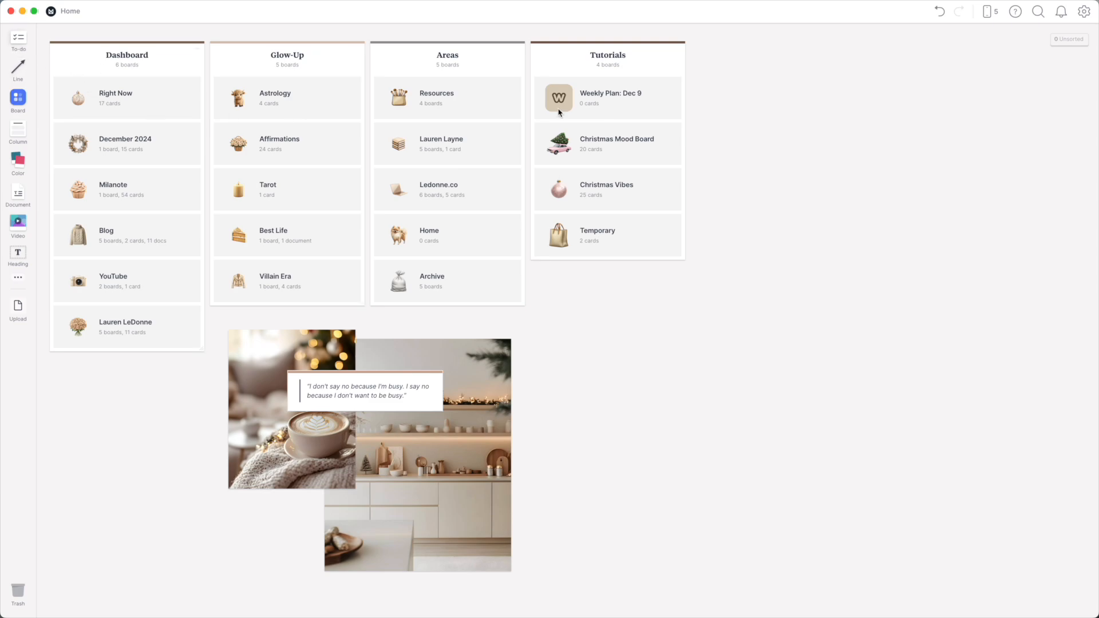
pyautogui.click(559, 97)
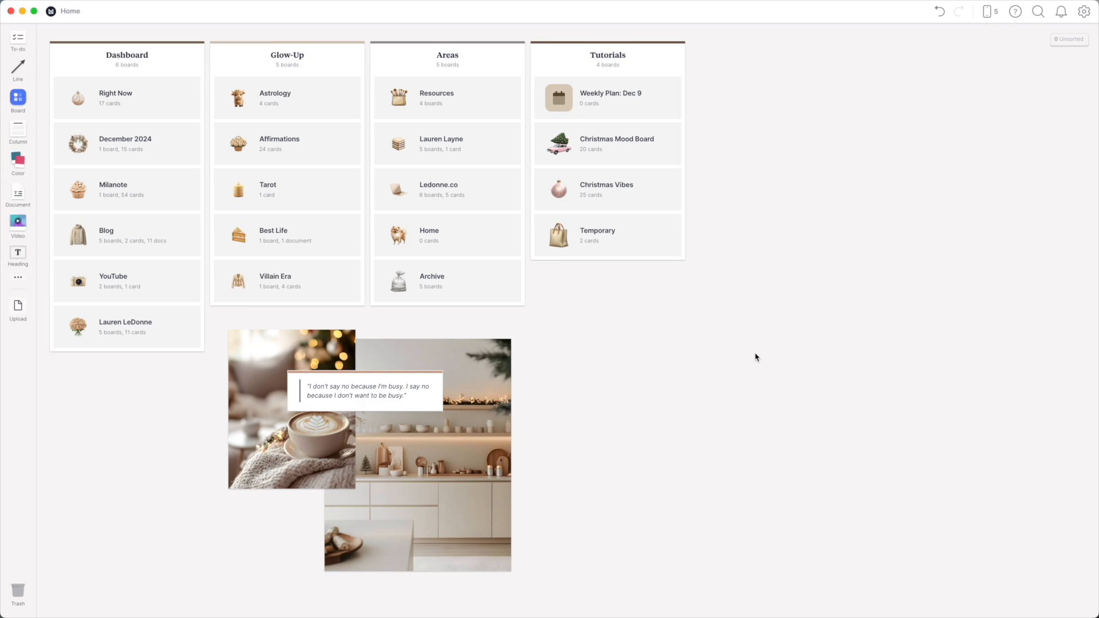
pyautogui.moveTo(345, 59)
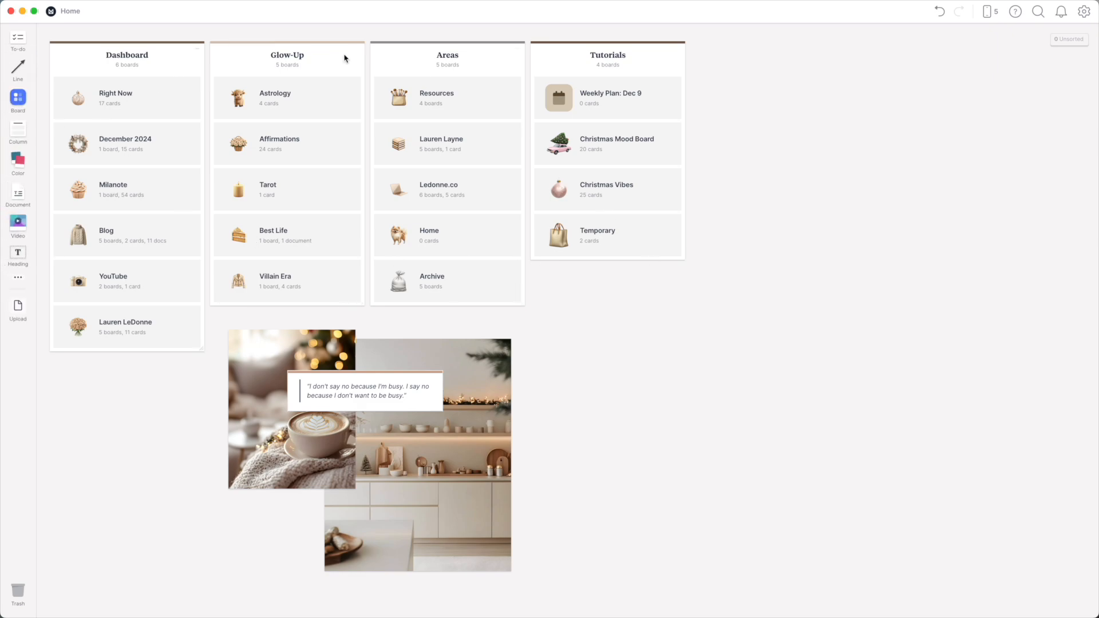
pyautogui.moveTo(296, 277)
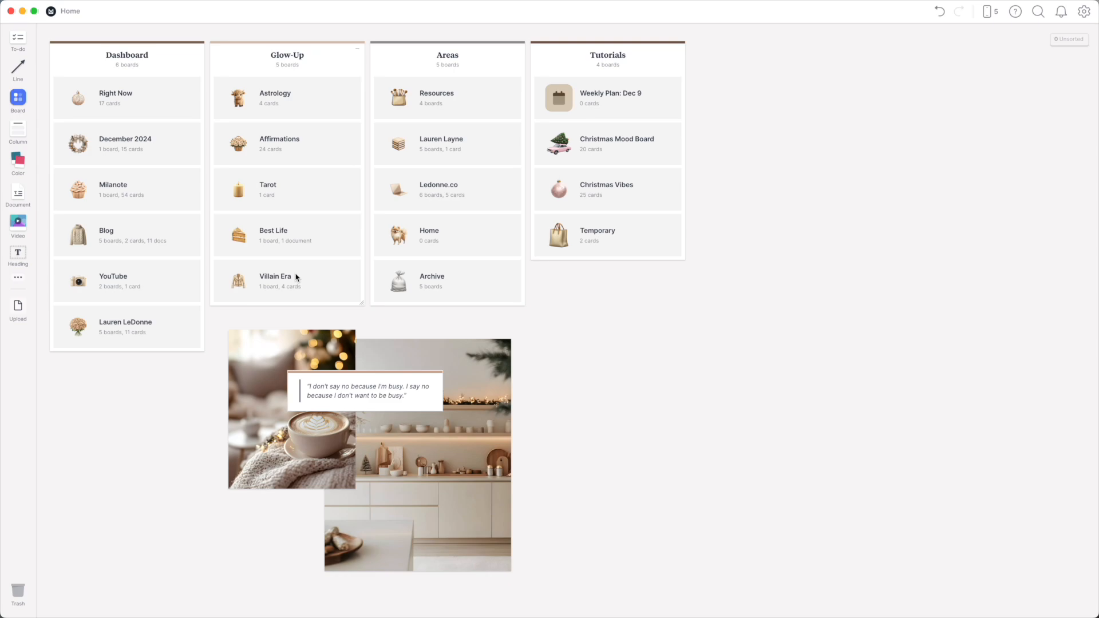
pyautogui.moveTo(303, 250)
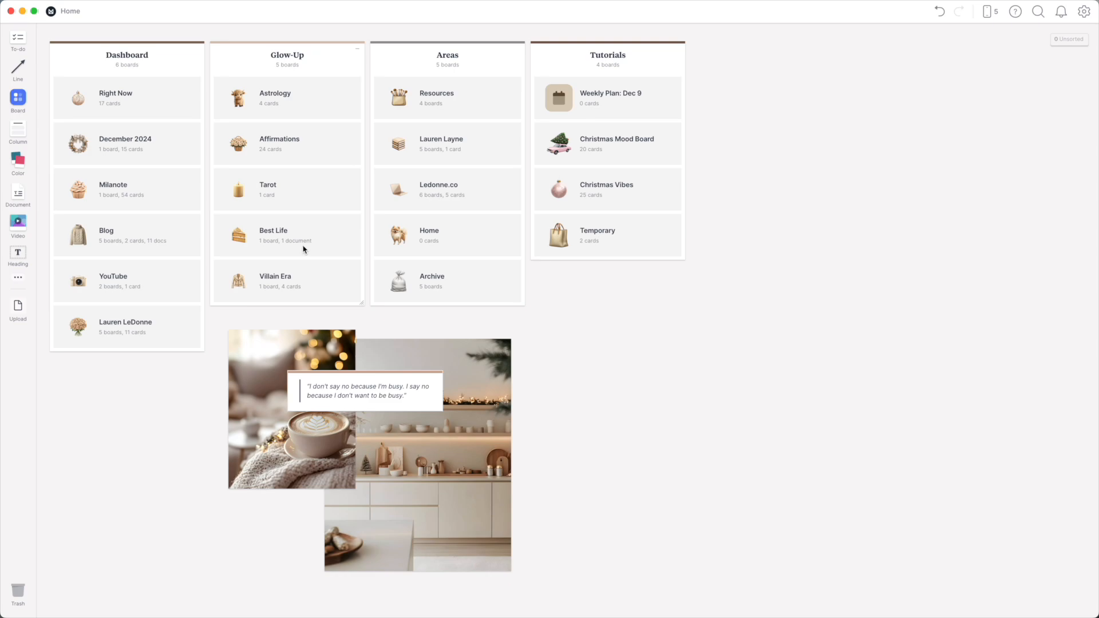
pyautogui.click(558, 97)
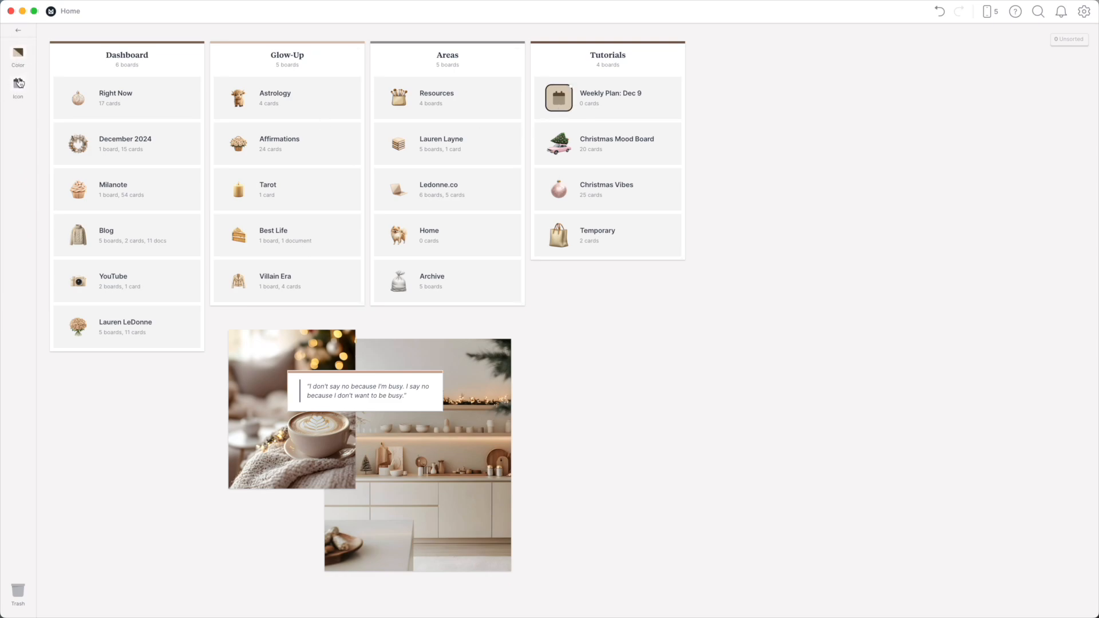
# - Choose Upload an image for the board icon and browse the beige stickers folder
pyautogui.click(17, 86)
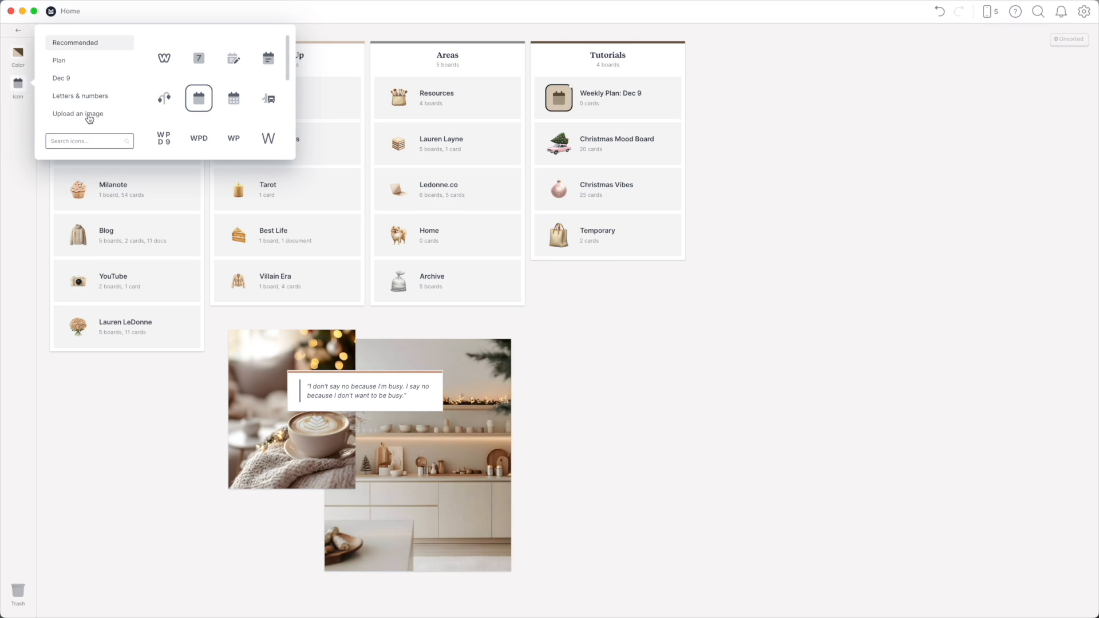
pyautogui.click(78, 114)
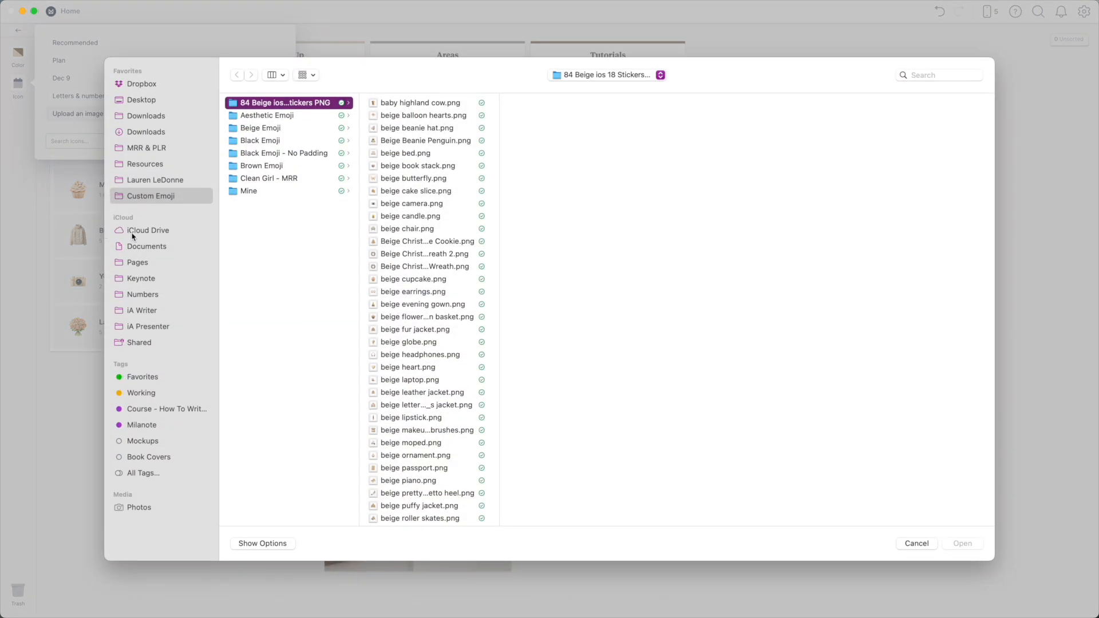
pyautogui.moveTo(267, 207)
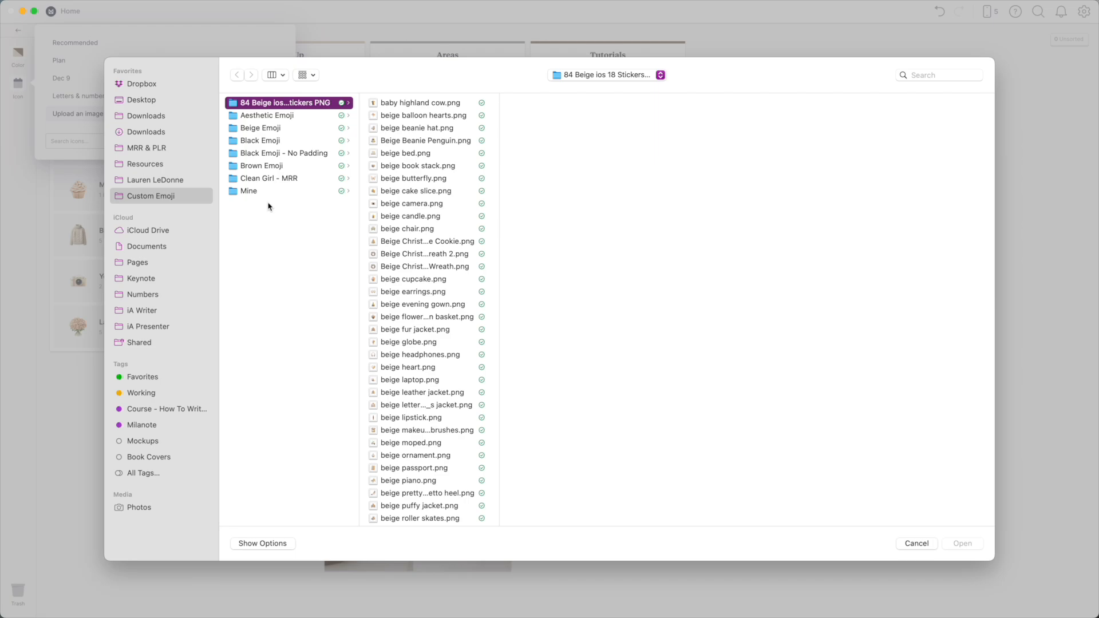
pyautogui.moveTo(393, 229)
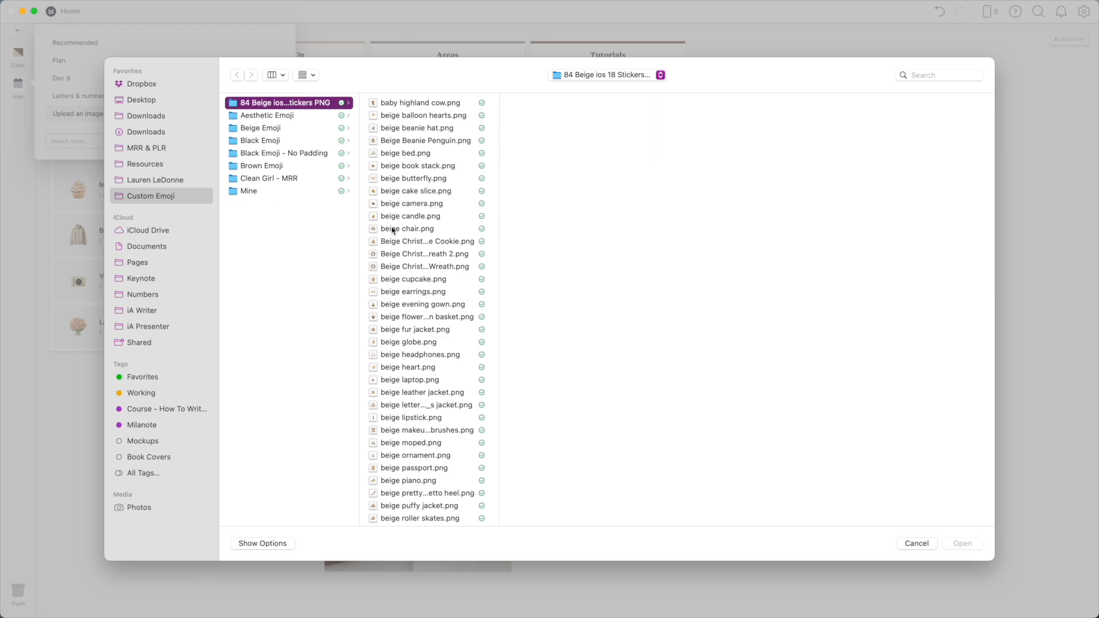
pyautogui.click(414, 191)
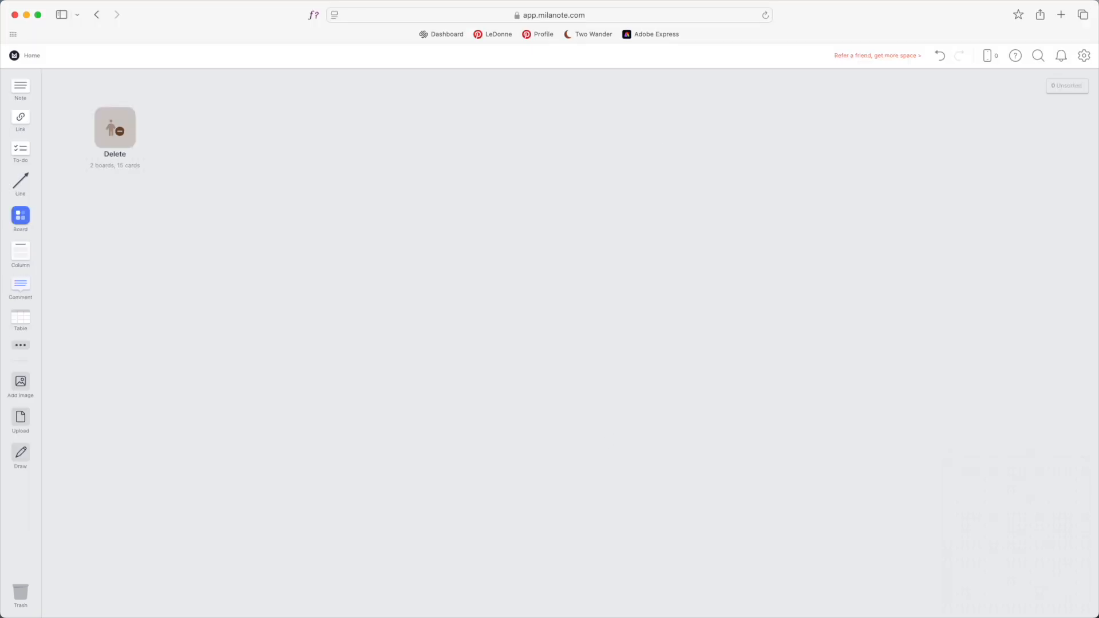
pyautogui.moveTo(580, 279)
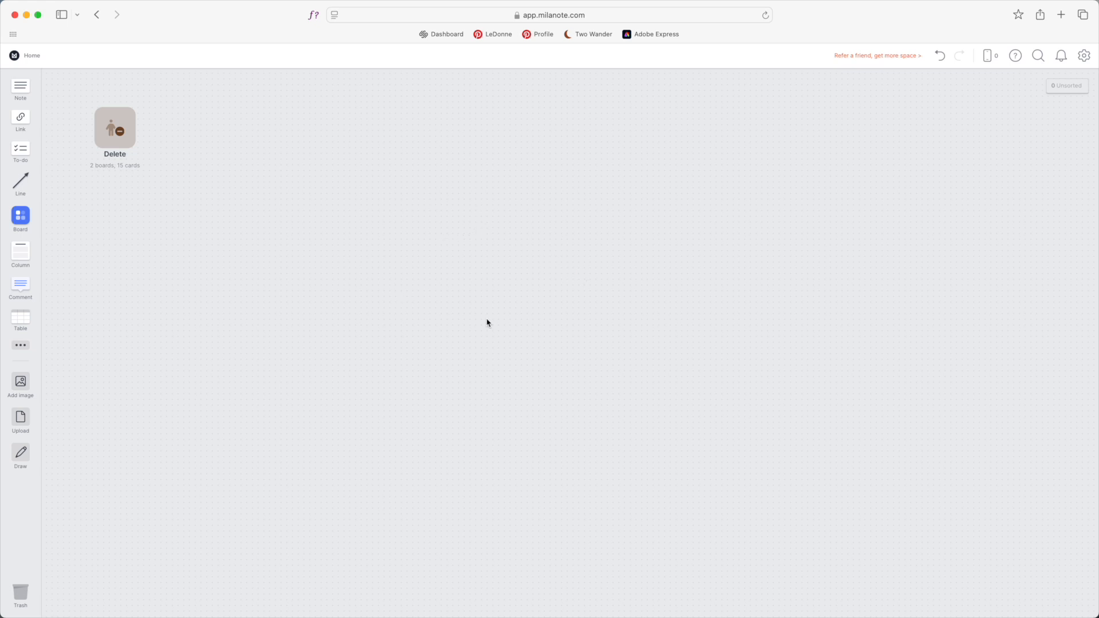
pyautogui.moveTo(239, 345)
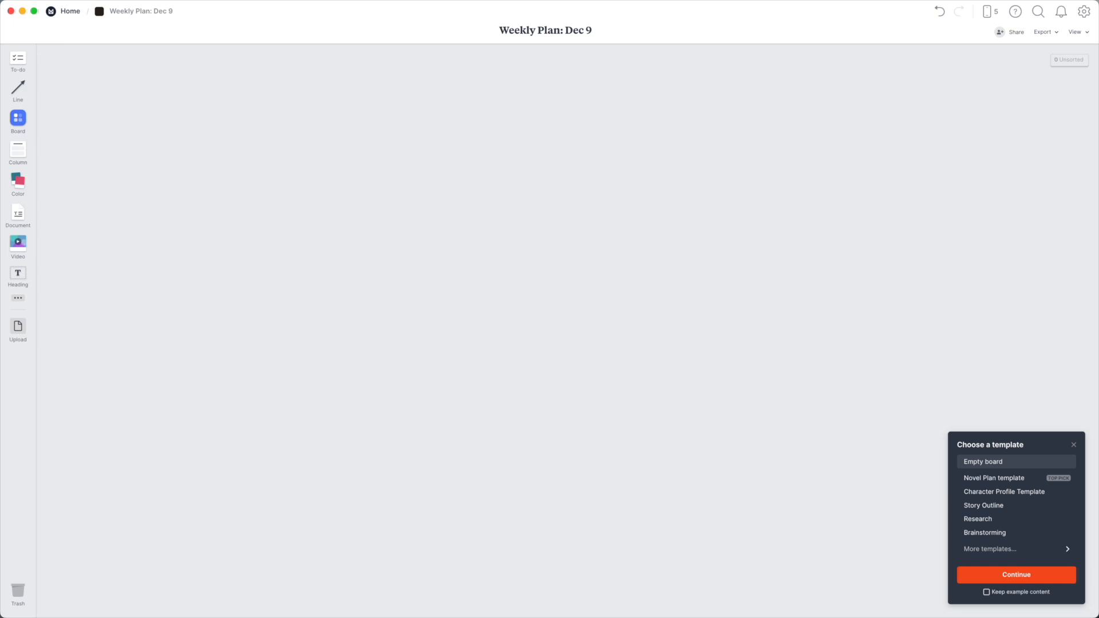
pyautogui.moveTo(997, 591)
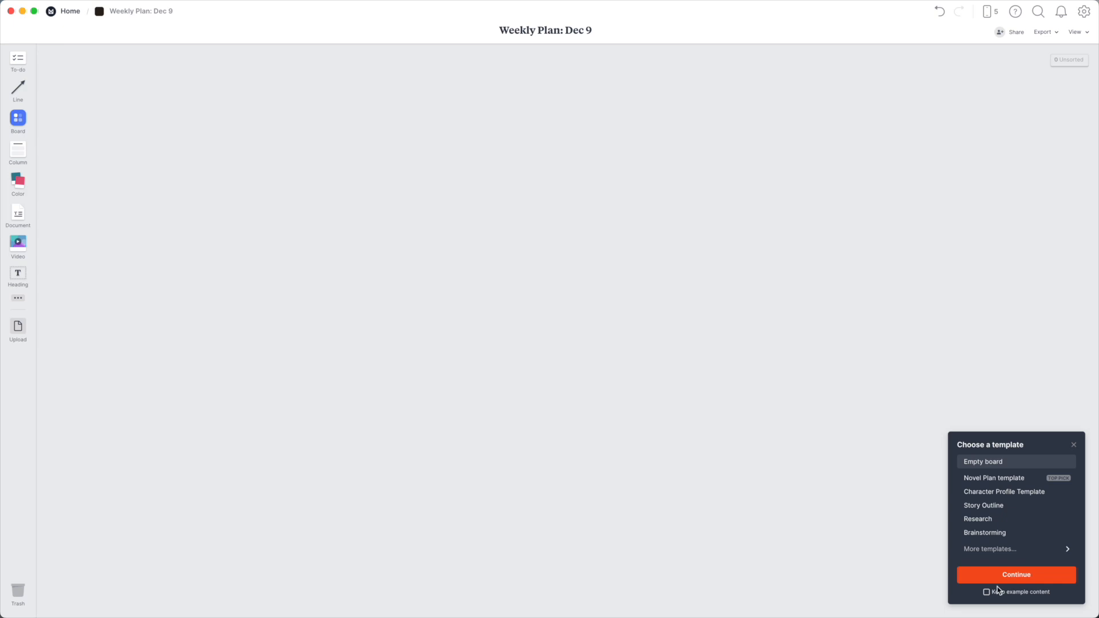
# - Search templates for 'week', preview Weekly Plan, then continue with an empty board
pyautogui.click(989, 549)
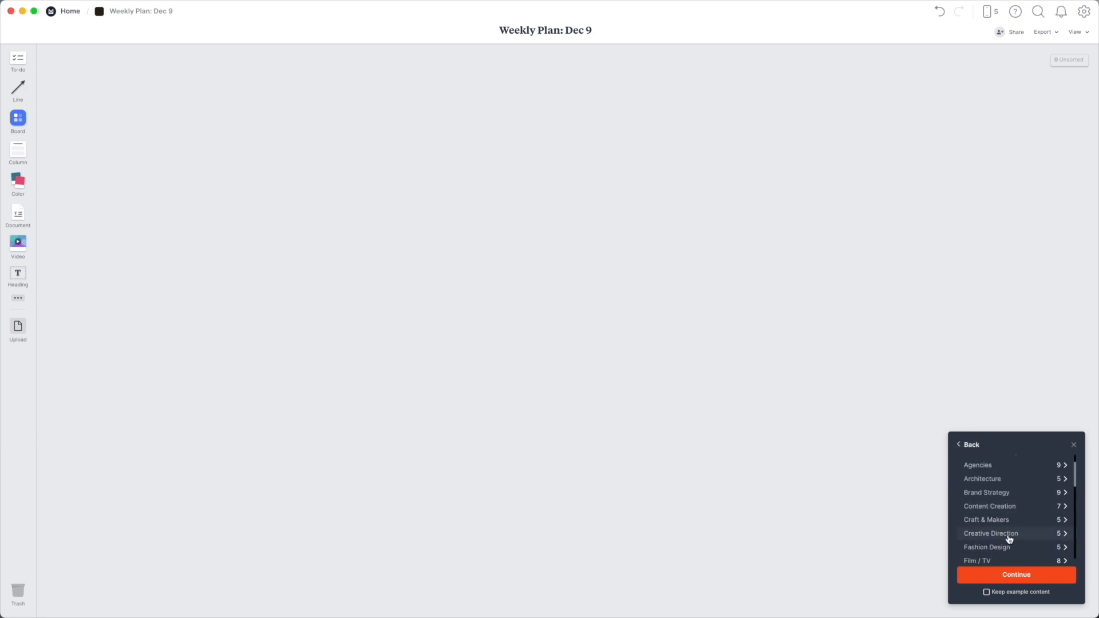
pyautogui.write('weekl')
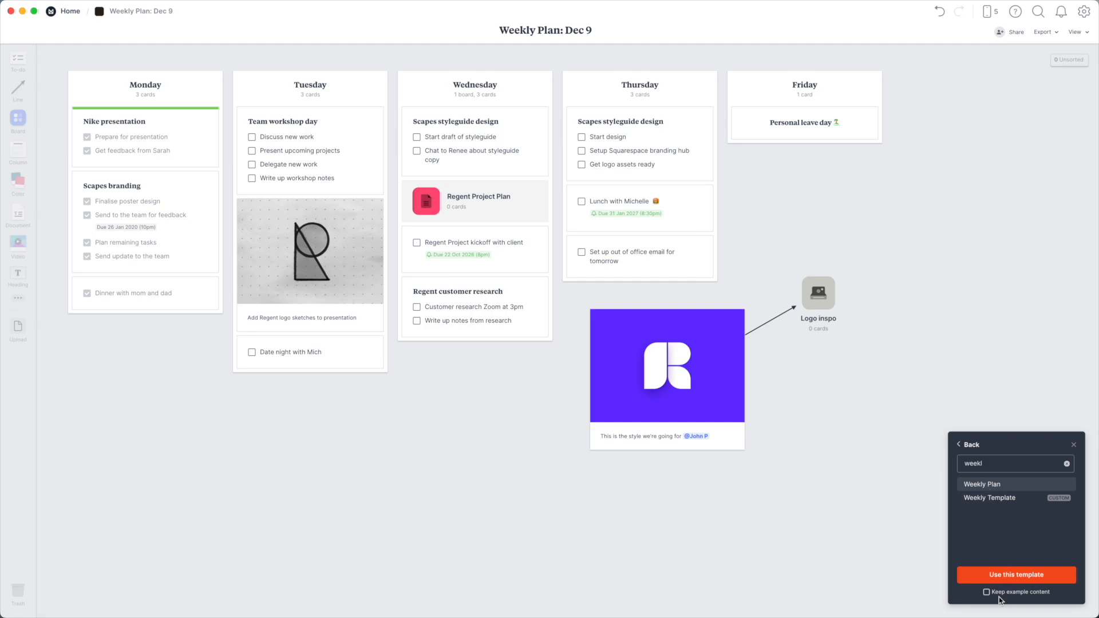
pyautogui.moveTo(998, 439)
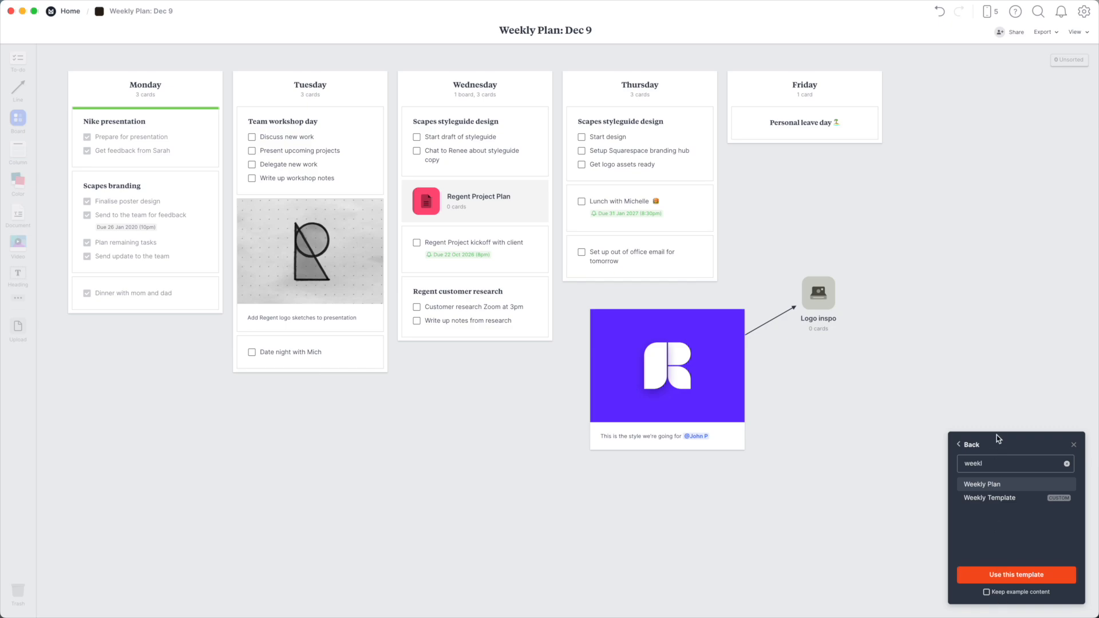
pyautogui.moveTo(974, 447)
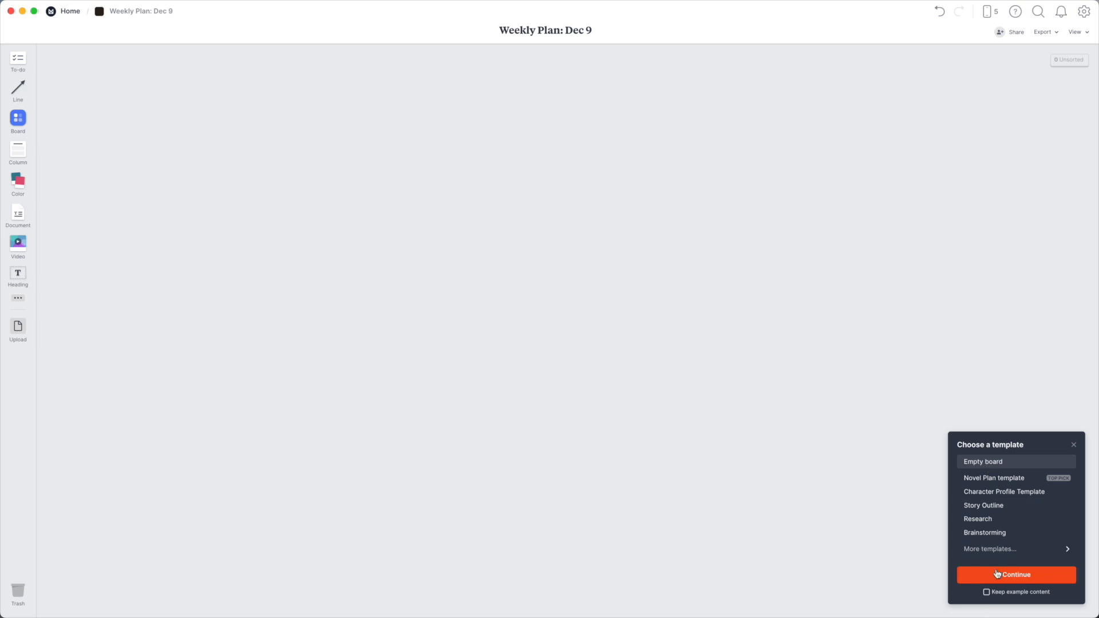
pyautogui.click(1015, 575)
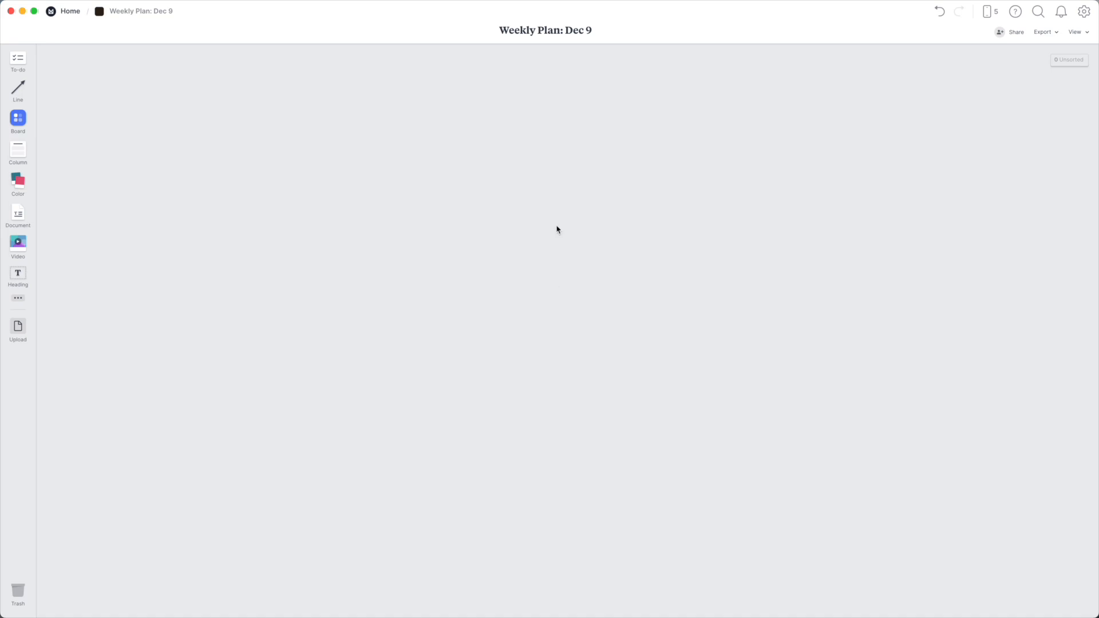
pyautogui.moveTo(345, 148)
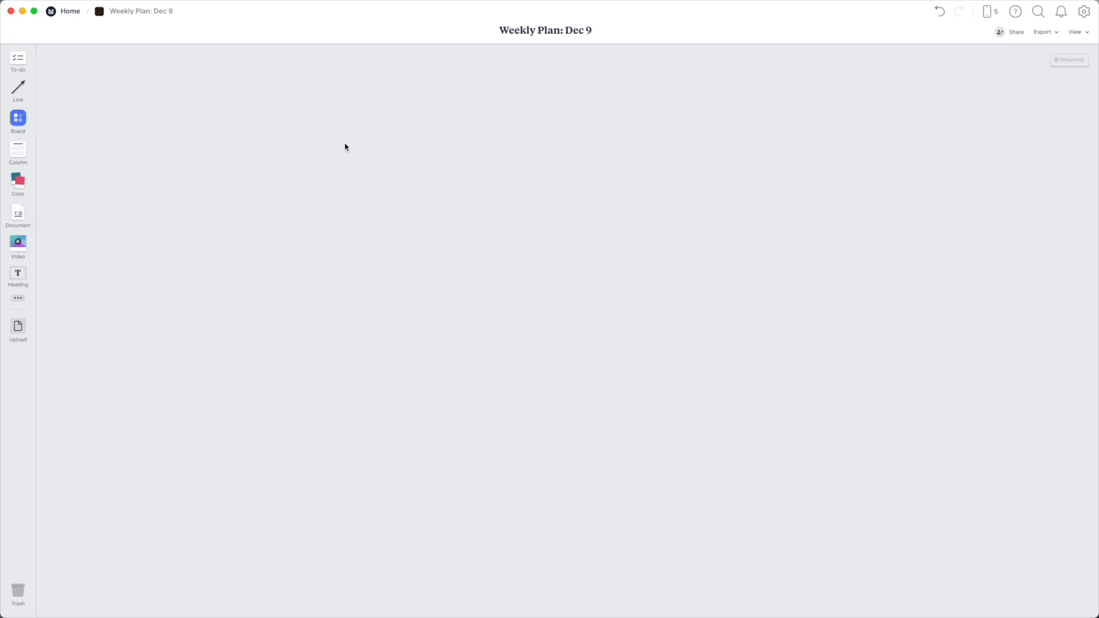
pyautogui.click(70, 10)
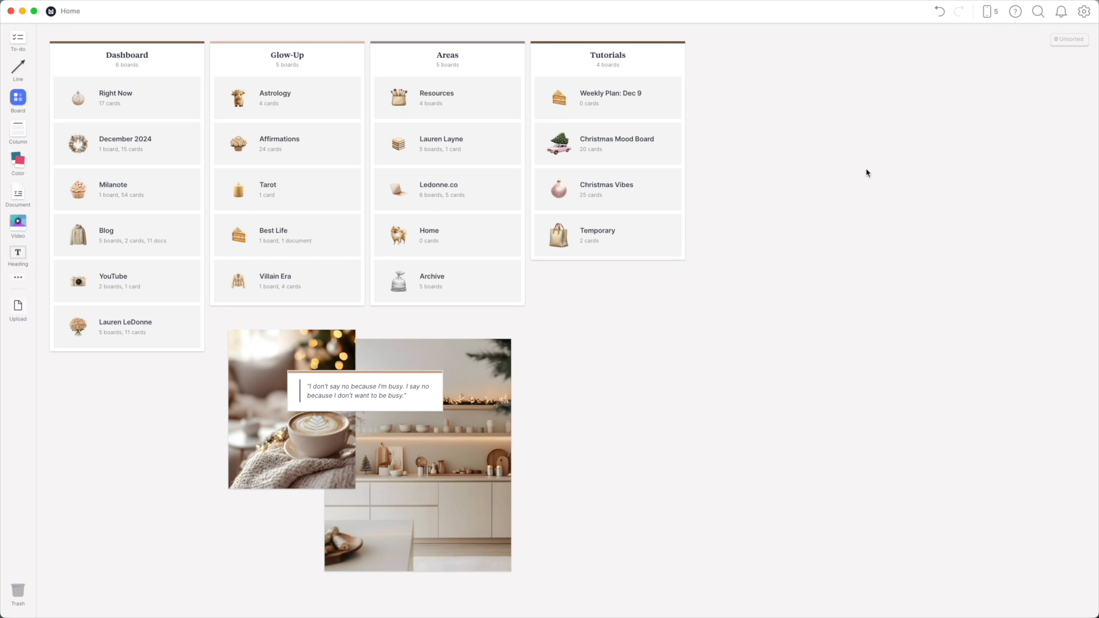
pyautogui.moveTo(515, 66)
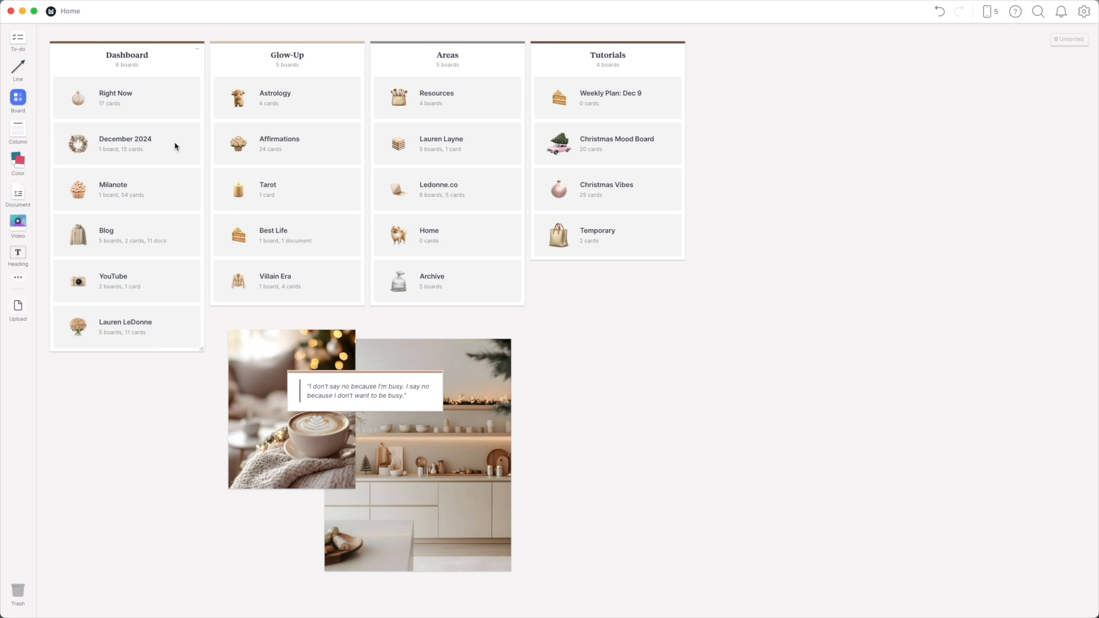
pyautogui.doubleClick(125, 144)
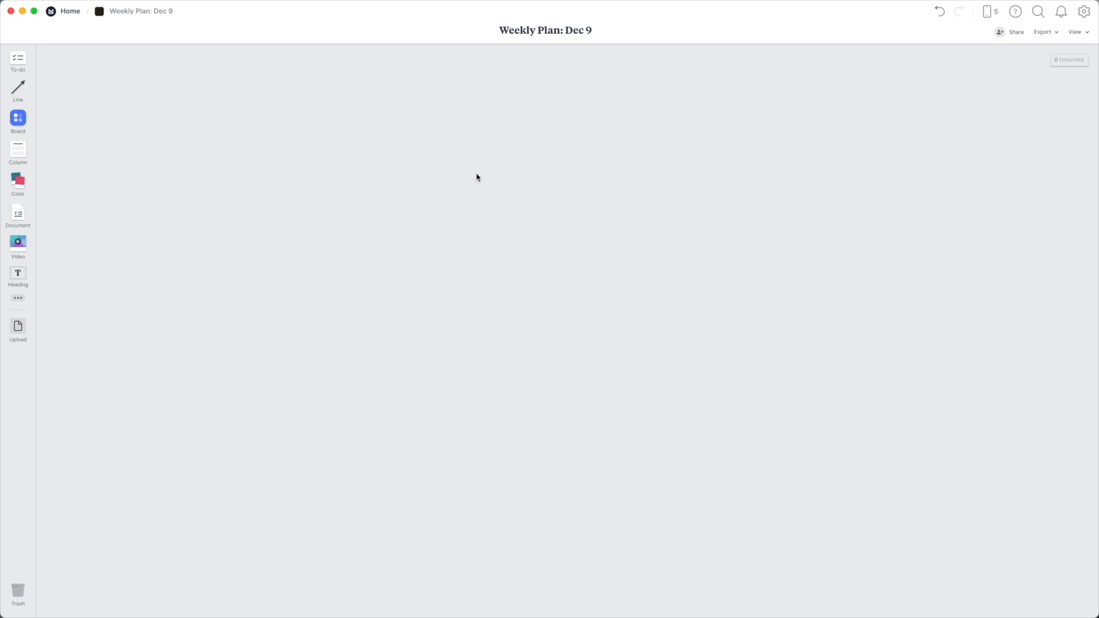
# - From the canvas options toggle the dot grid and choose a custom background colour
pyautogui.rightClick(477, 178)
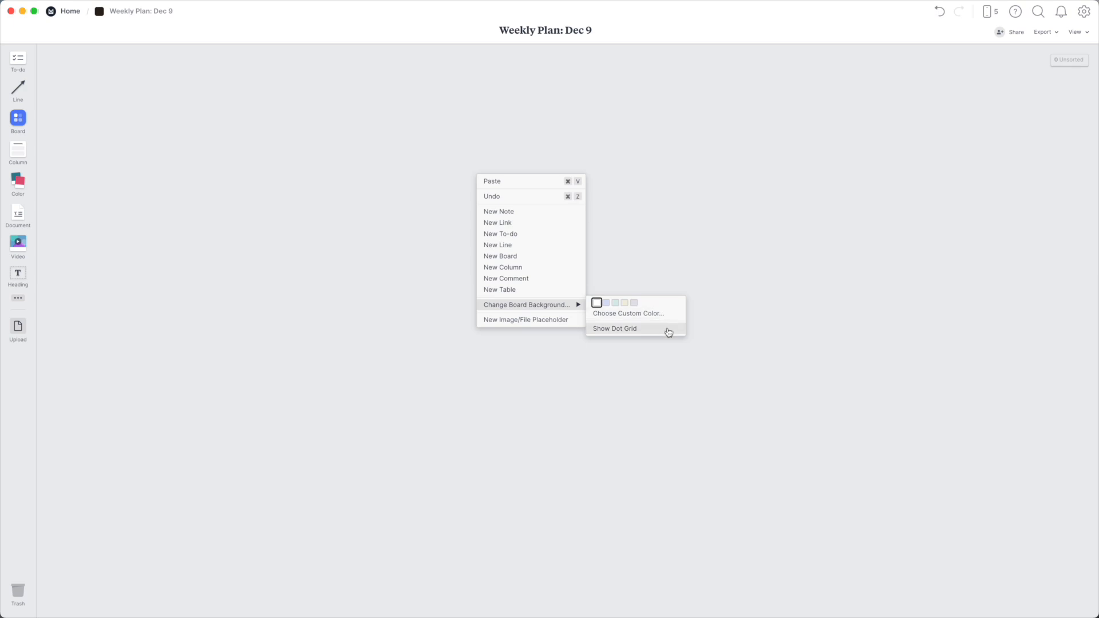
pyautogui.click(613, 329)
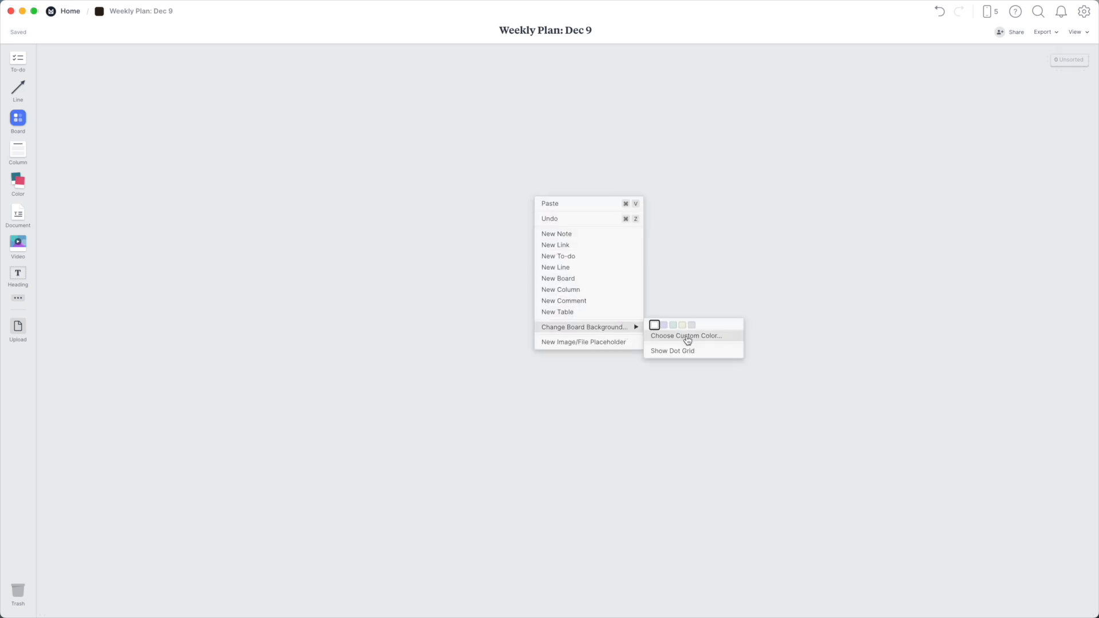
pyautogui.click(686, 335)
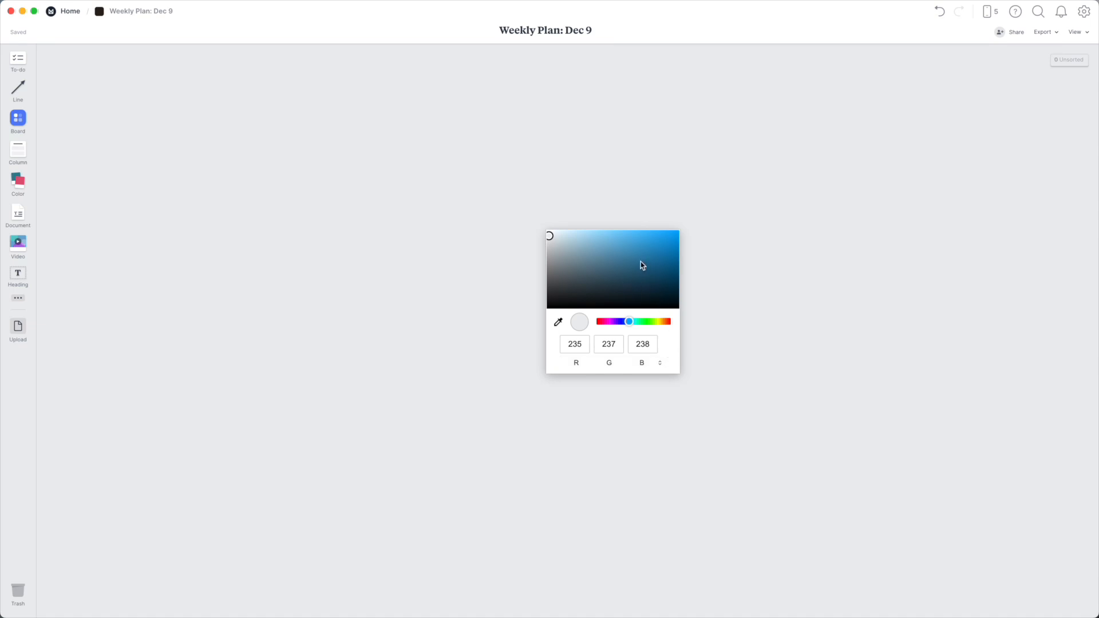
# - Set the board background to pale off-white HEX F7F6F5
pyautogui.click(576, 249)
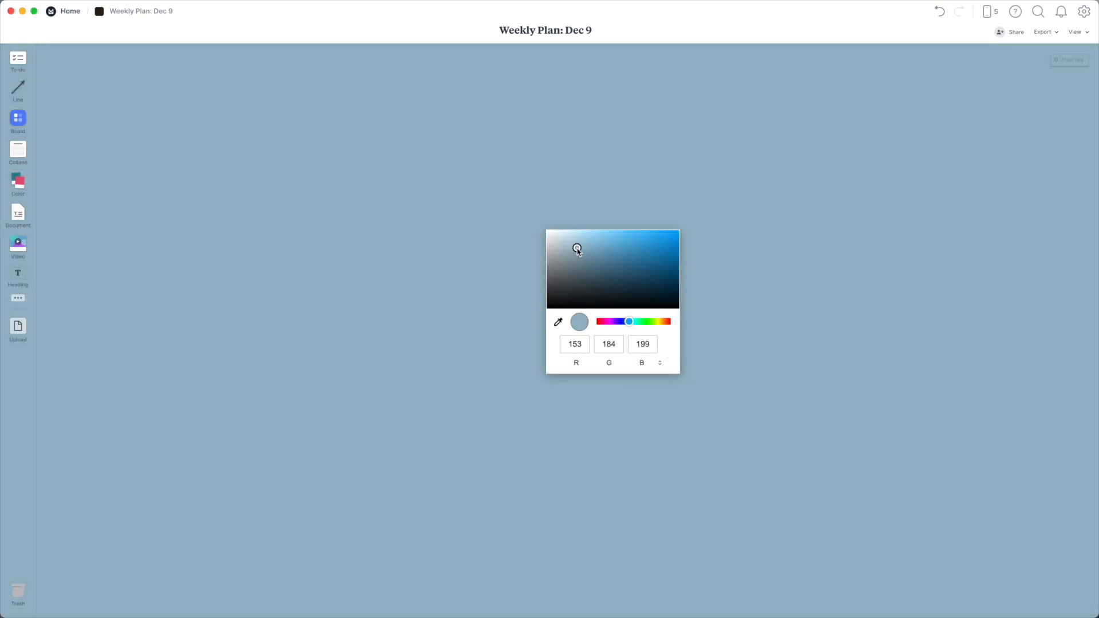
pyautogui.moveTo(629, 321); pyautogui.dragTo(604, 320)
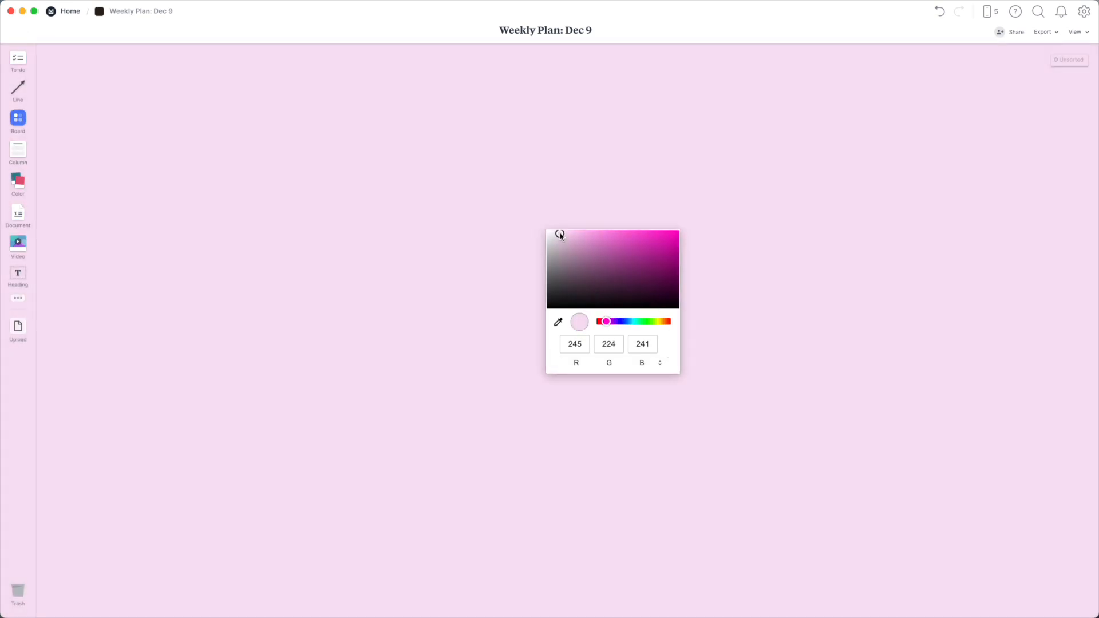
pyautogui.moveTo(560, 235); pyautogui.dragTo(557, 245)
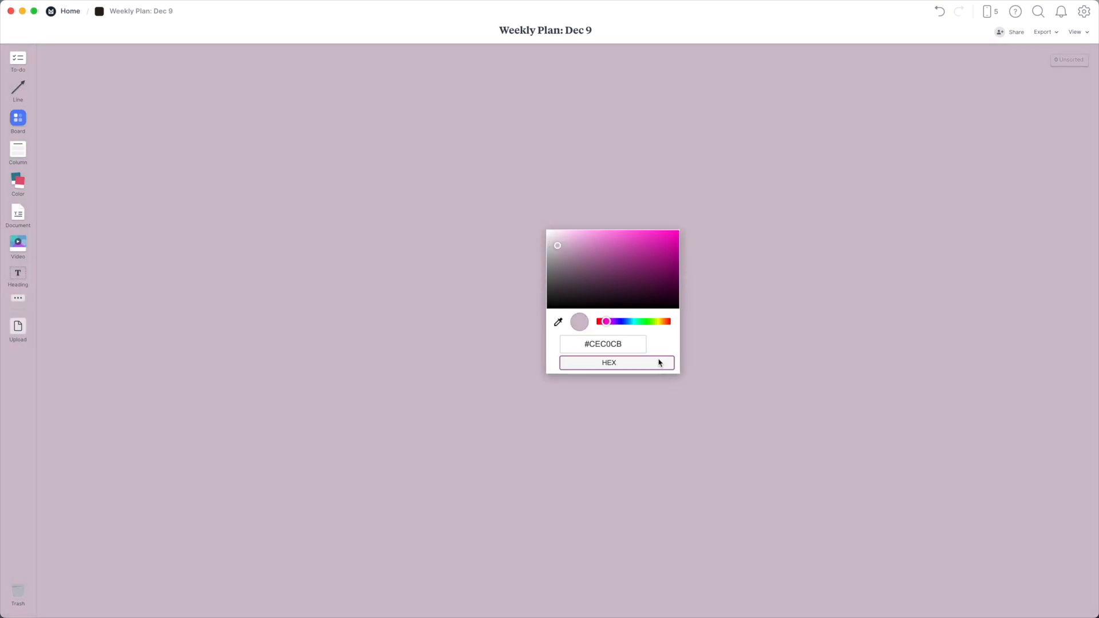
pyautogui.click(601, 344)
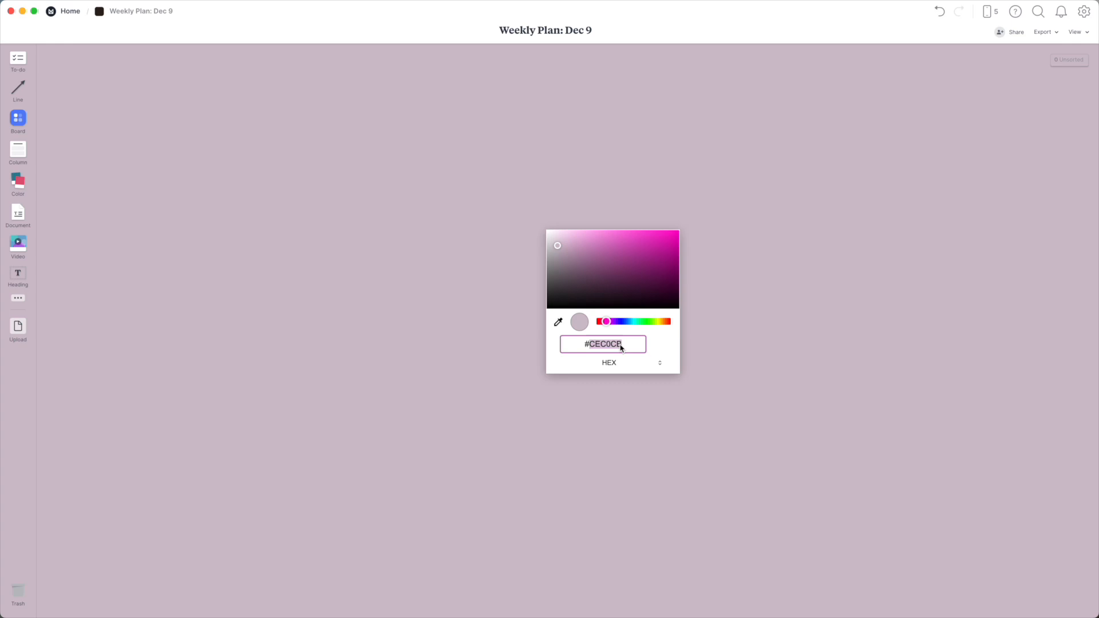
pyautogui.write('F7F65')
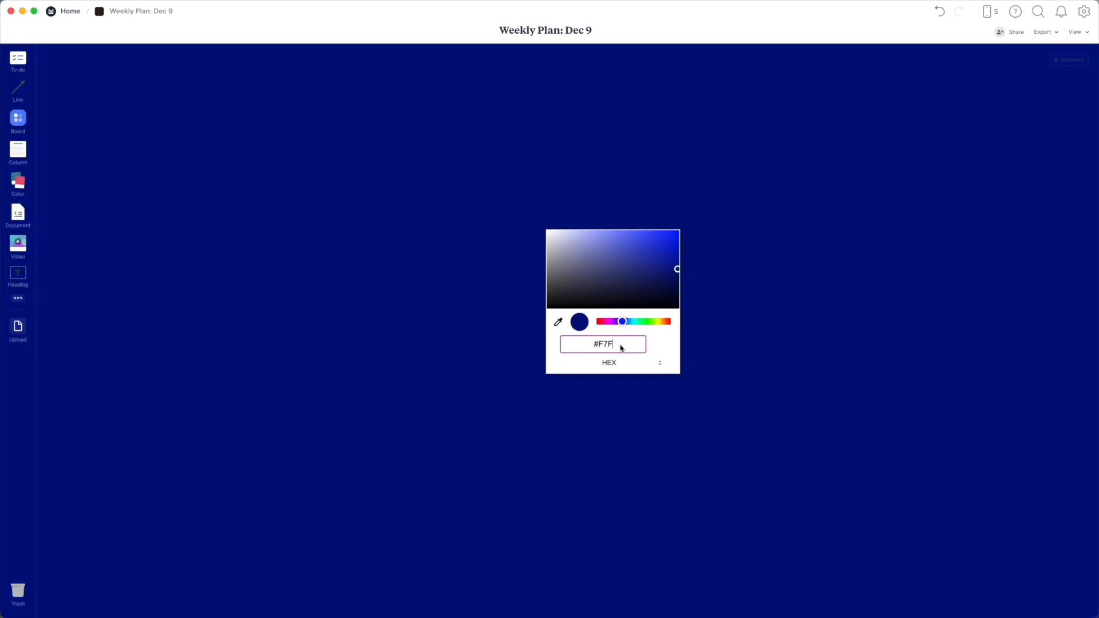
pyautogui.write('65')
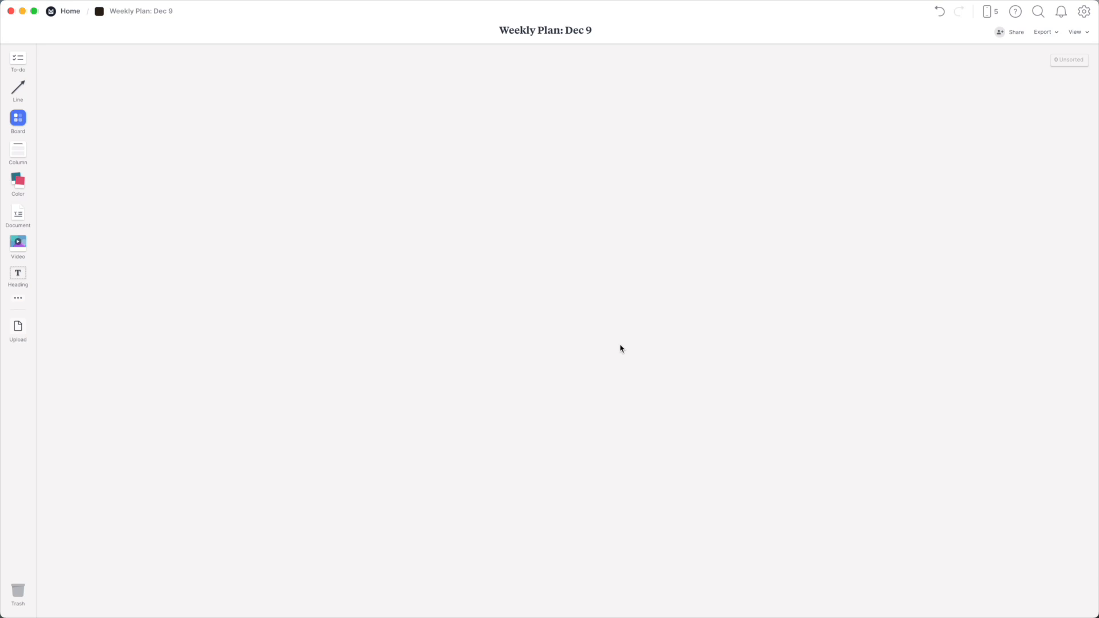
pyautogui.moveTo(47, 136)
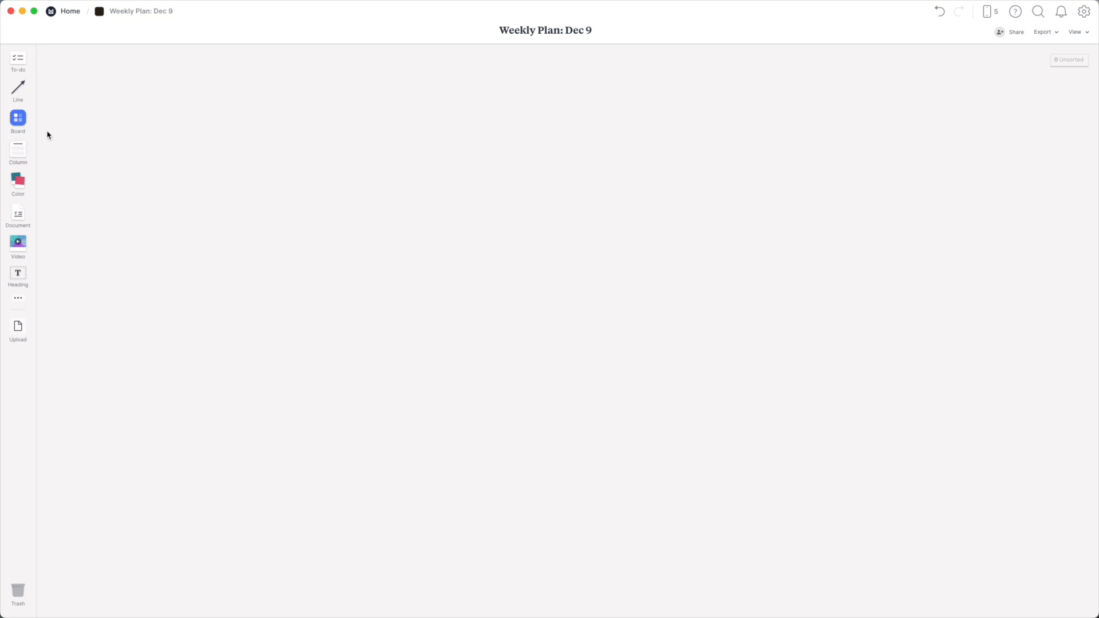
# - Add a new column to the board titled Monday
pyautogui.click(17, 149)
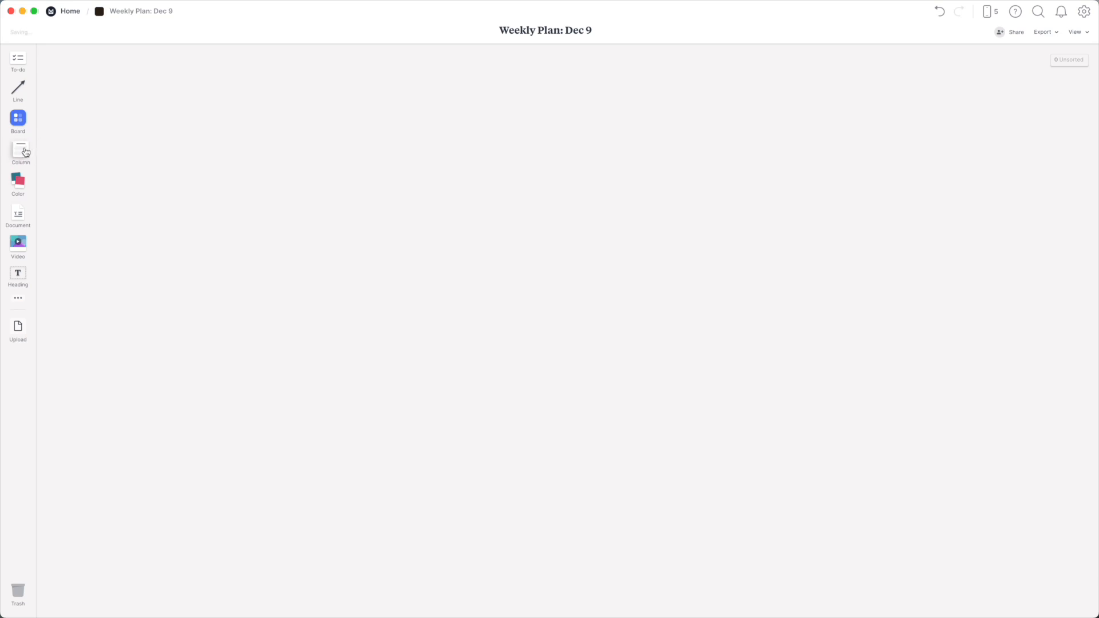
pyautogui.click(17, 149)
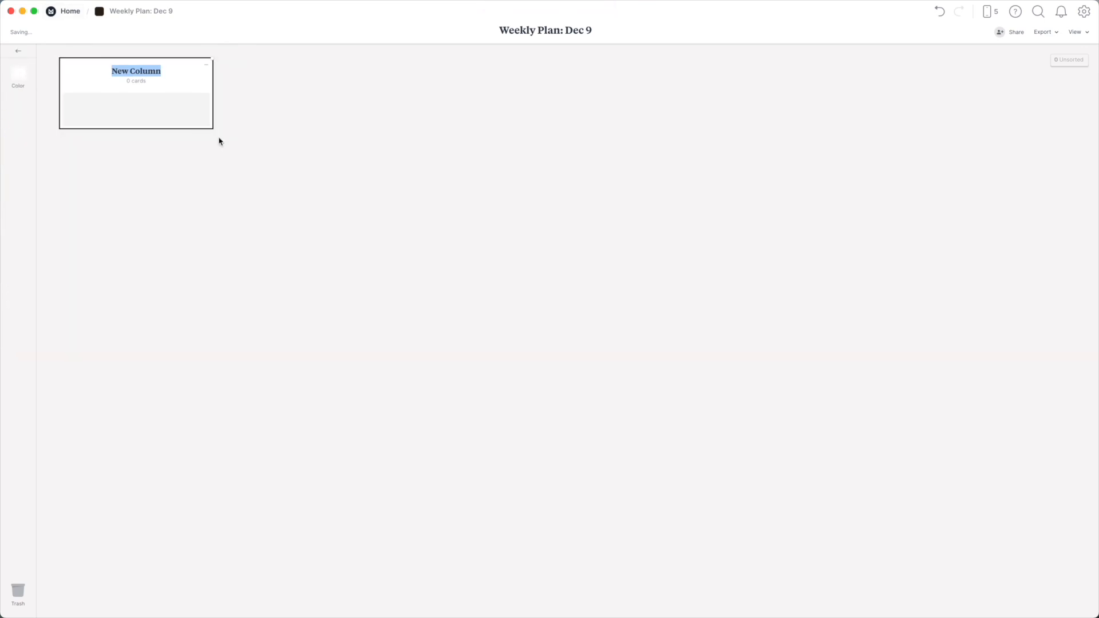
pyautogui.write('Monday')
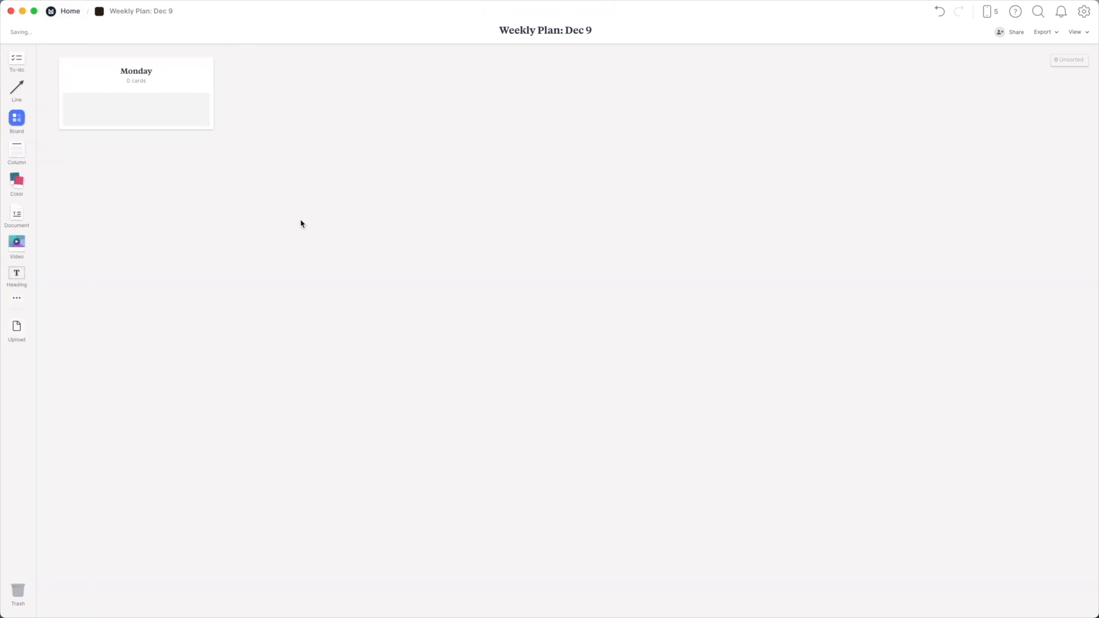
pyautogui.click(135, 92)
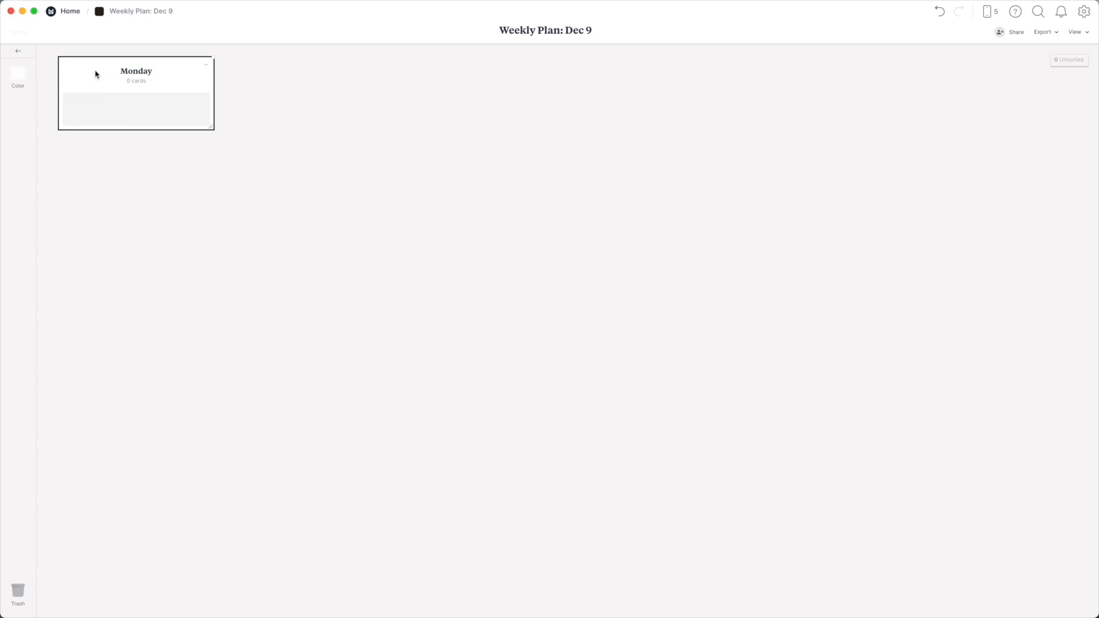
pyautogui.moveTo(17, 76)
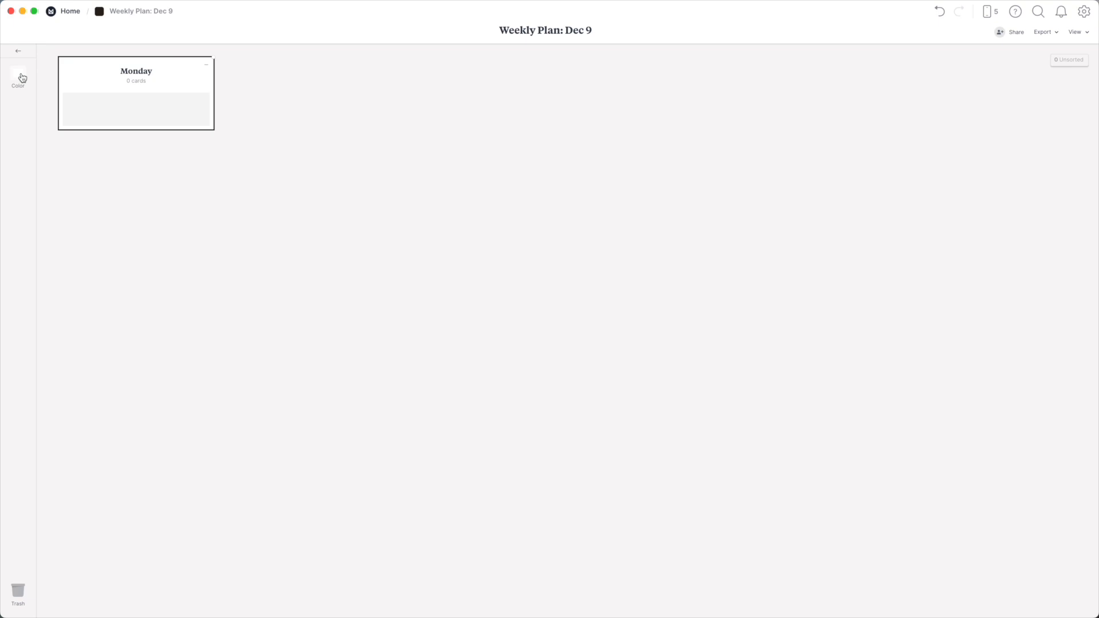
# - Recolour the Monday column to a soft grey-beige via a HEX code
pyautogui.click(17, 75)
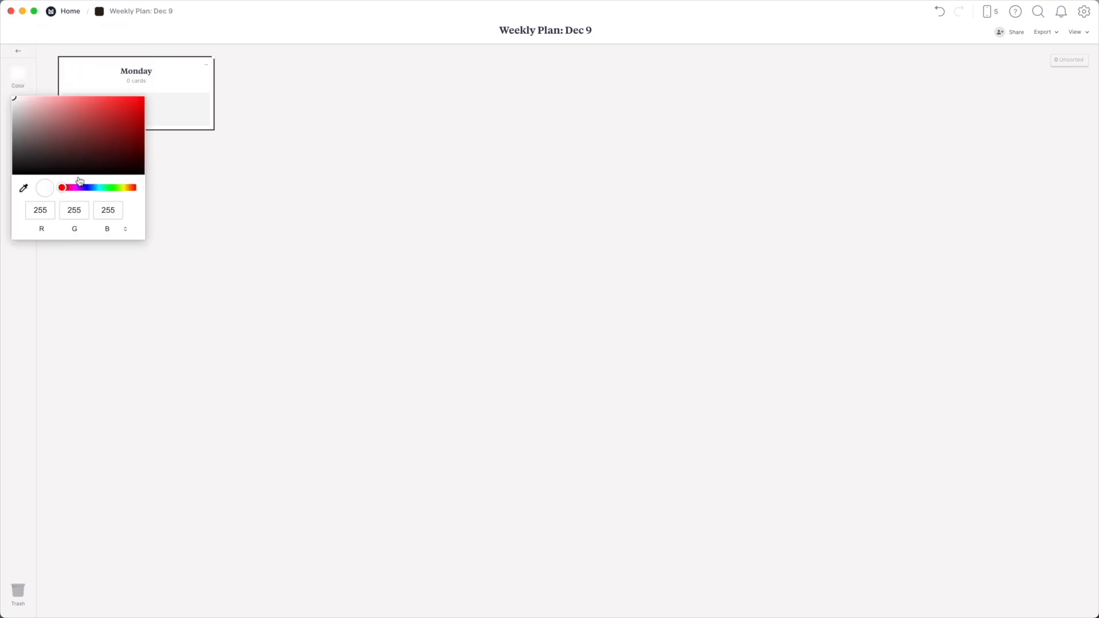
pyautogui.click(125, 229)
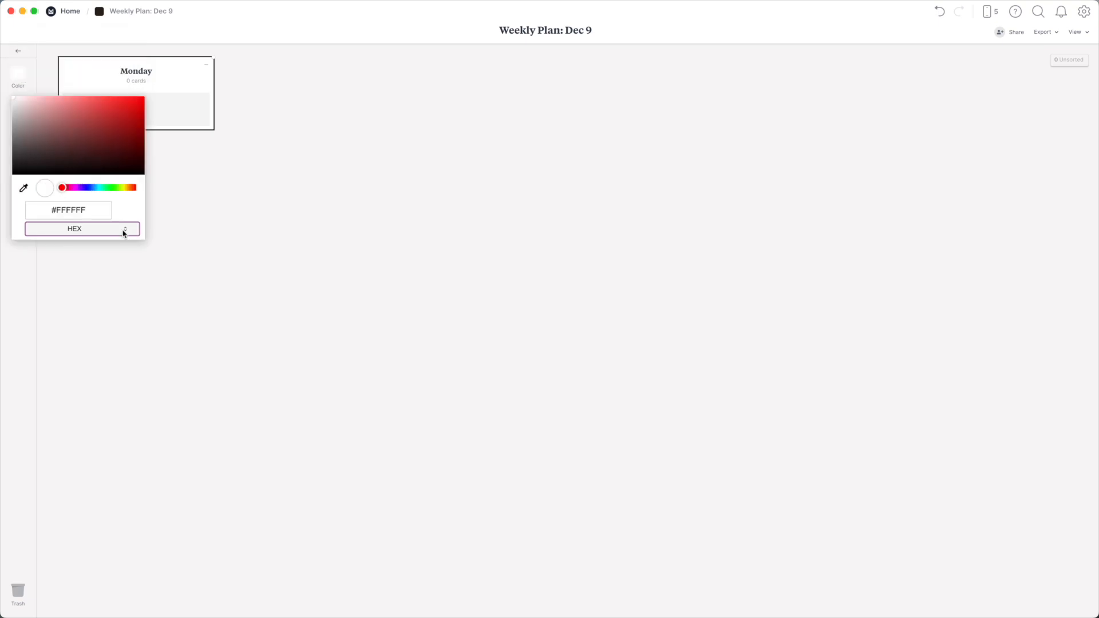
pyautogui.click(67, 211)
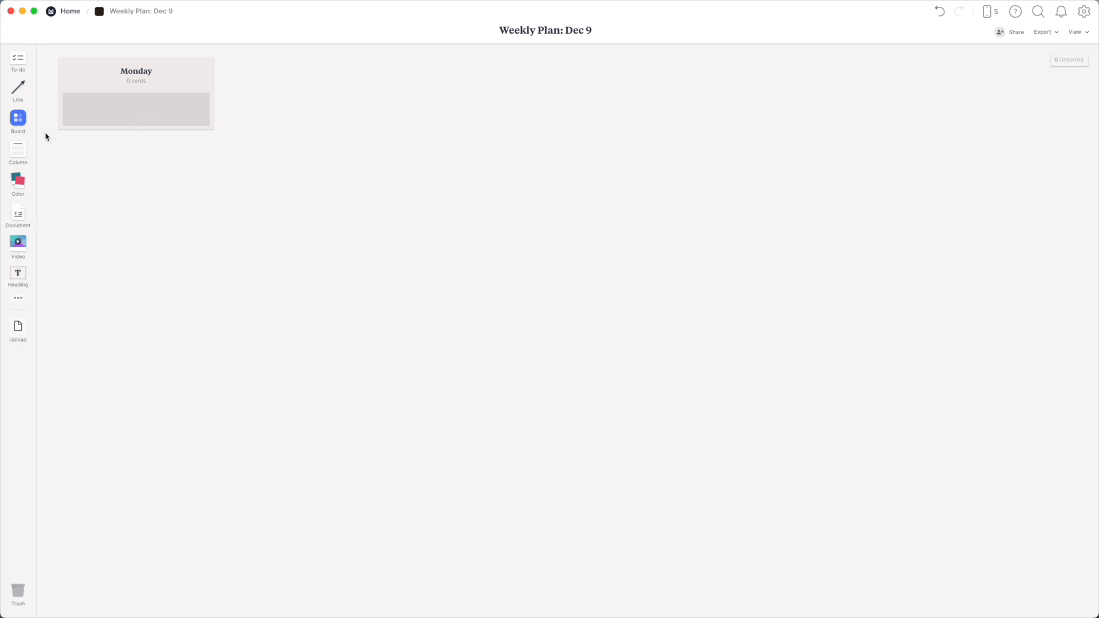
# - View the example Delete board, then drop a blank note below the Monday column
pyautogui.click(158, 196)
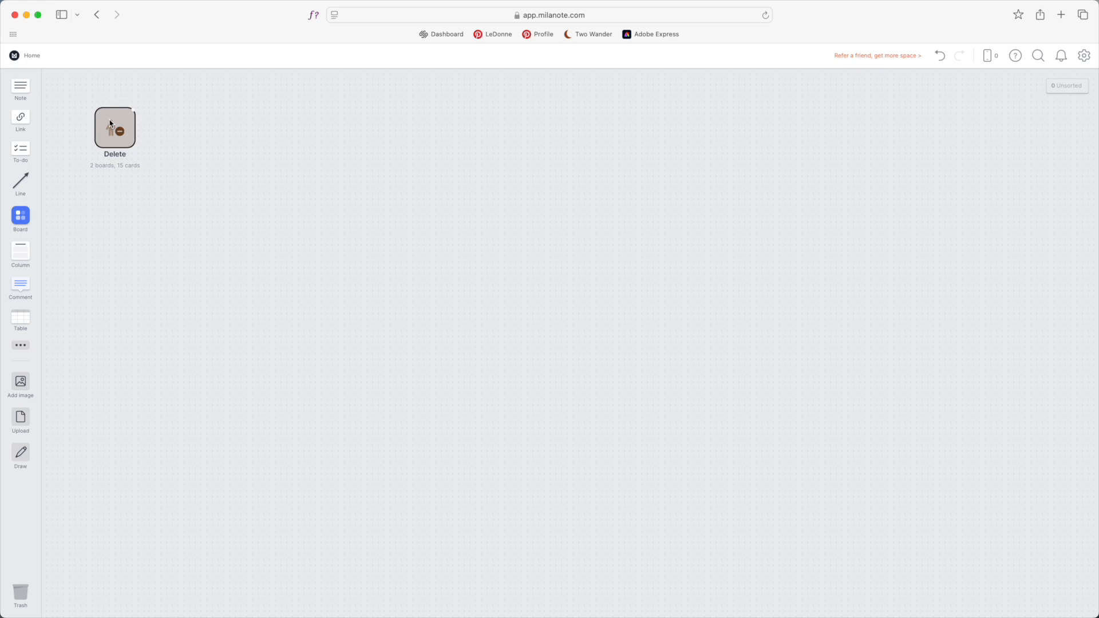
pyautogui.doubleClick(114, 127)
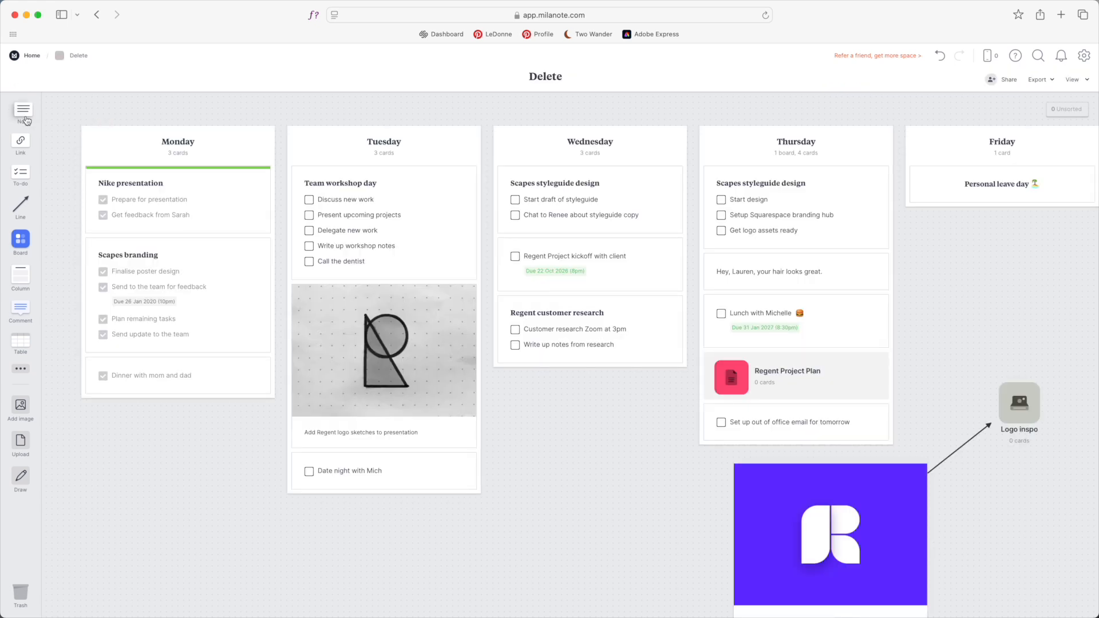
pyautogui.click(23, 112)
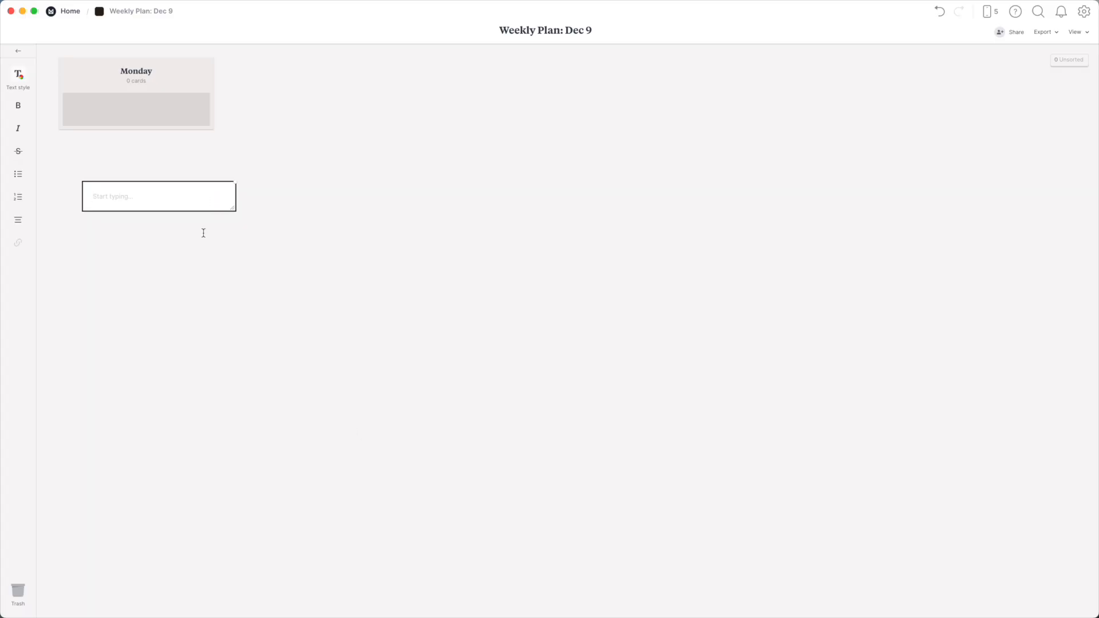
pyautogui.moveTo(196, 295)
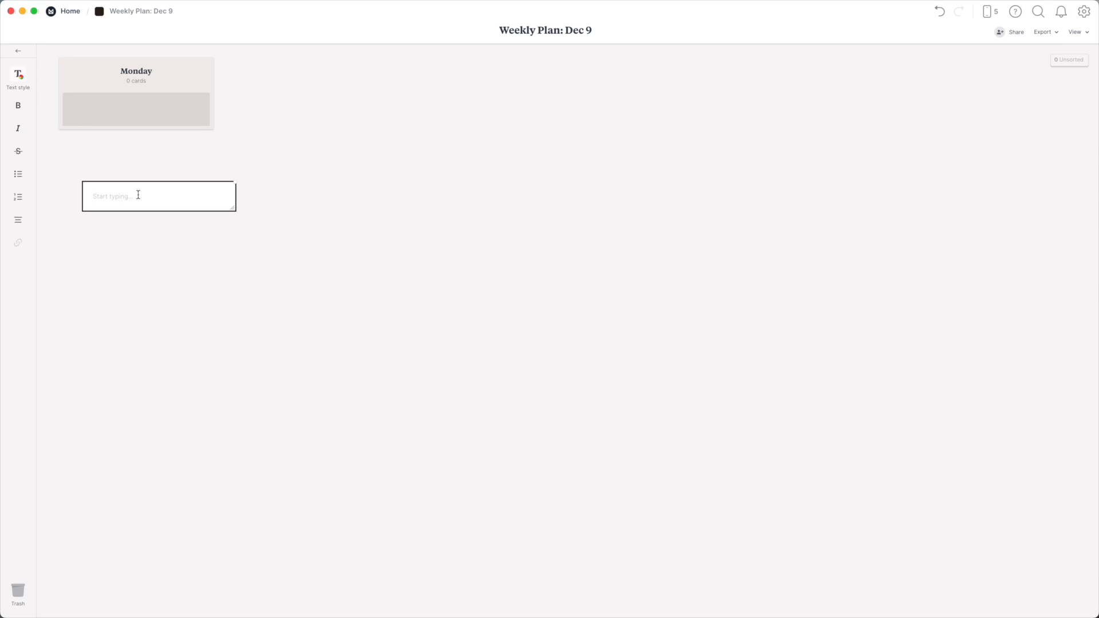
# - Write an emoji plus Priority as a bold heading and move the note into Monday
pyautogui.click(158, 196)
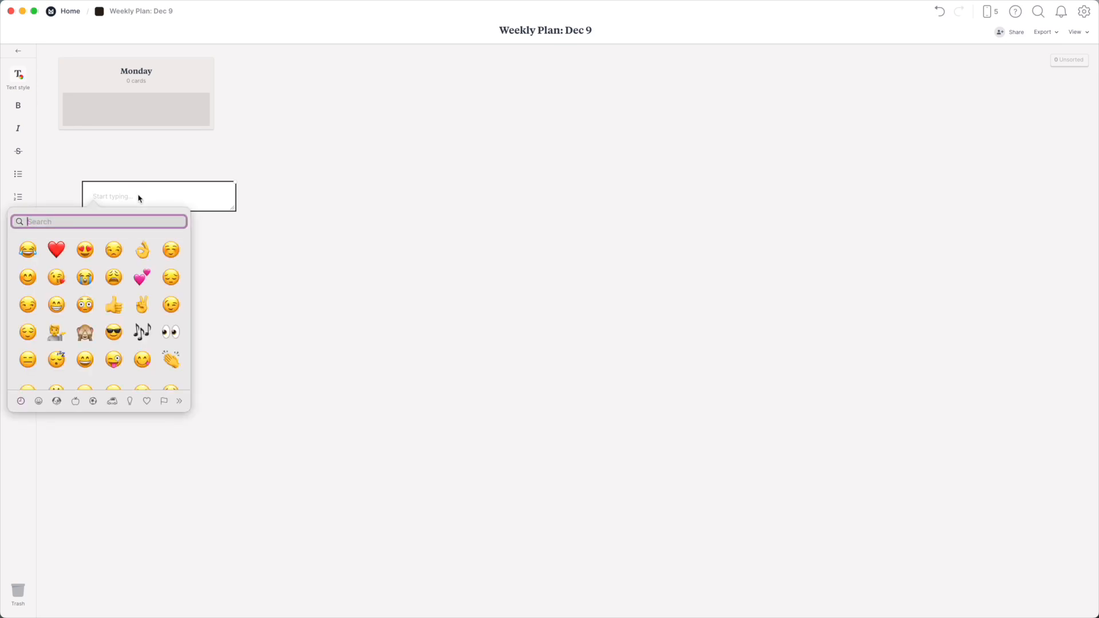
pyautogui.write('twin')
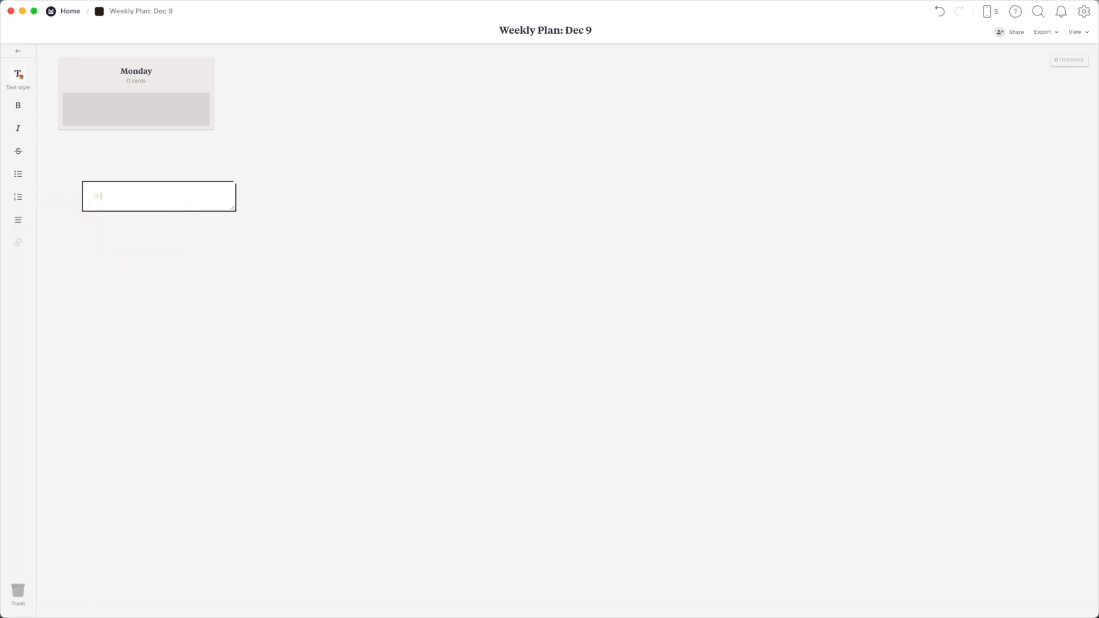
pyautogui.write('o')
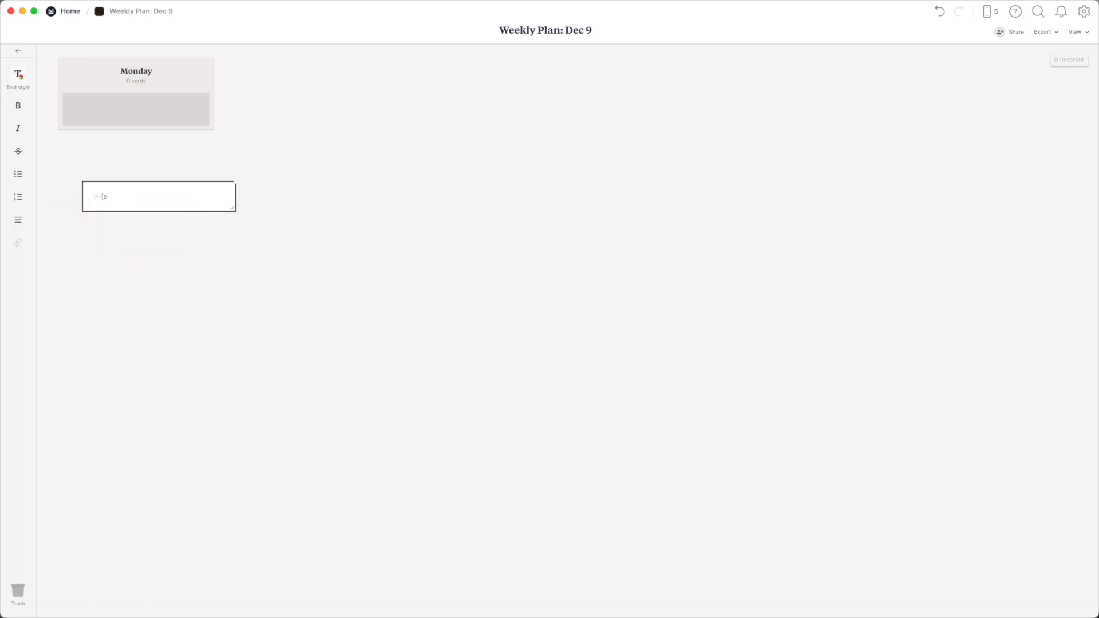
pyautogui.write('P')
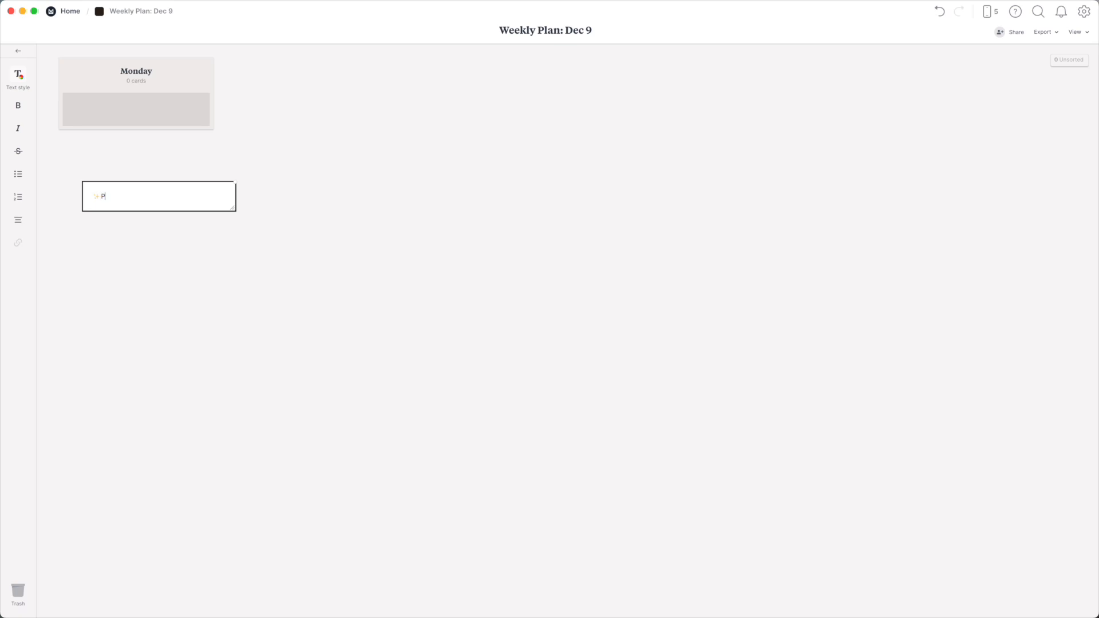
pyautogui.write('riority')
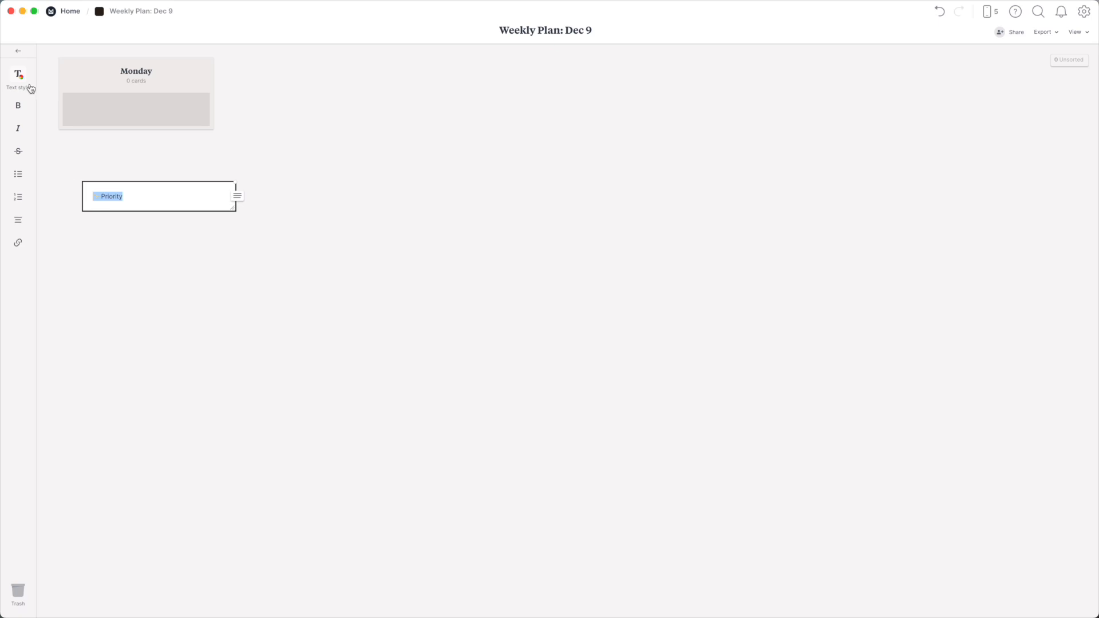
pyautogui.click(18, 75)
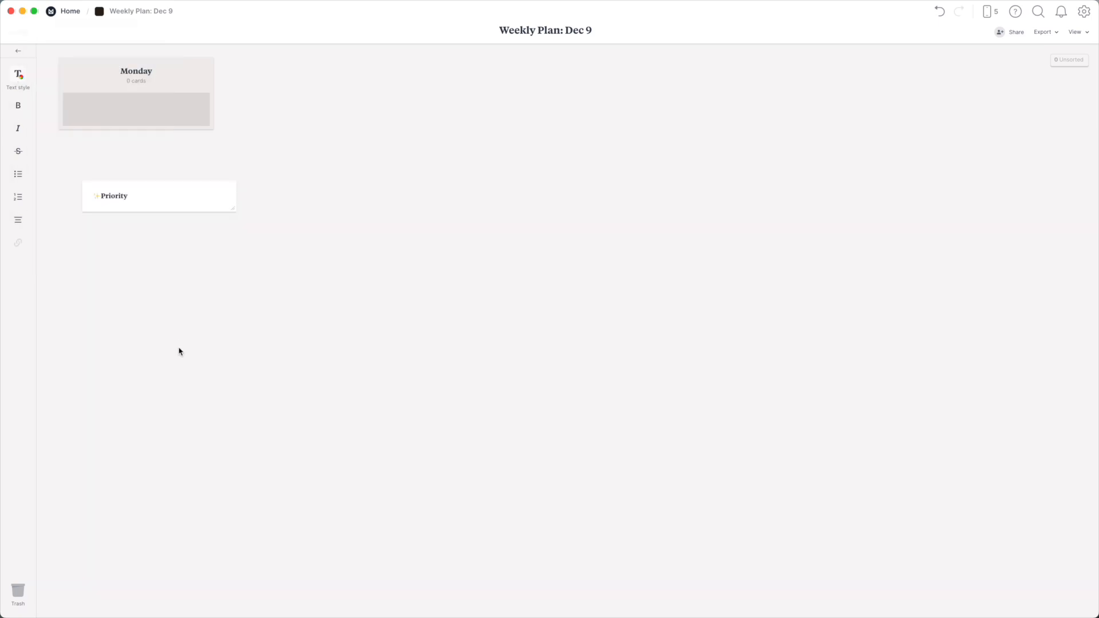
pyautogui.moveTo(159, 196); pyautogui.dragTo(137, 109)
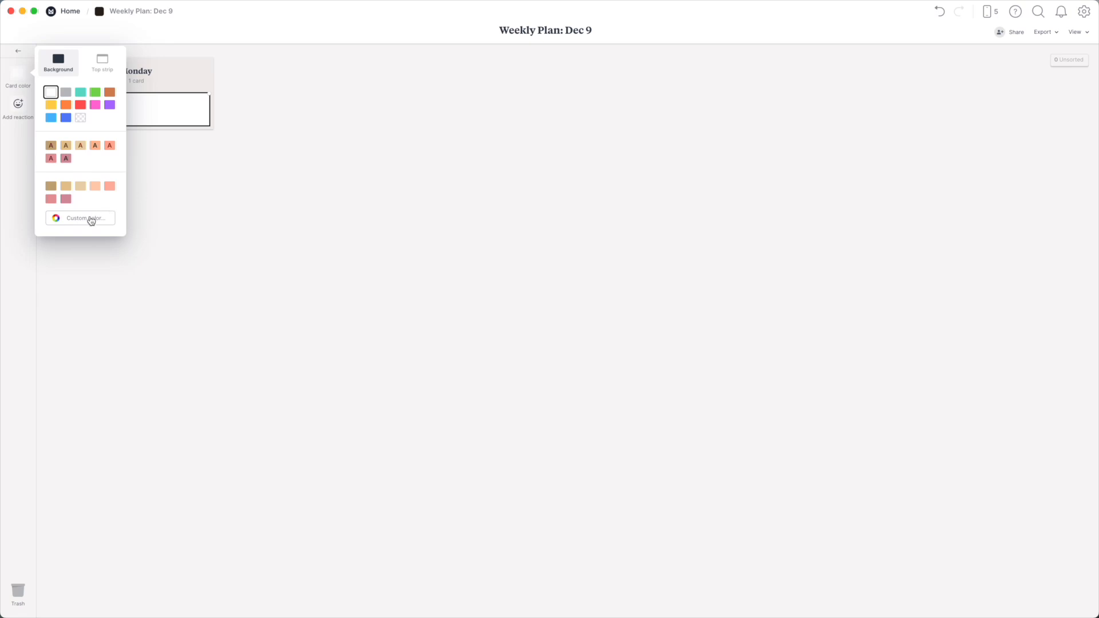
# - Set the Priority card's custom colour to a light grey HEX value
pyautogui.click(86, 217)
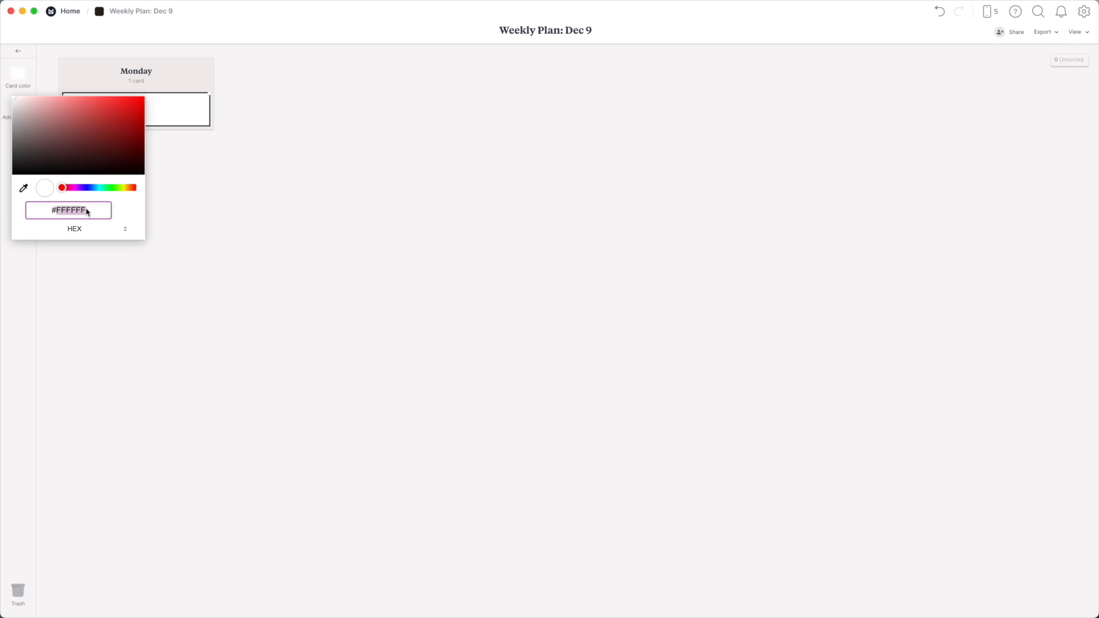
pyautogui.click(101, 187)
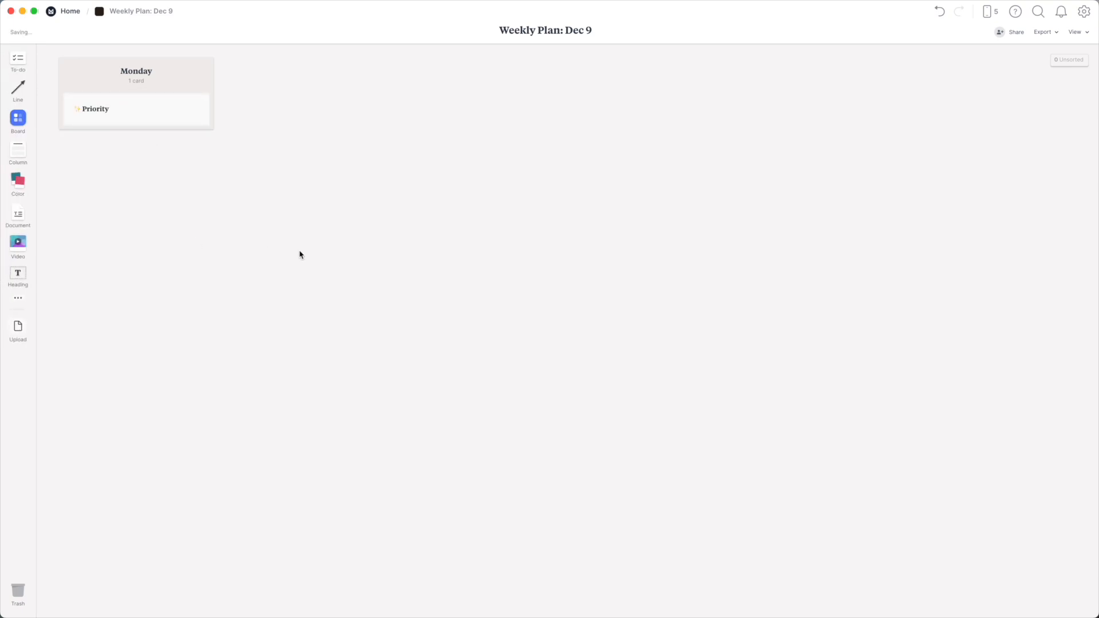
pyautogui.moveTo(156, 150)
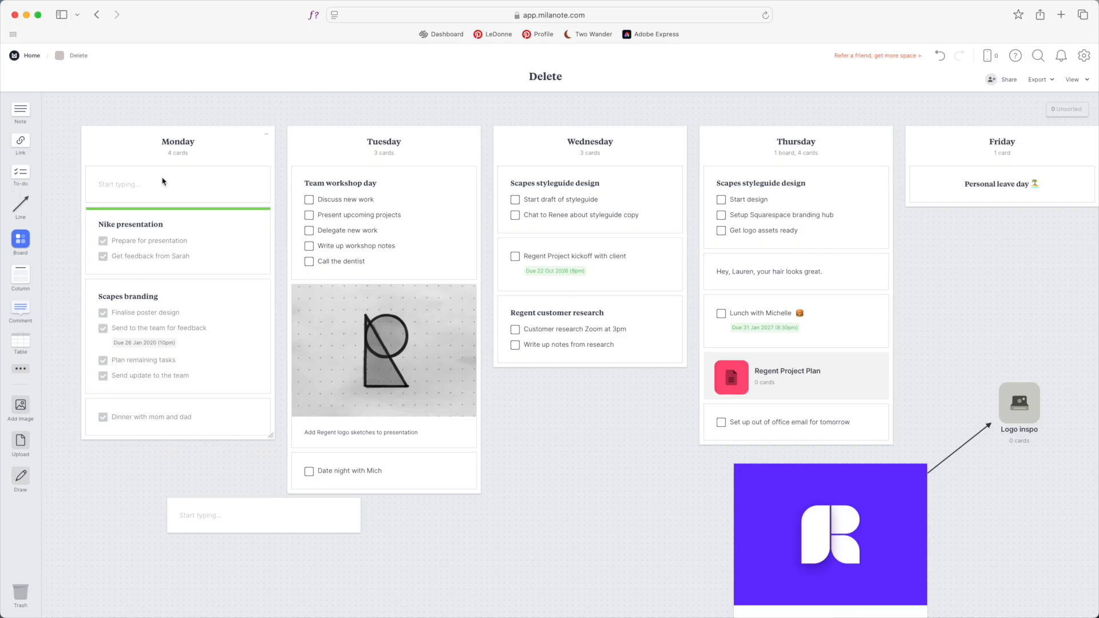
pyautogui.moveTo(113, 118)
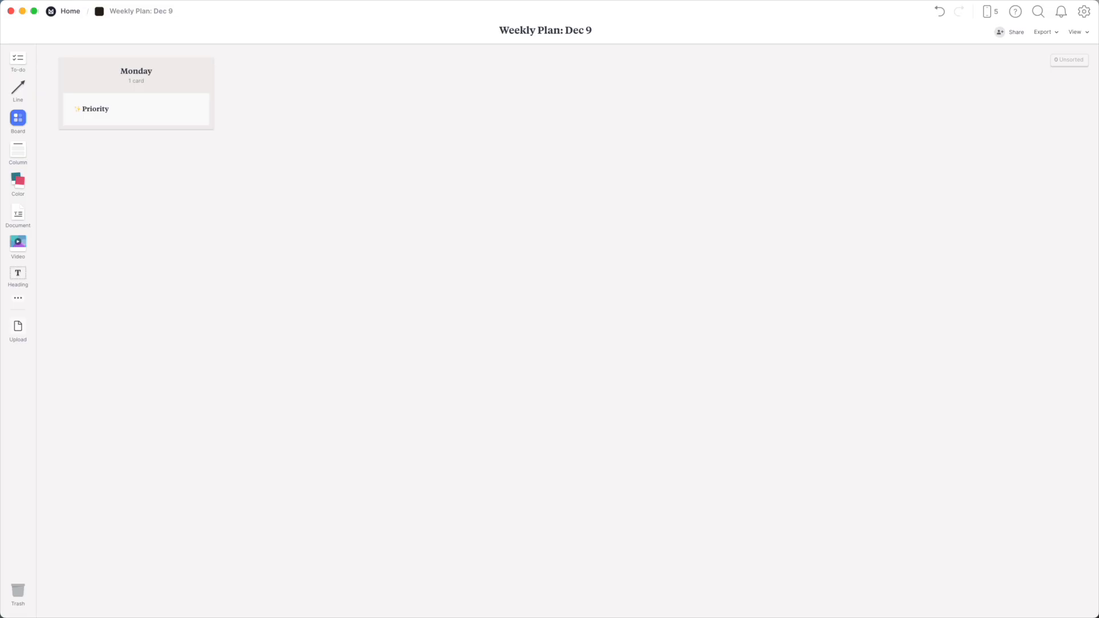
# - Add a Carrot note under Priority in Monday and duplicate it below itself
pyautogui.click(135, 109)
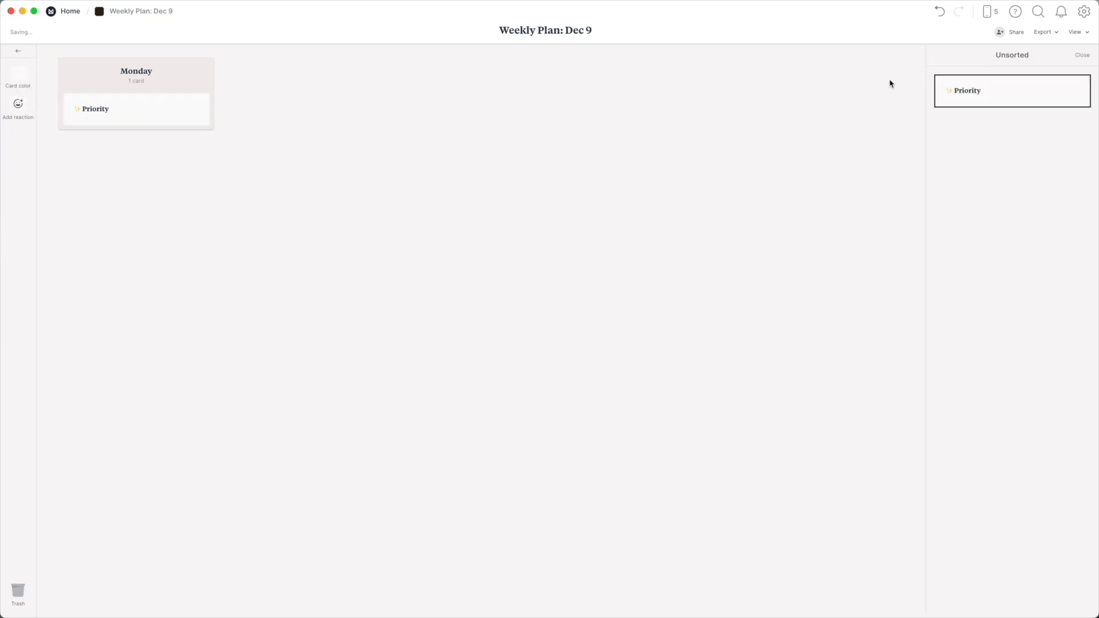
pyautogui.moveTo(1011, 89); pyautogui.dragTo(238, 132)
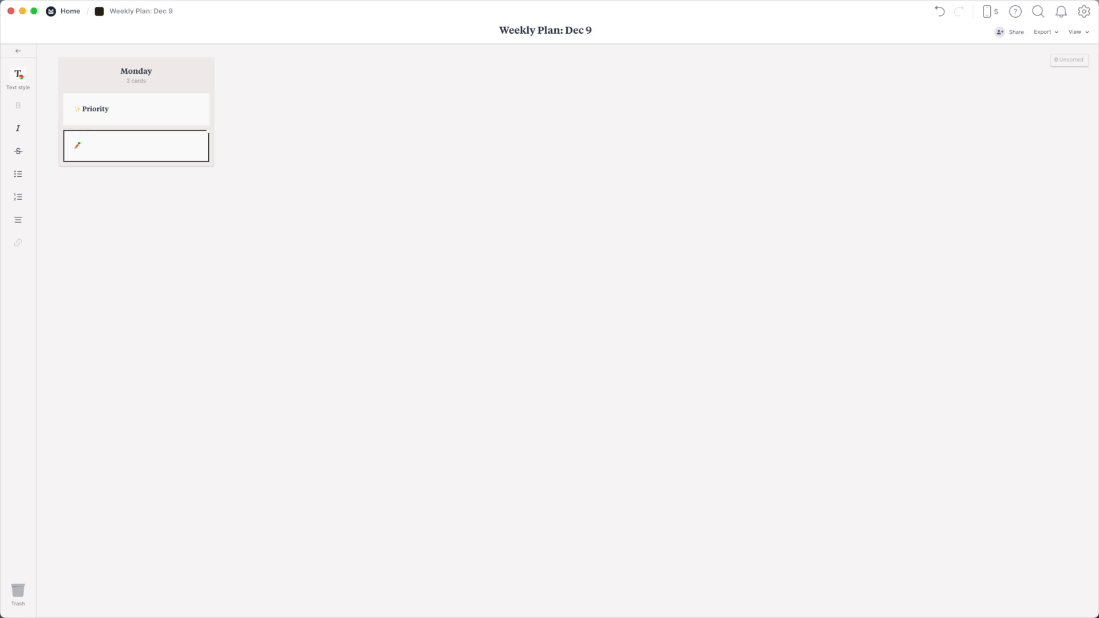
pyautogui.write('Carro')
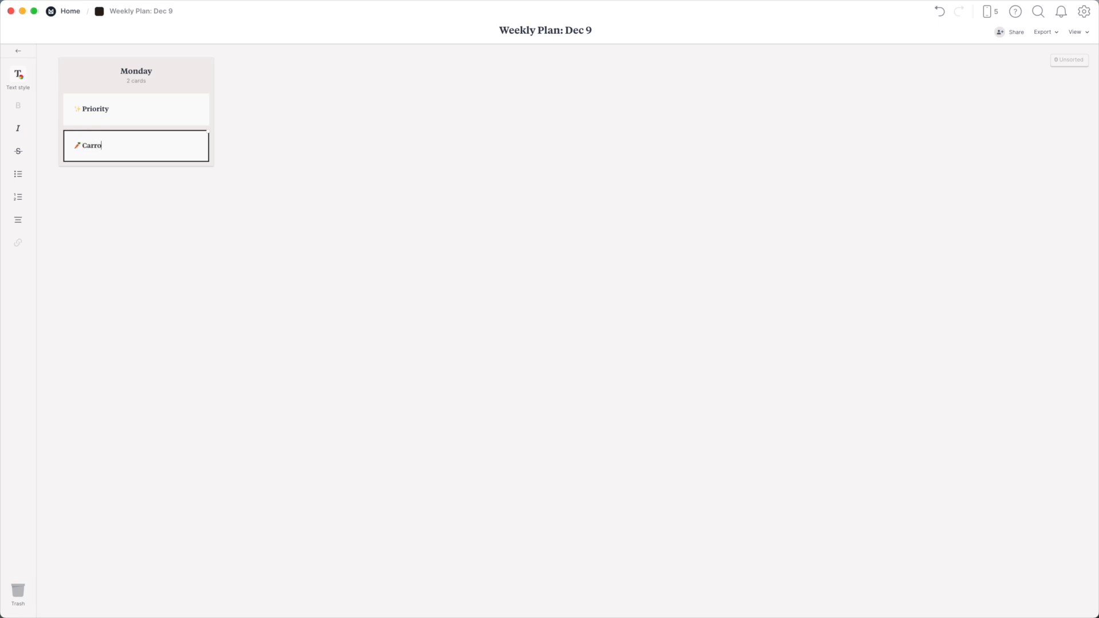
pyautogui.write('t')
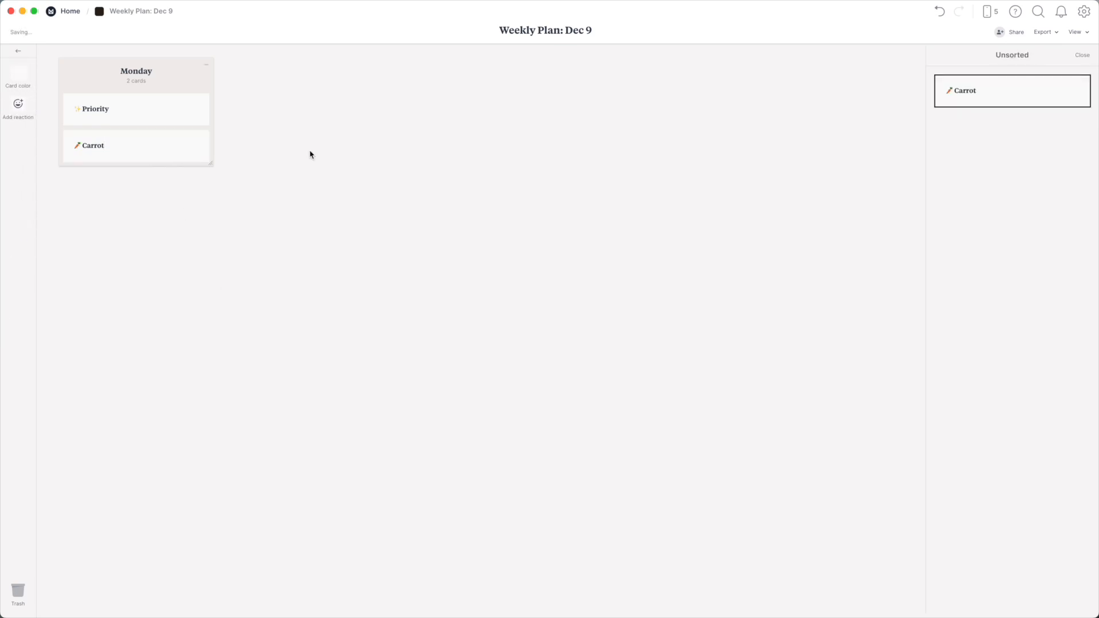
pyautogui.moveTo(1011, 91); pyautogui.dragTo(135, 182)
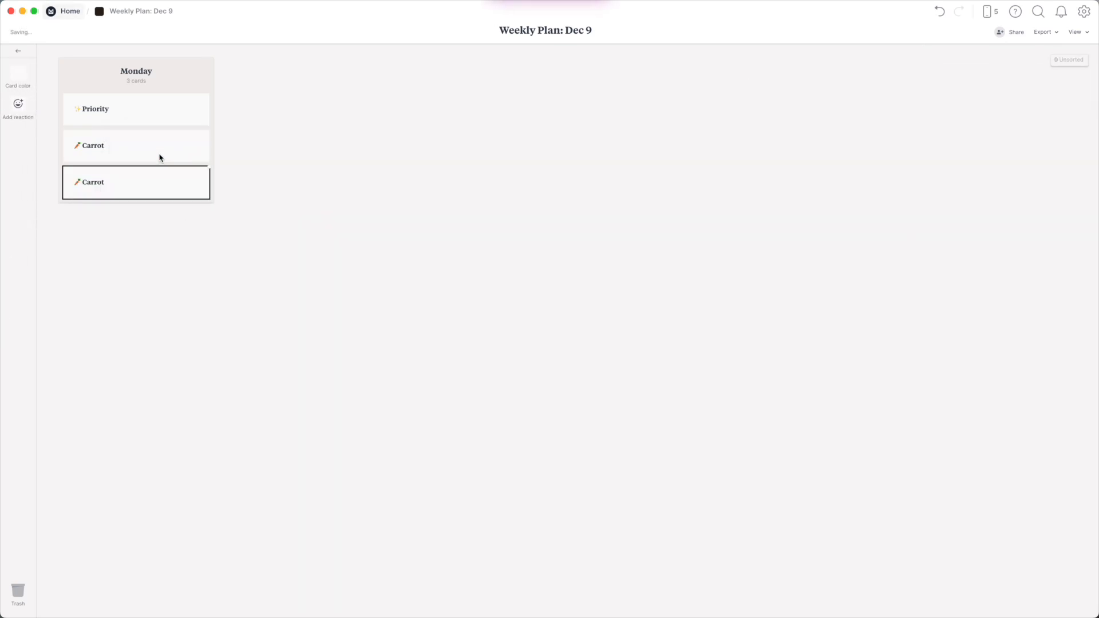
# - Retitle the third card Events with a calendar emoji and a bullet list
pyautogui.write('Events')
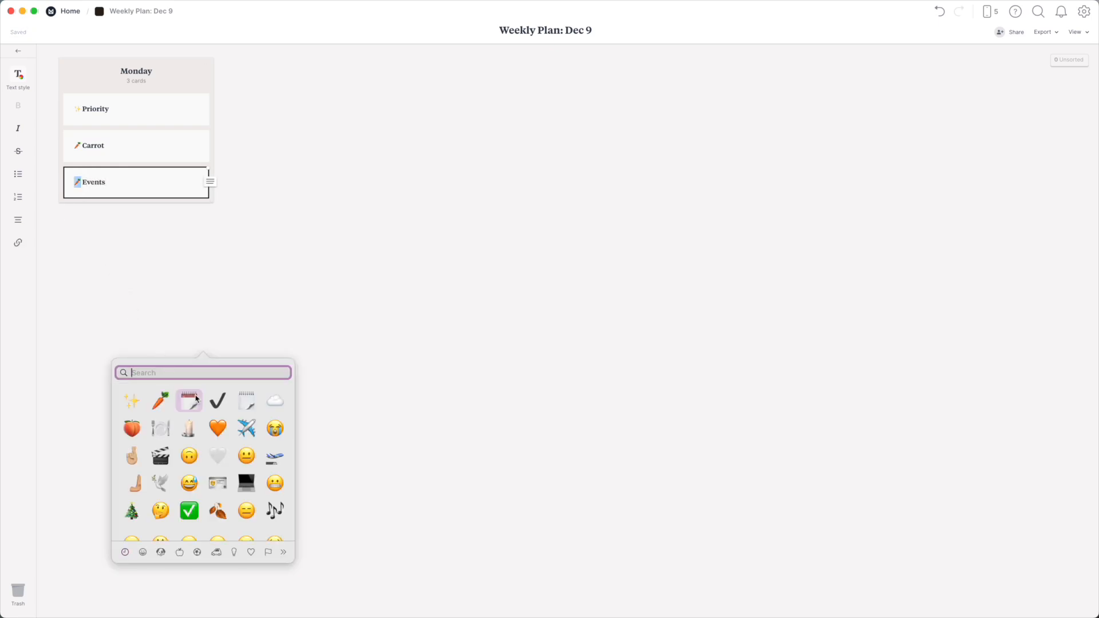
pyautogui.click(189, 401)
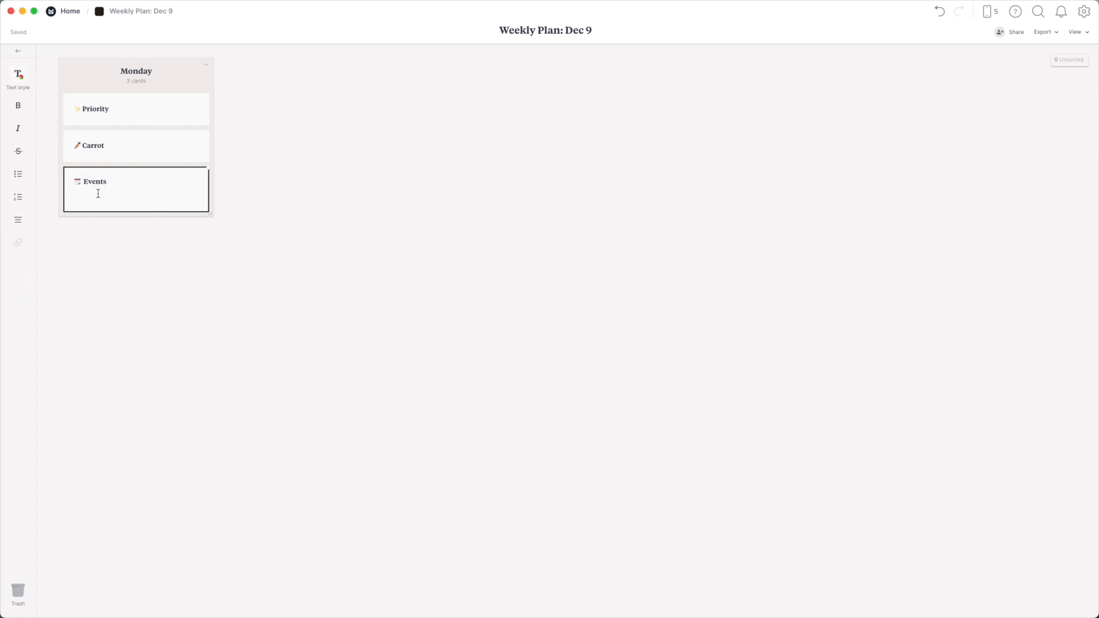
pyautogui.moveTo(17, 174)
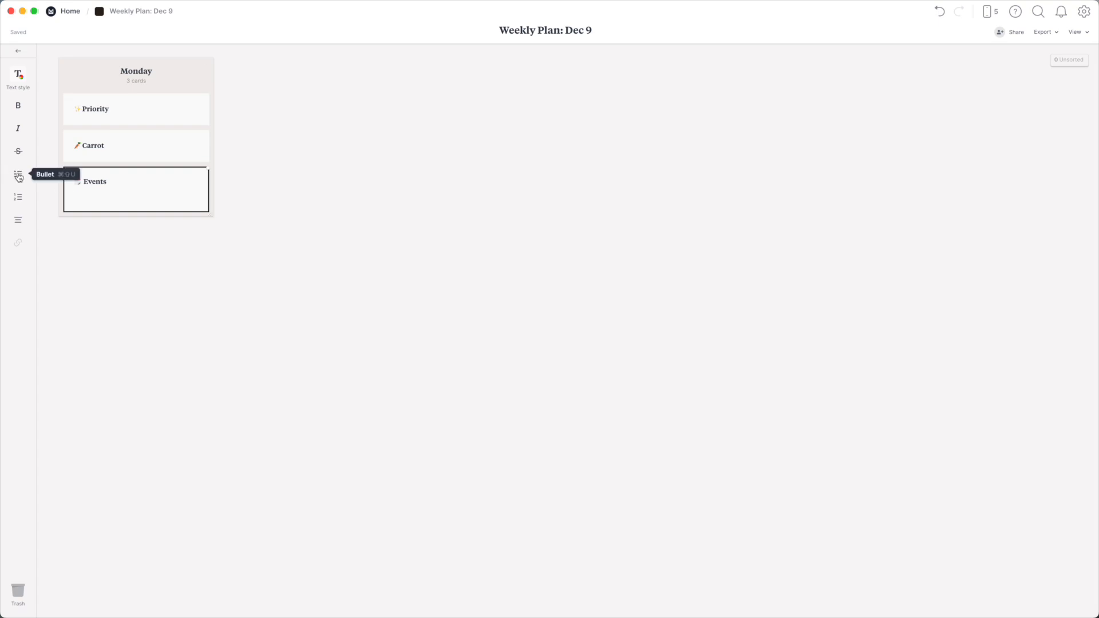
pyautogui.click(17, 175)
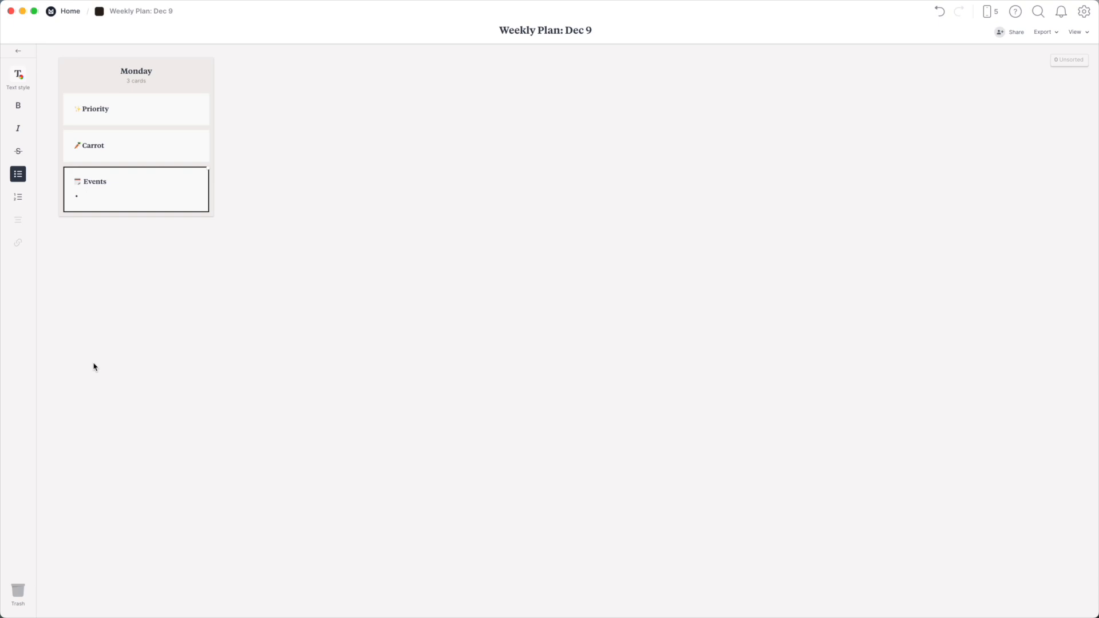
pyautogui.click(146, 176)
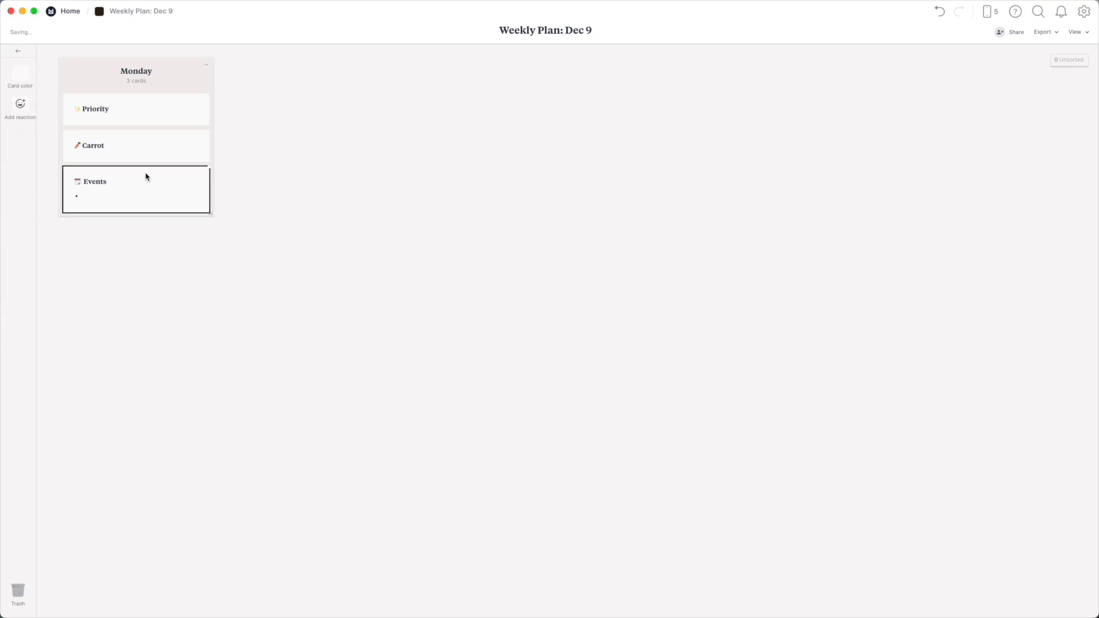
# - Duplicate the Events card to the bottom of the Monday column
pyautogui.click(1069, 59)
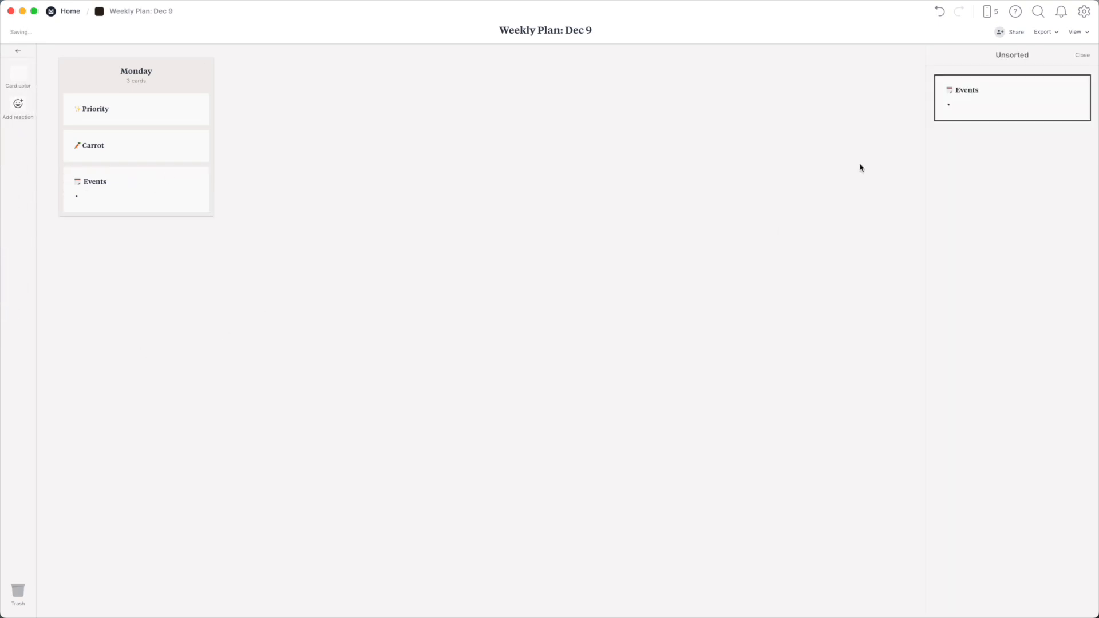
pyautogui.moveTo(1011, 96); pyautogui.dragTo(663, 235)
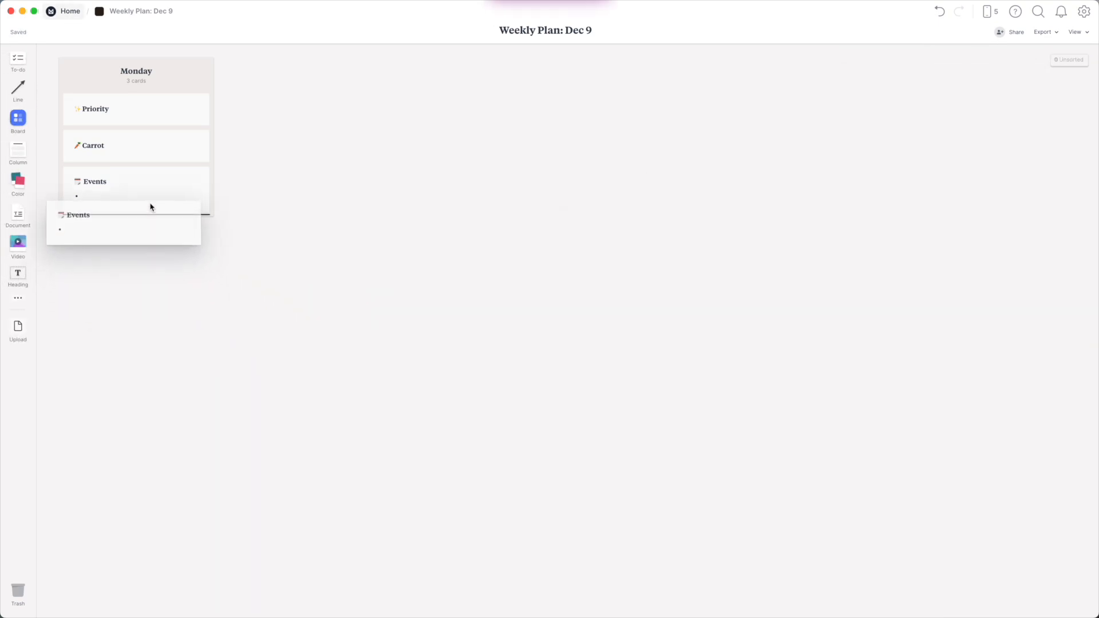
pyautogui.moveTo(123, 221); pyautogui.dragTo(136, 239)
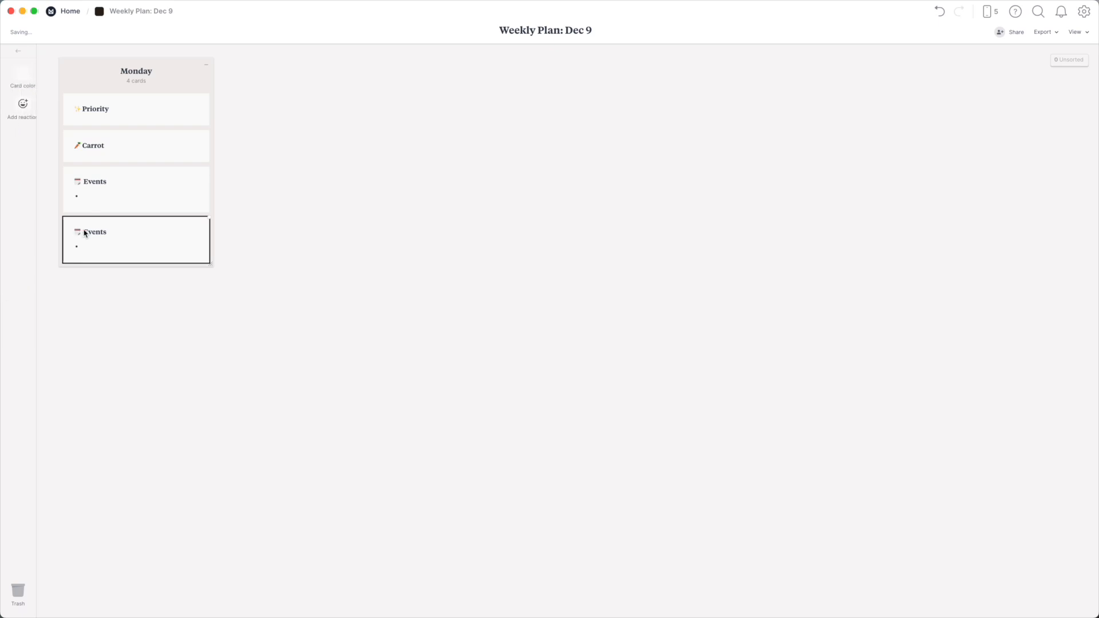
# - Start editing the copied Events card to rename it Notes with a notepad emoji
pyautogui.click(91, 233)
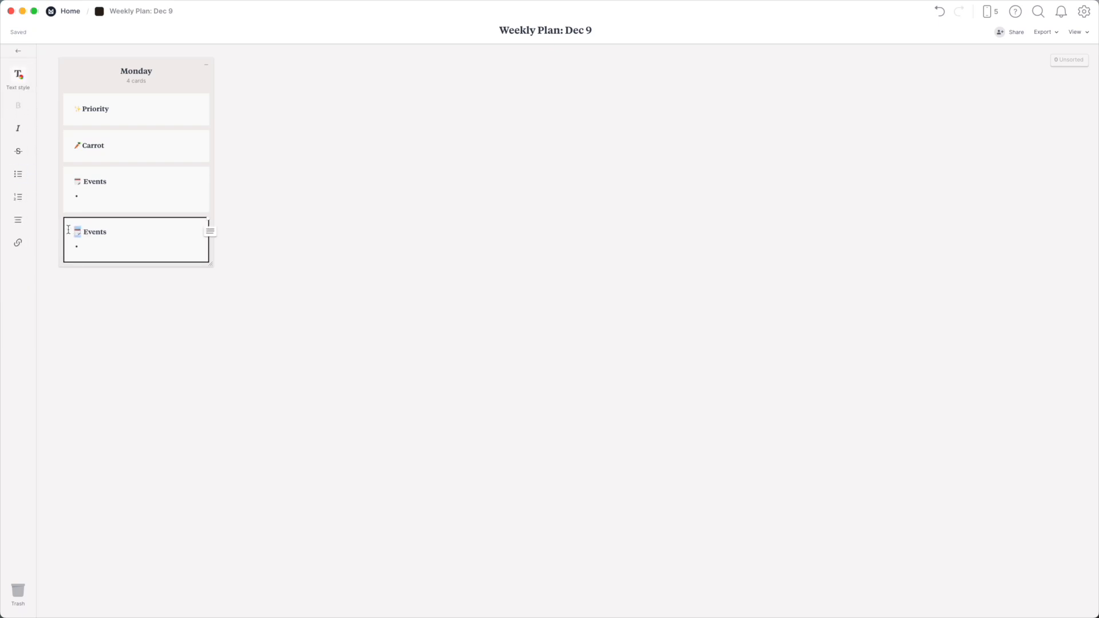
pyautogui.moveTo(247, 402)
pyautogui.write('Notes')
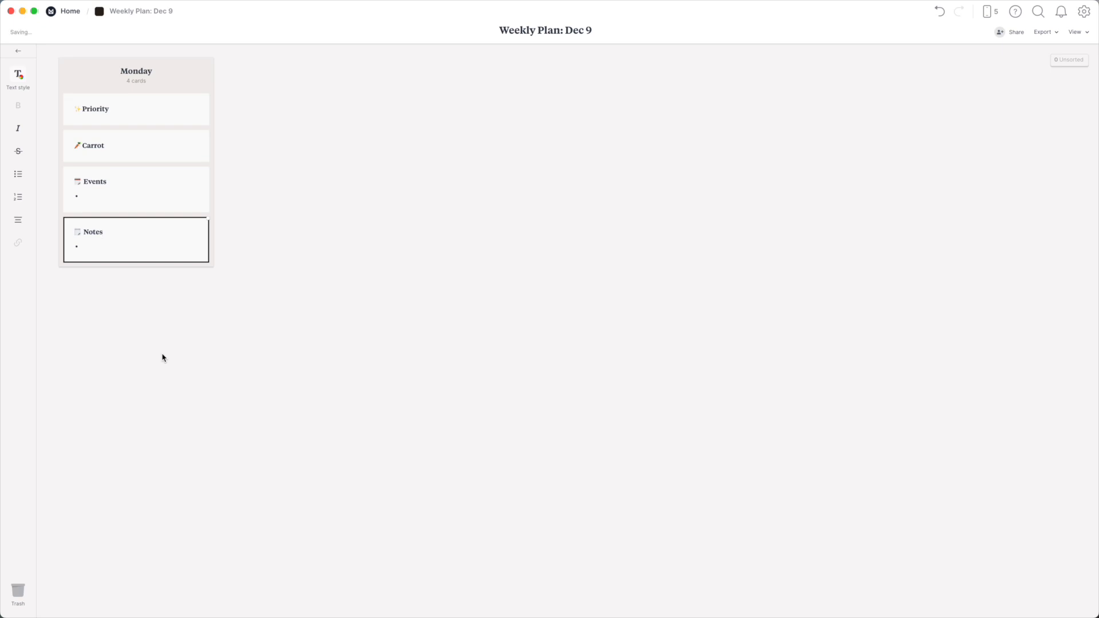
pyautogui.moveTo(137, 360)
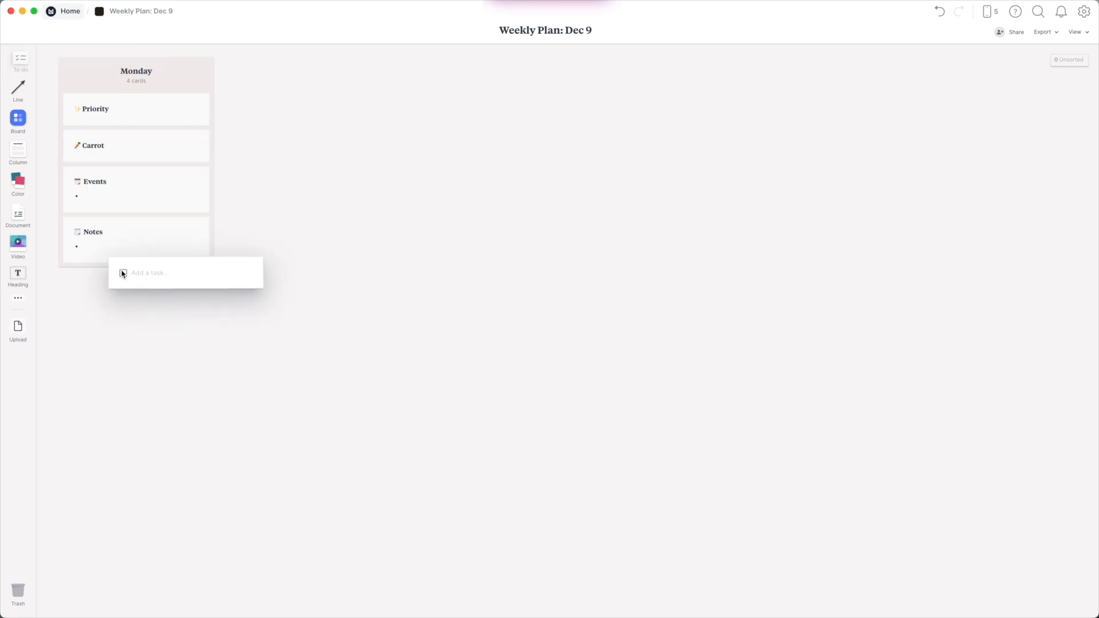
# - Add a to-do card titled To Do List at the bottom of Monday
pyautogui.click(155, 272)
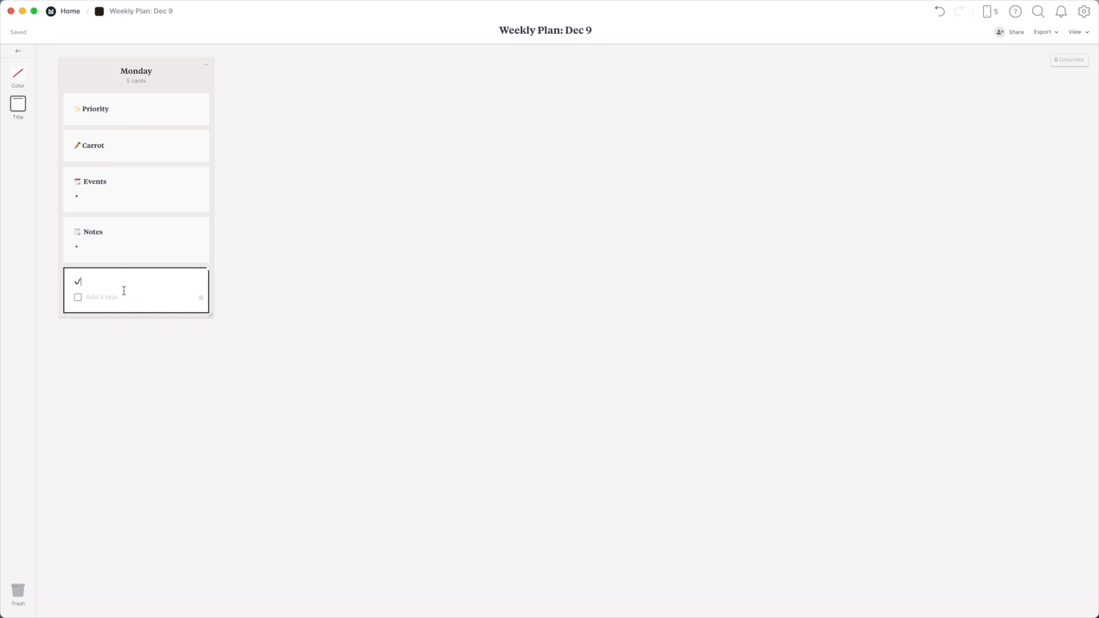
pyautogui.write('To Do List')
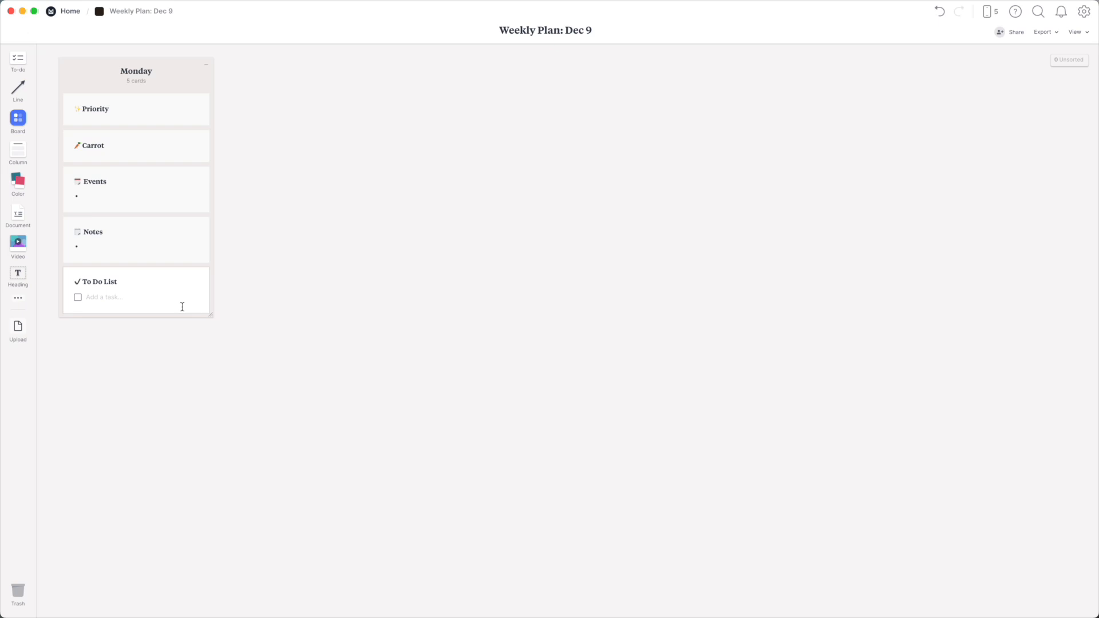
pyautogui.click(136, 290)
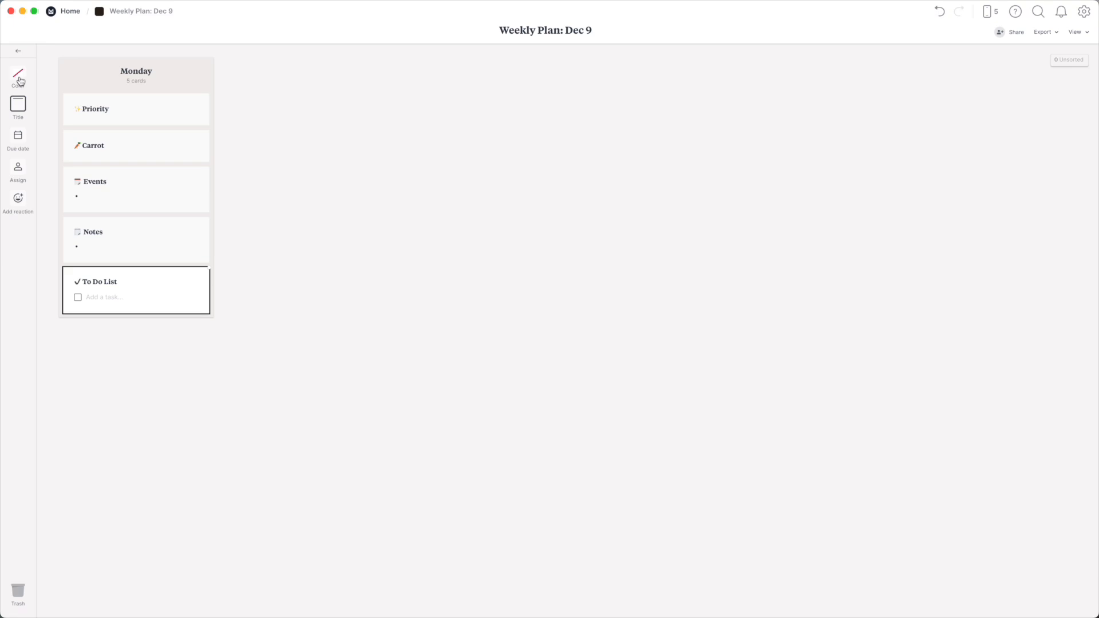
# - Give the To Do List card a near-black custom HEX colour accent
pyautogui.click(17, 77)
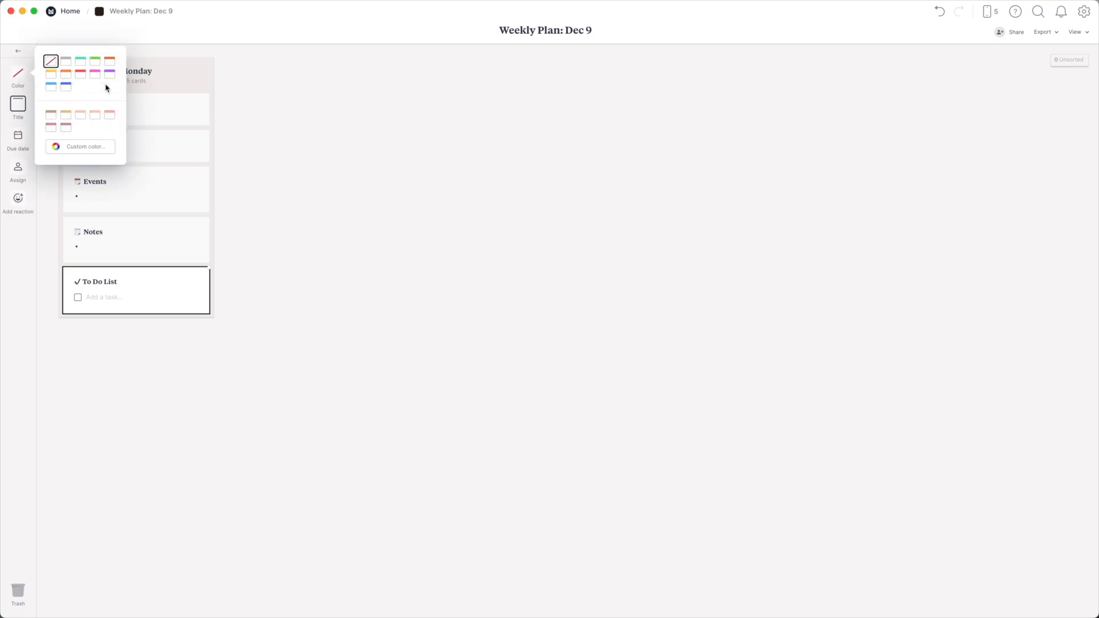
pyautogui.click(51, 115)
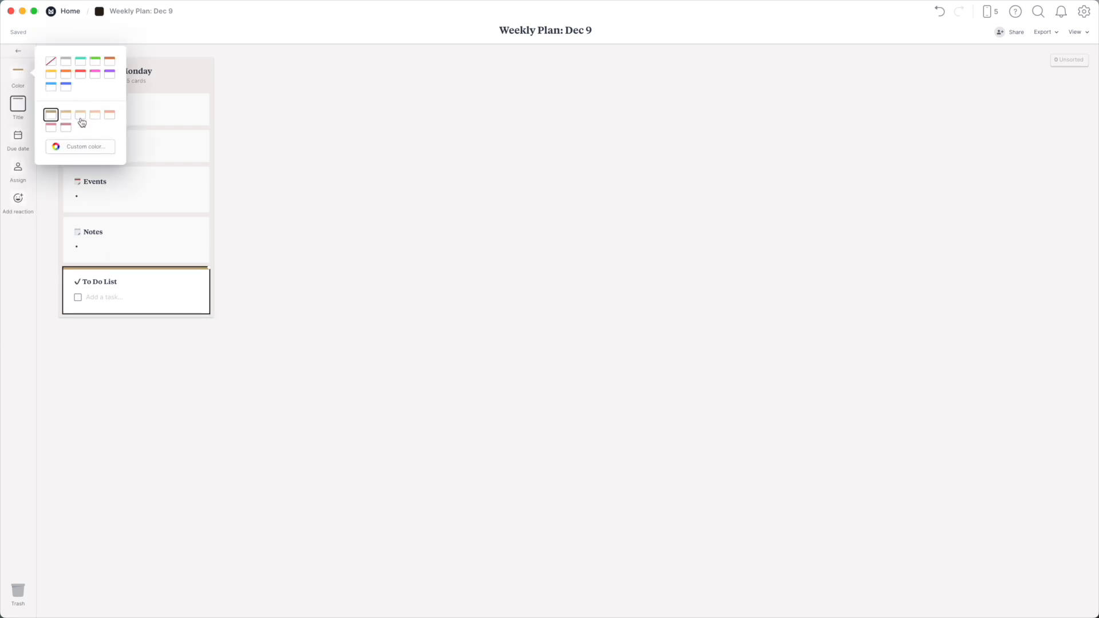
pyautogui.click(86, 147)
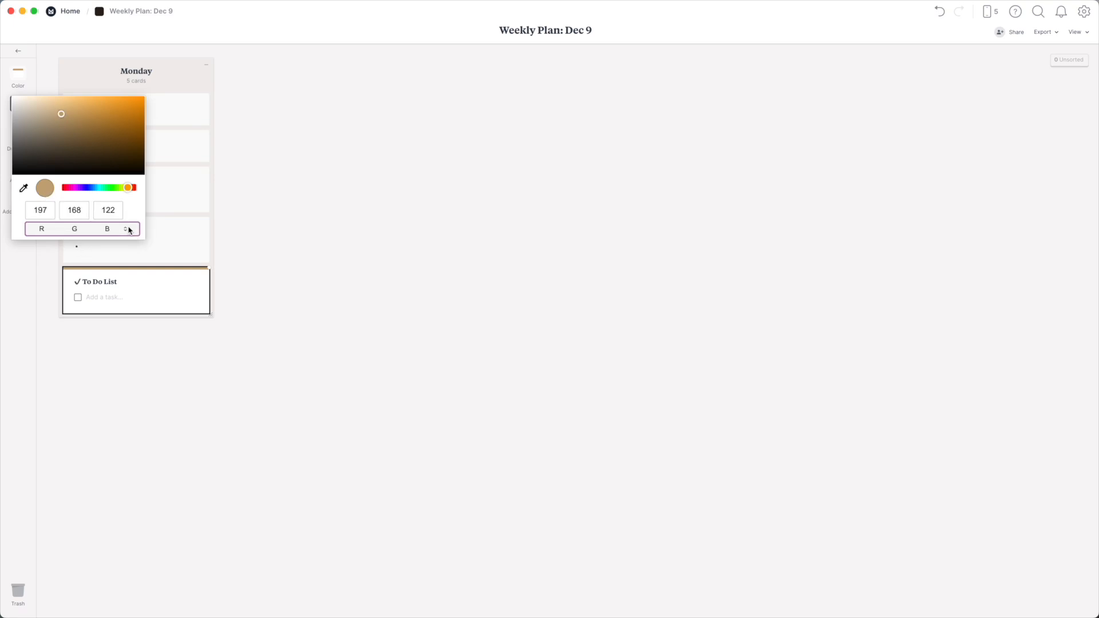
pyautogui.click(129, 229)
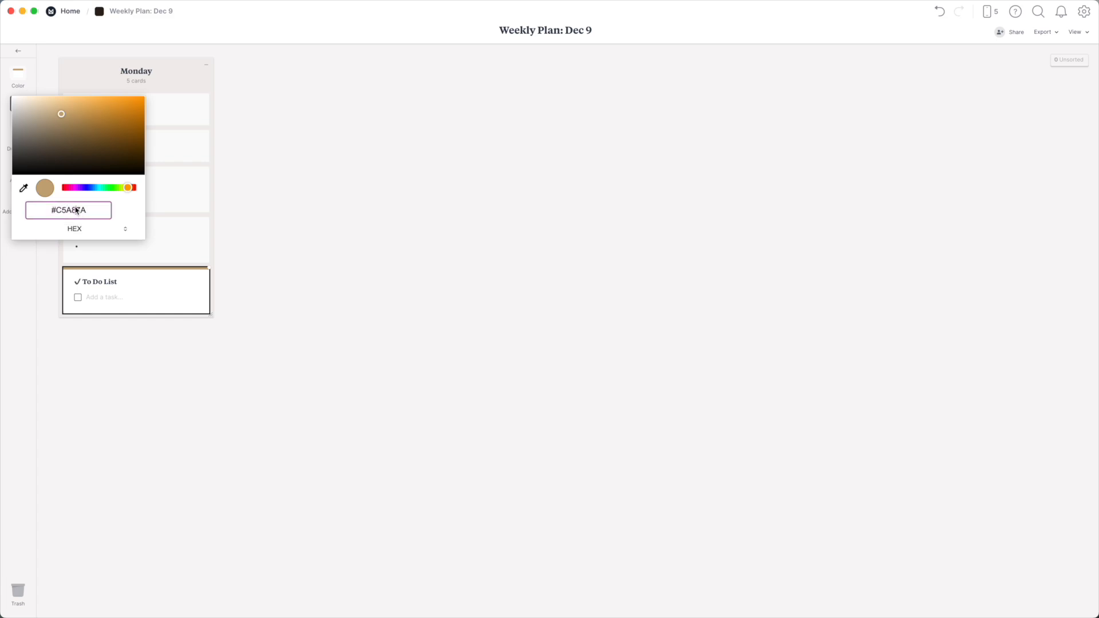
pyautogui.doubleClick(67, 210)
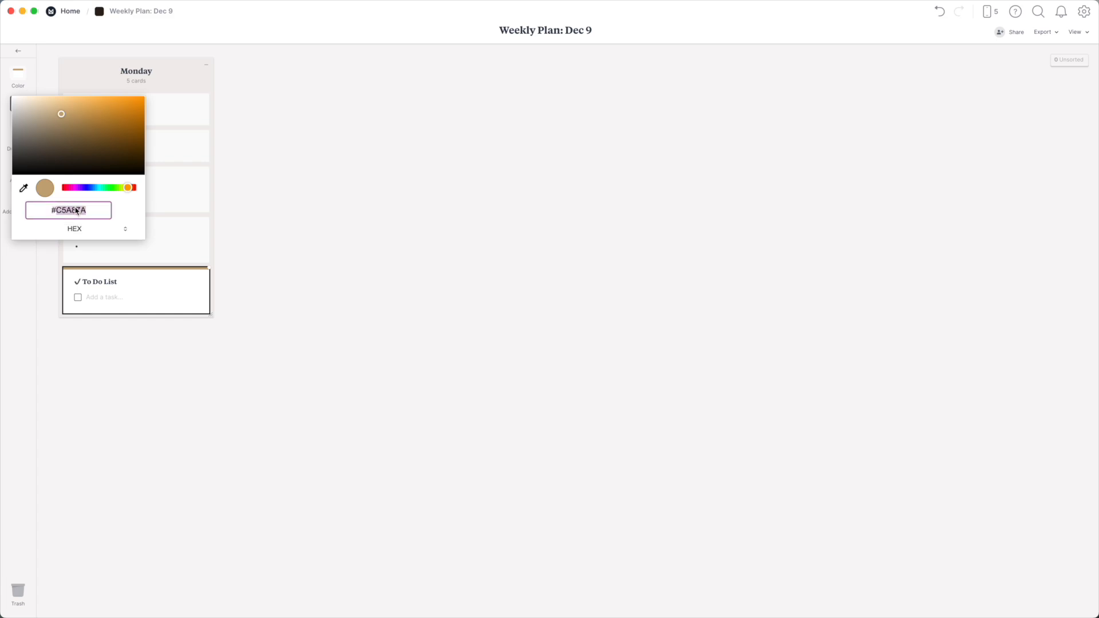
pyautogui.moveTo(129, 187); pyautogui.dragTo(88, 187)
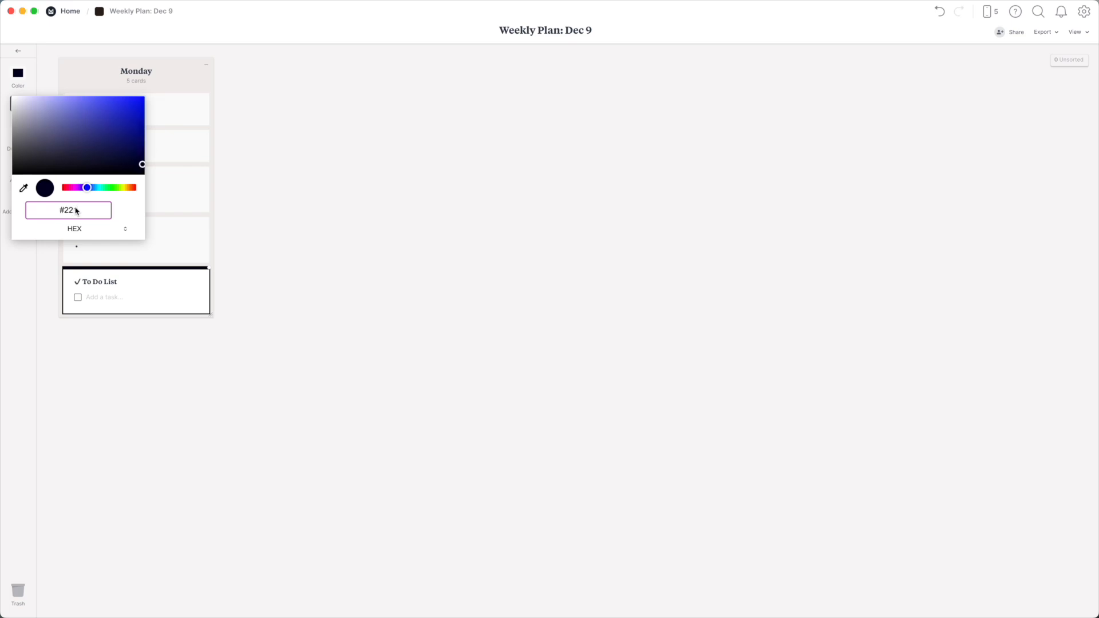
pyautogui.moveTo(89, 186); pyautogui.dragTo(129, 187)
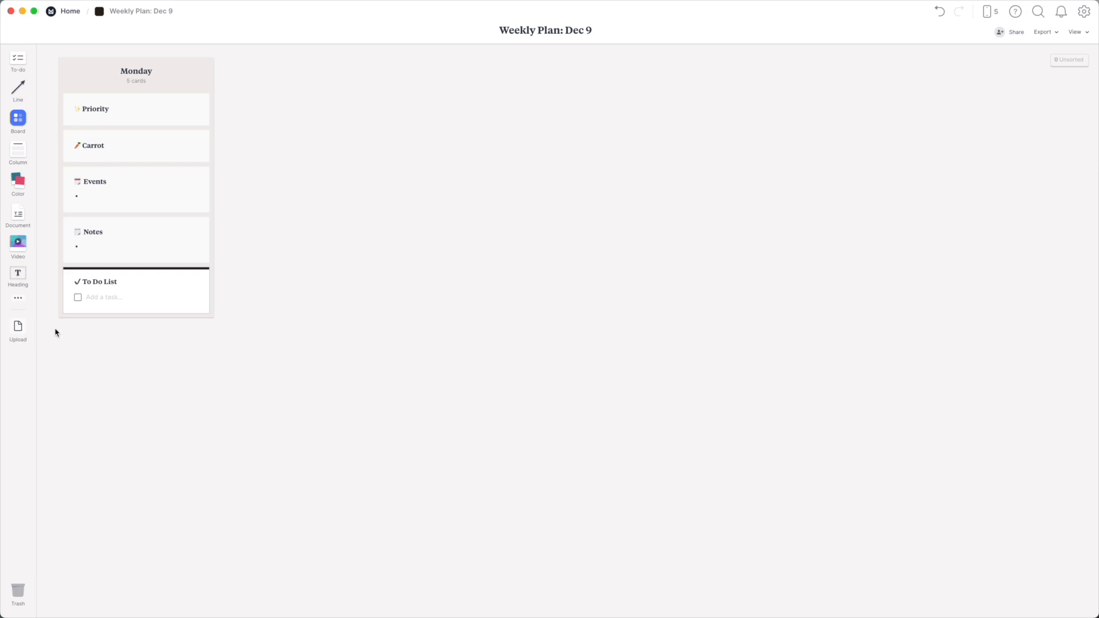
# - Upload 09 - White Christmas.jpeg from MRR & PLR > White Christmas and place it at the bottom of Monday
pyautogui.click(17, 330)
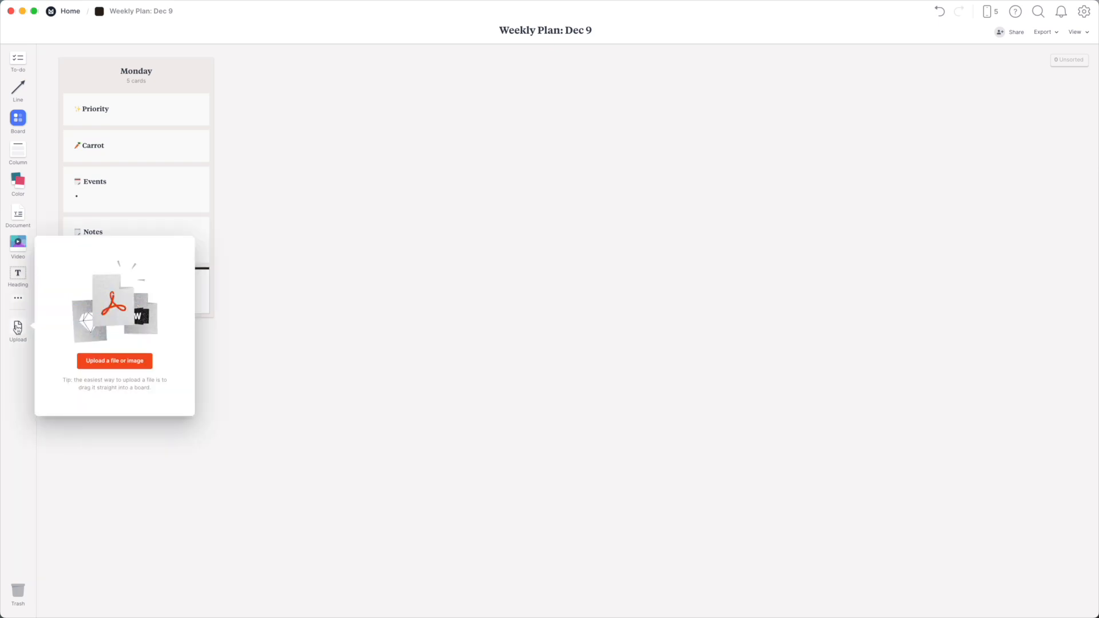
pyautogui.click(114, 360)
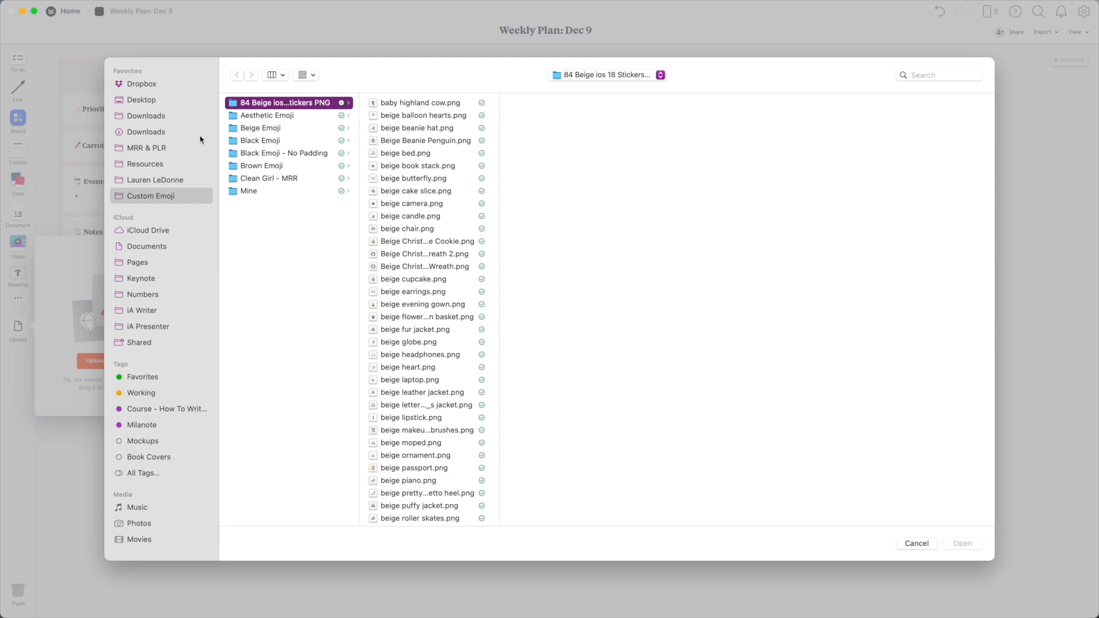
pyautogui.moveTo(173, 149)
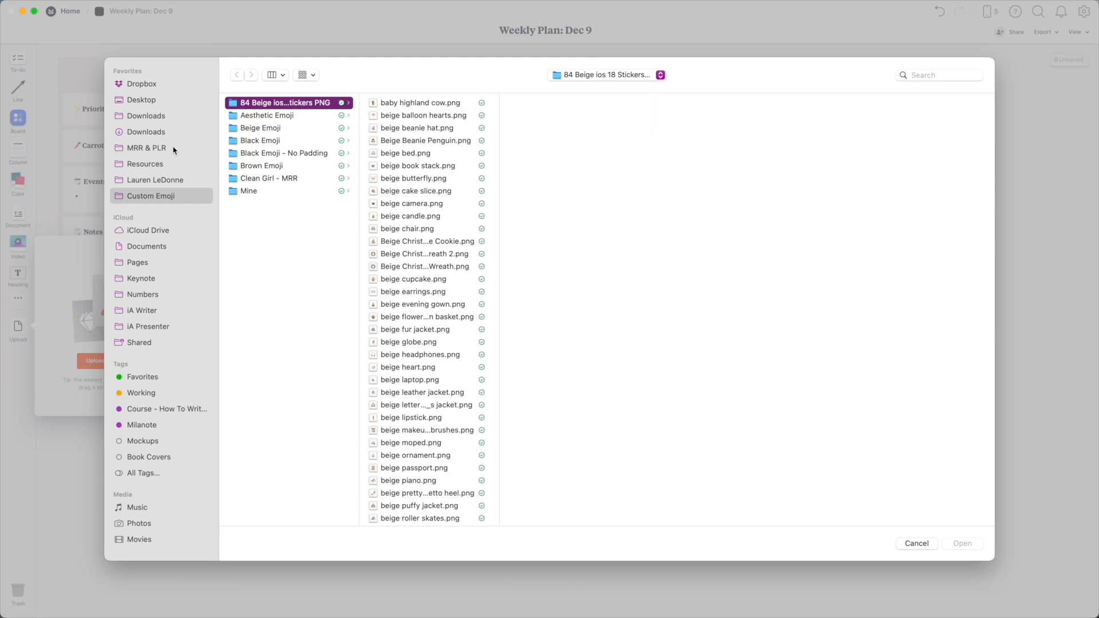
pyautogui.click(146, 148)
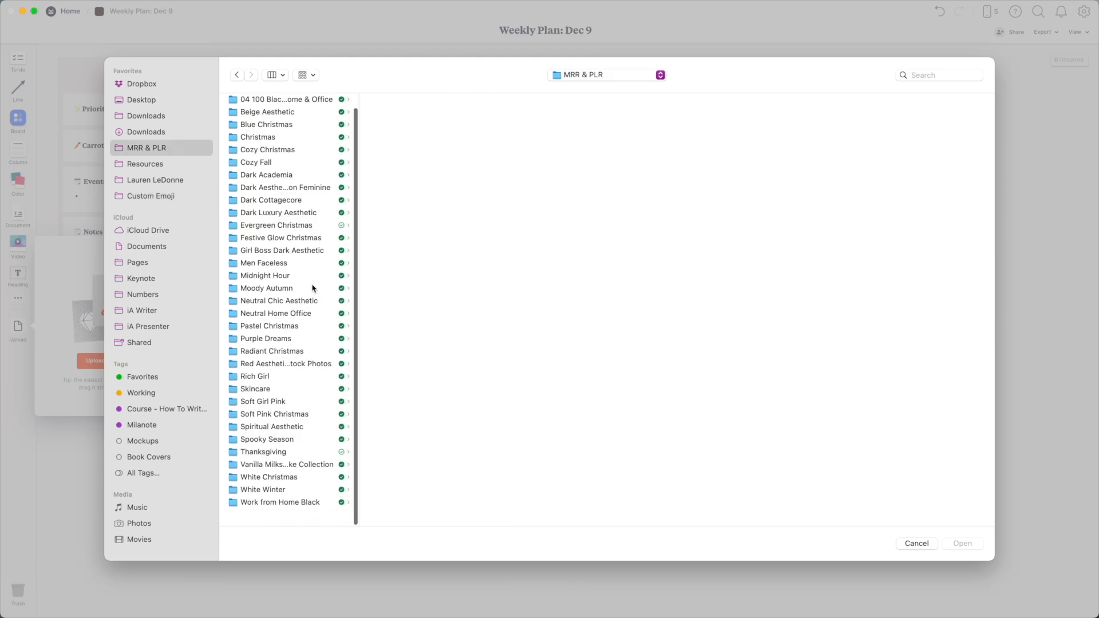
pyautogui.click(268, 476)
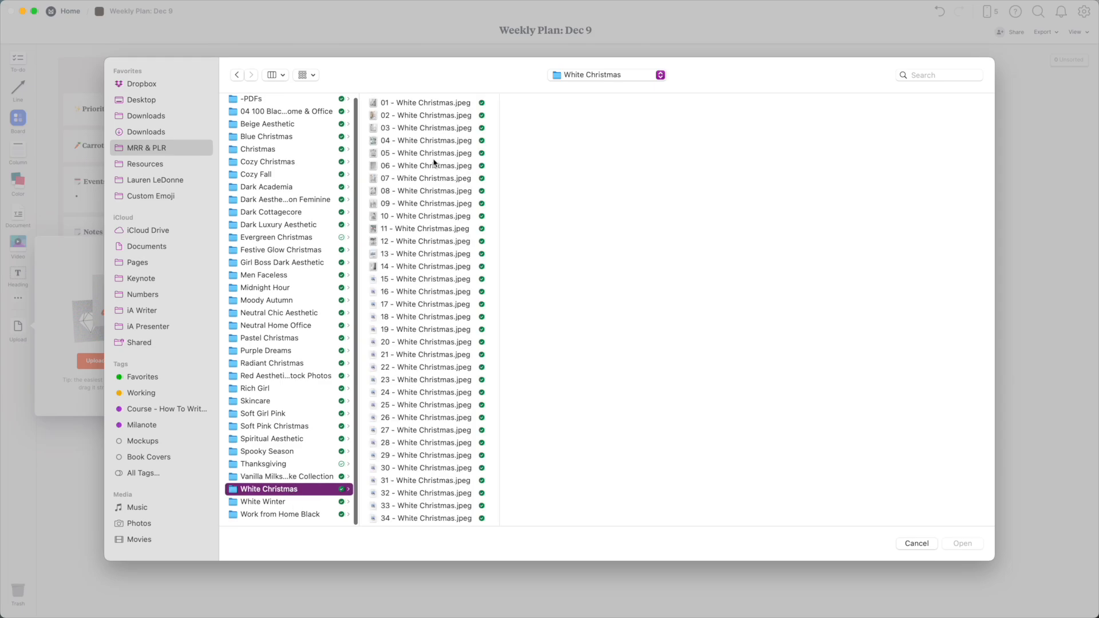
pyautogui.click(426, 204)
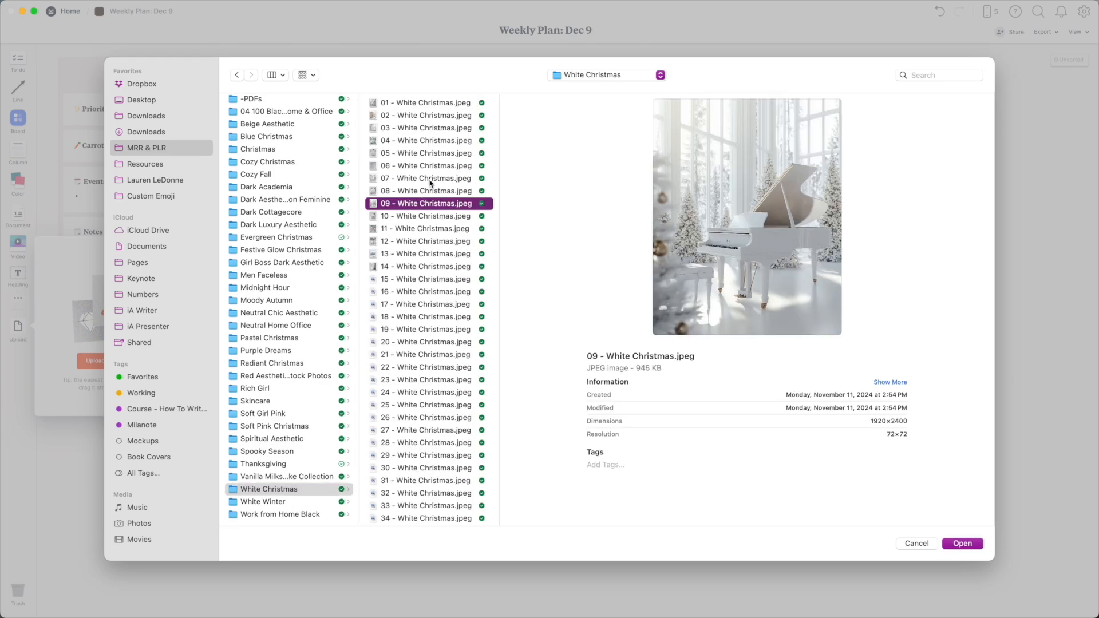
pyautogui.click(961, 542)
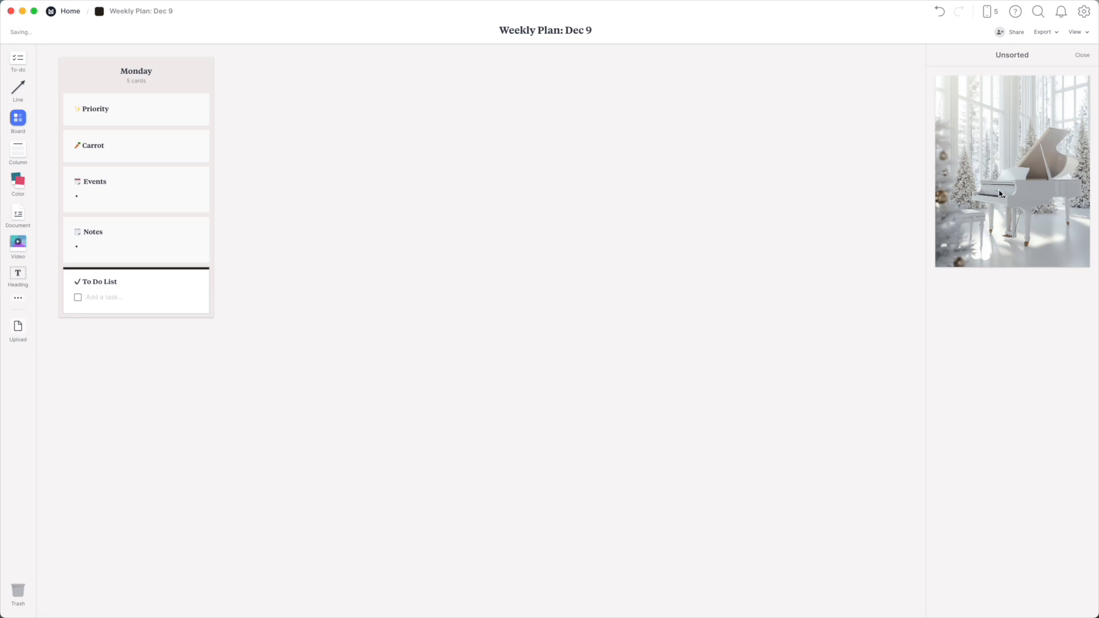
pyautogui.moveTo(1011, 172); pyautogui.dragTo(156, 307)
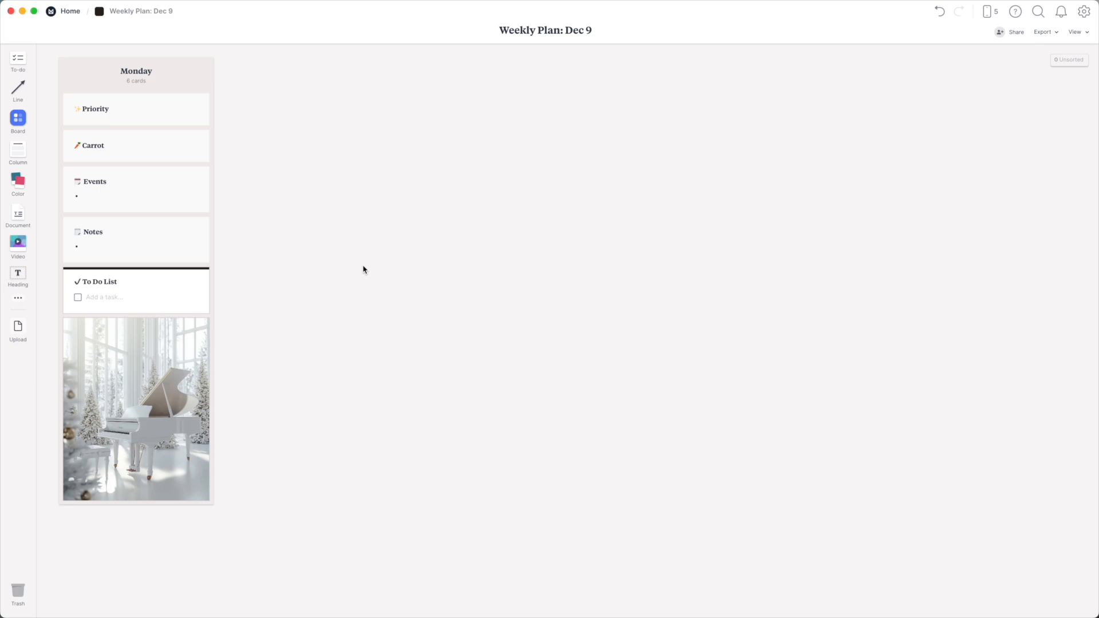
# - Duplicate Monday's column into seven day columns and rename copies Tuesday, Wed, Thursday, Friday, Saturday, Sunday
pyautogui.click(135, 108)
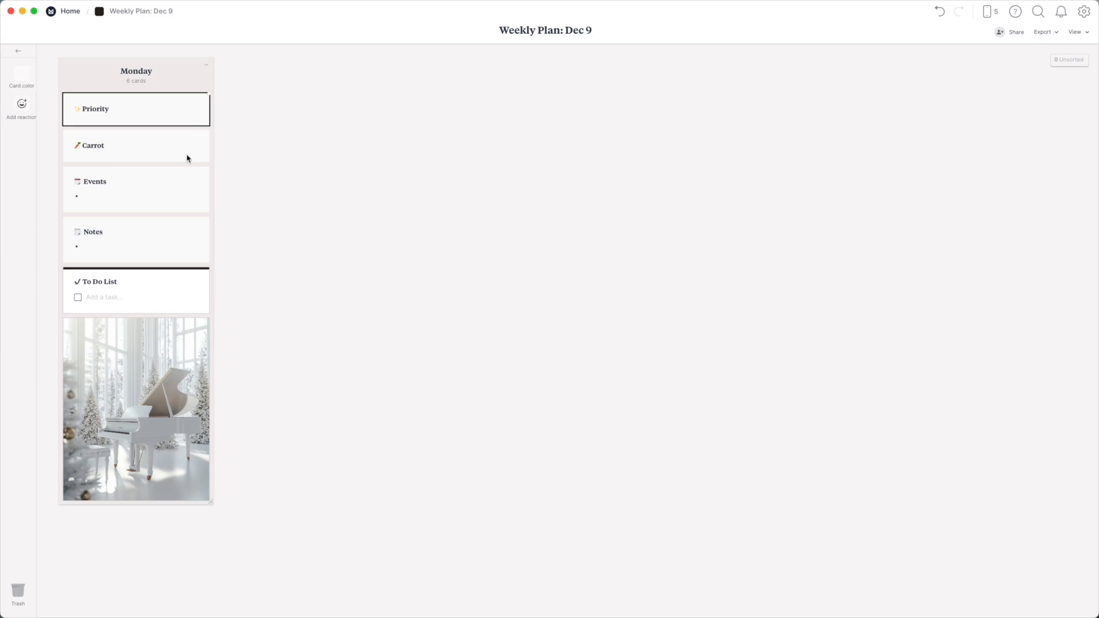
pyautogui.click(135, 189)
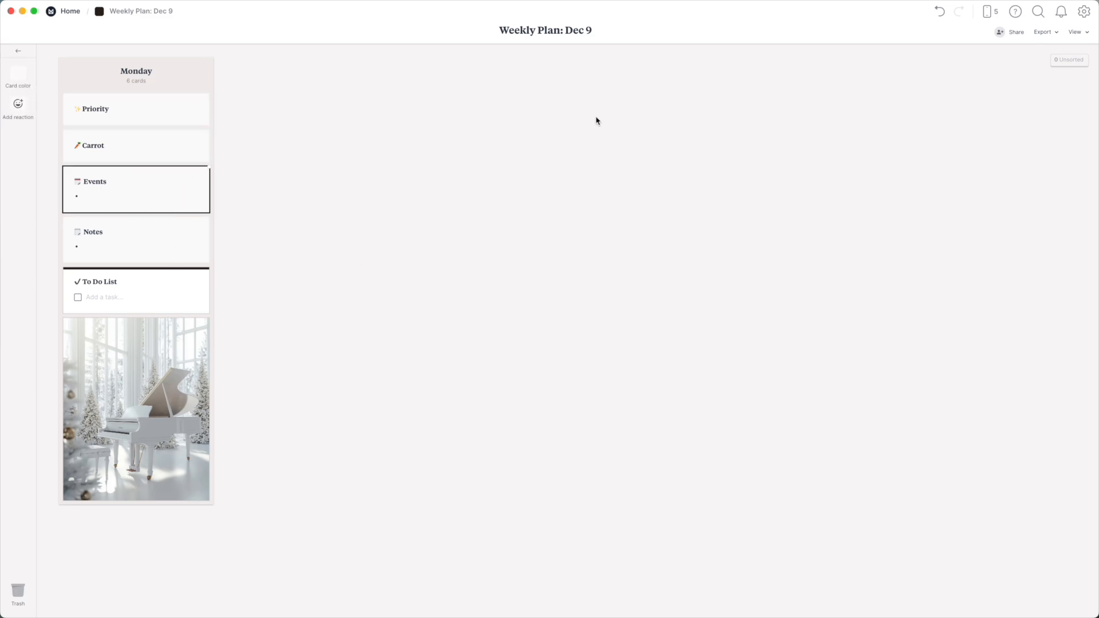
pyautogui.moveTo(577, 191)
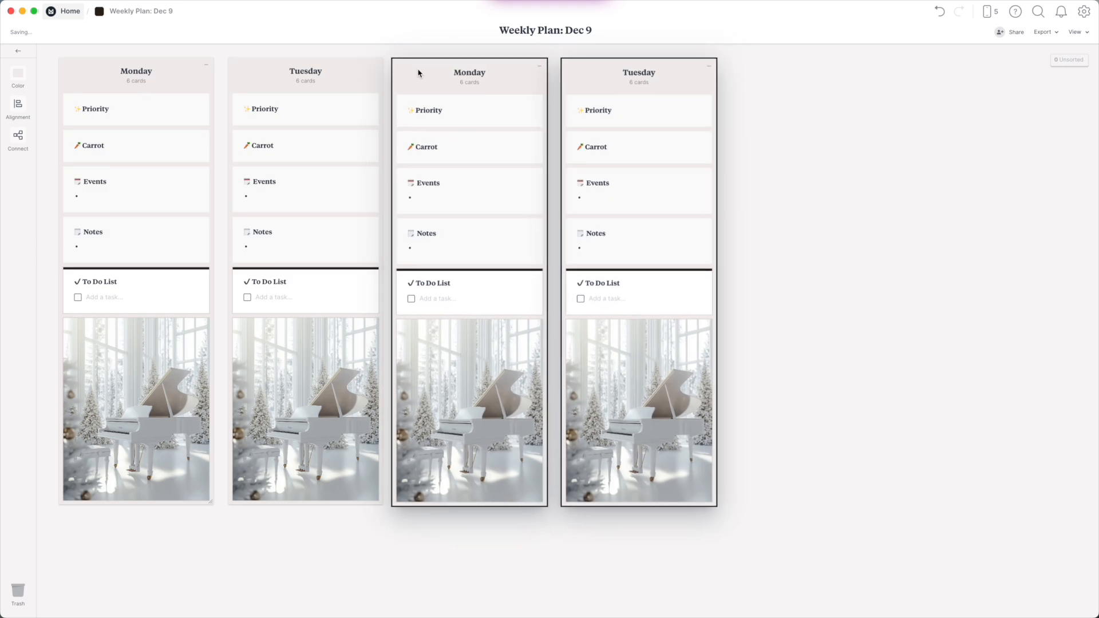
pyautogui.write('Wed')
pyautogui.write('S')
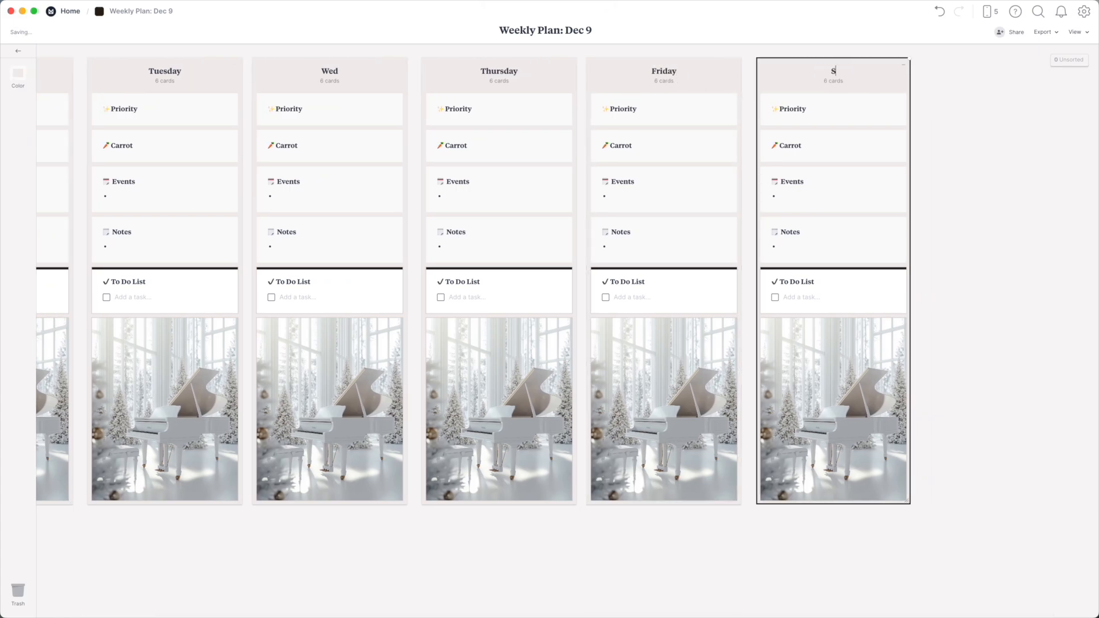
pyautogui.write('aturday')
pyautogui.write('S')
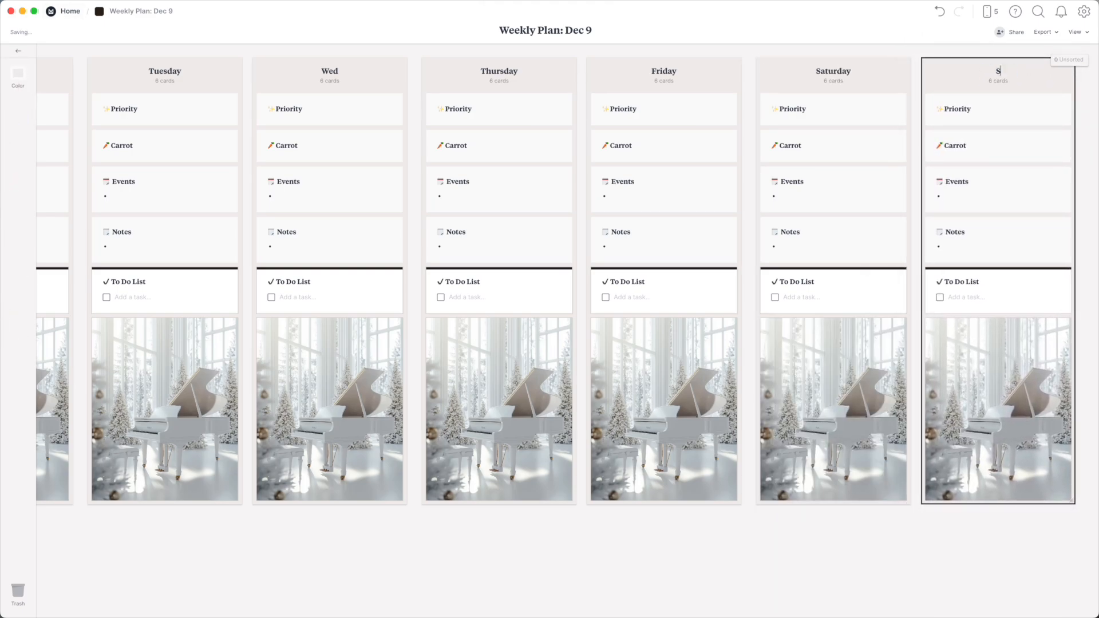
pyautogui.write('unday')
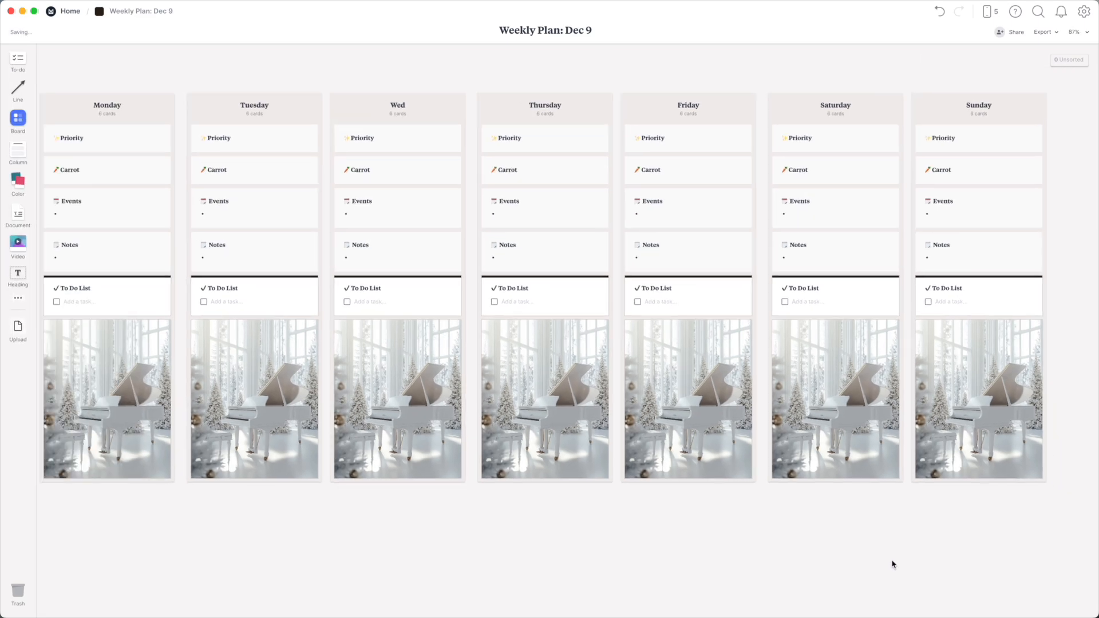
# - Zoom to 80% and distribute the seven day columns horizontally in one evenly spaced row
pyautogui.click(1075, 32)
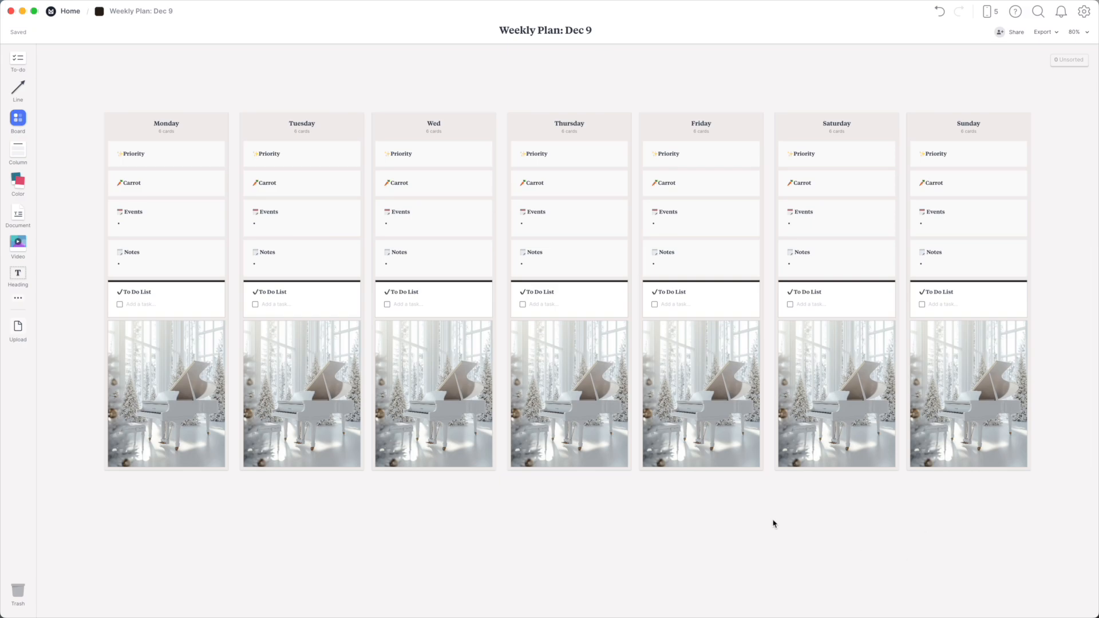
pyautogui.click(1079, 32)
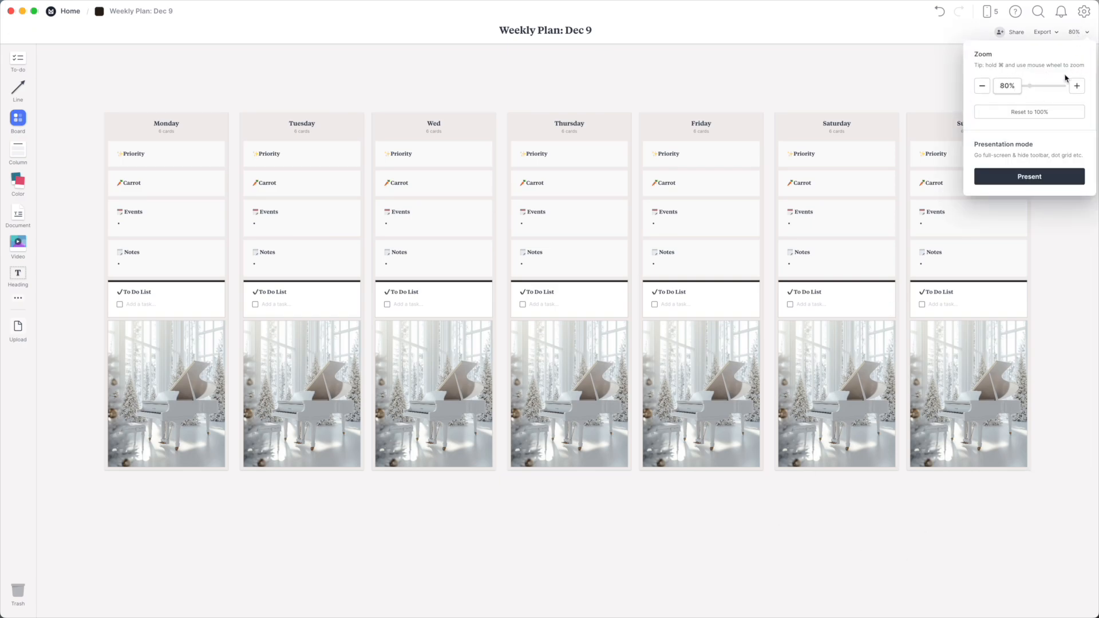
pyautogui.click(1016, 519)
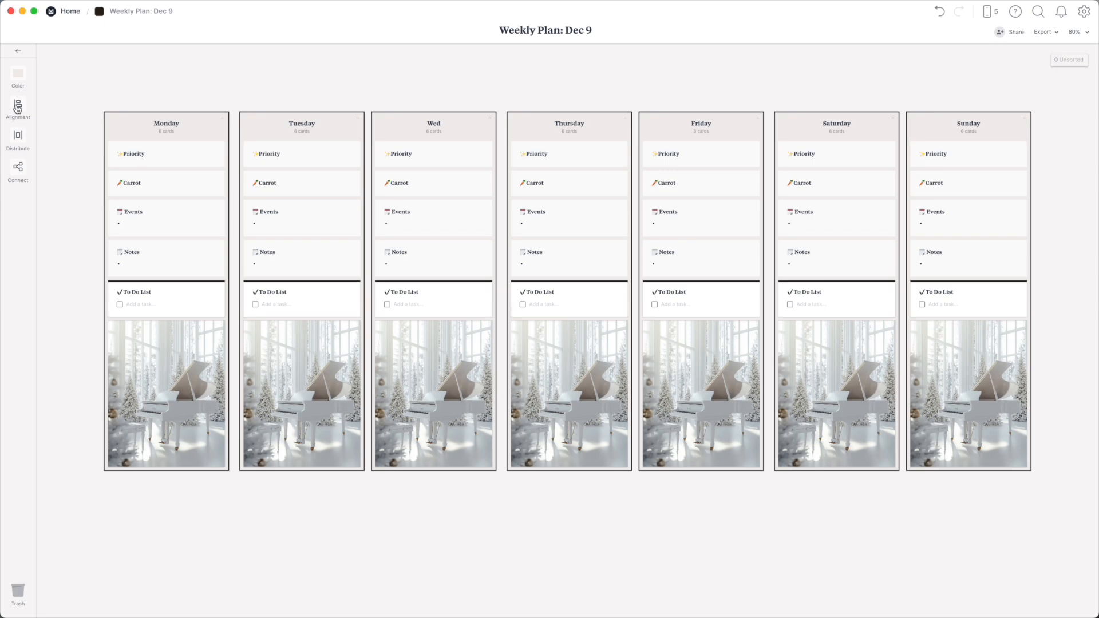
pyautogui.click(17, 107)
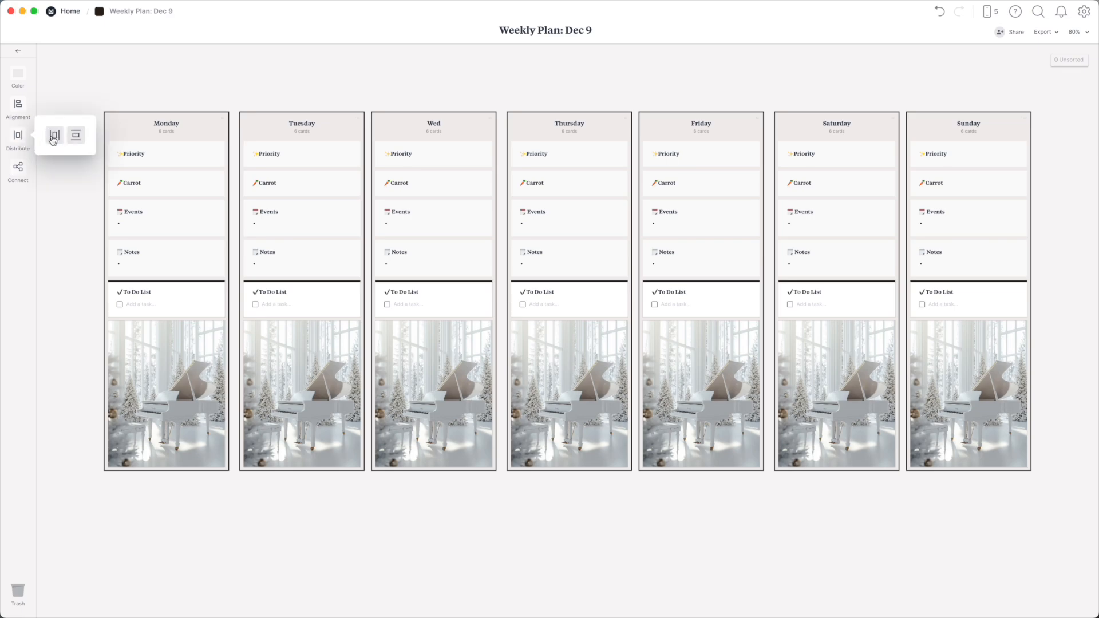
pyautogui.click(53, 135)
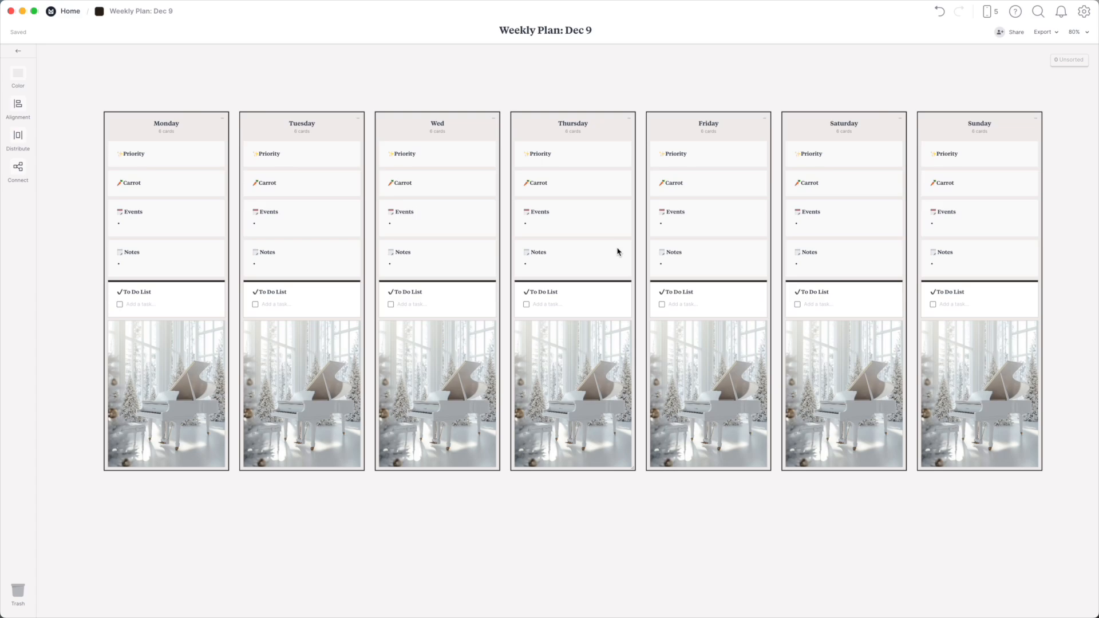
pyautogui.moveTo(1023, 83)
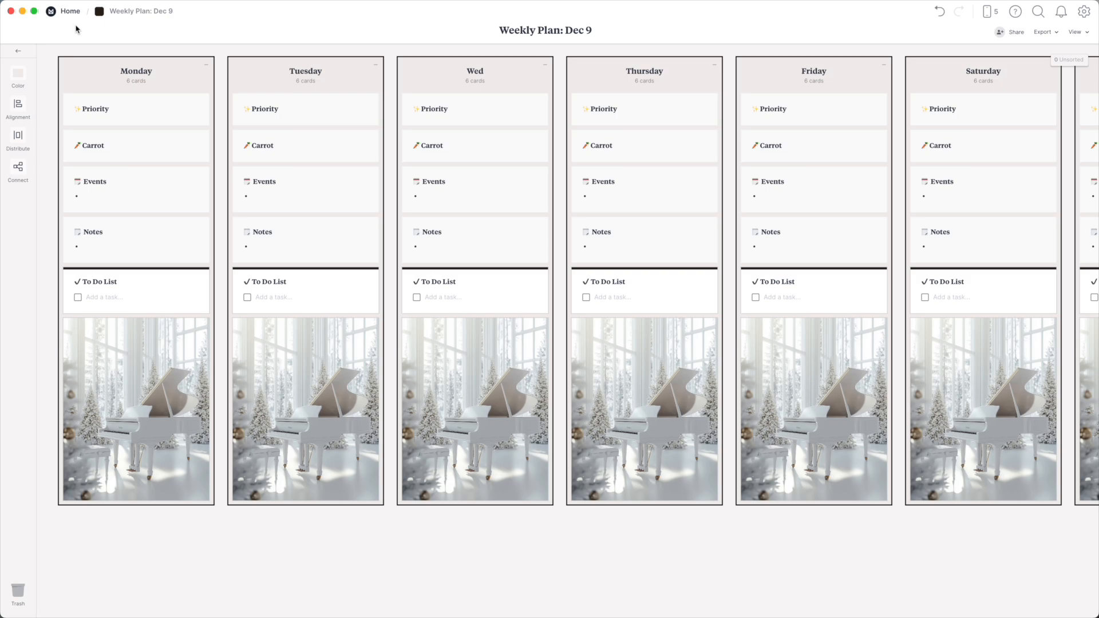
# - Return to Home, briefly reopen the Weekly Plan: Dec 9 board, then land back on Home
pyautogui.click(69, 10)
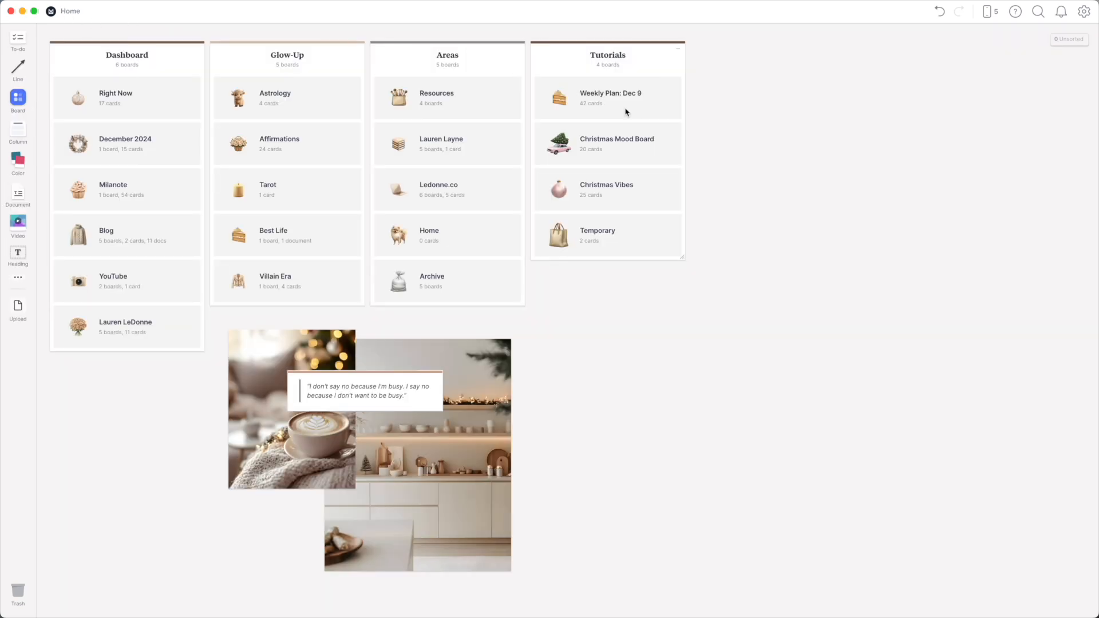
pyautogui.rightClick(559, 99)
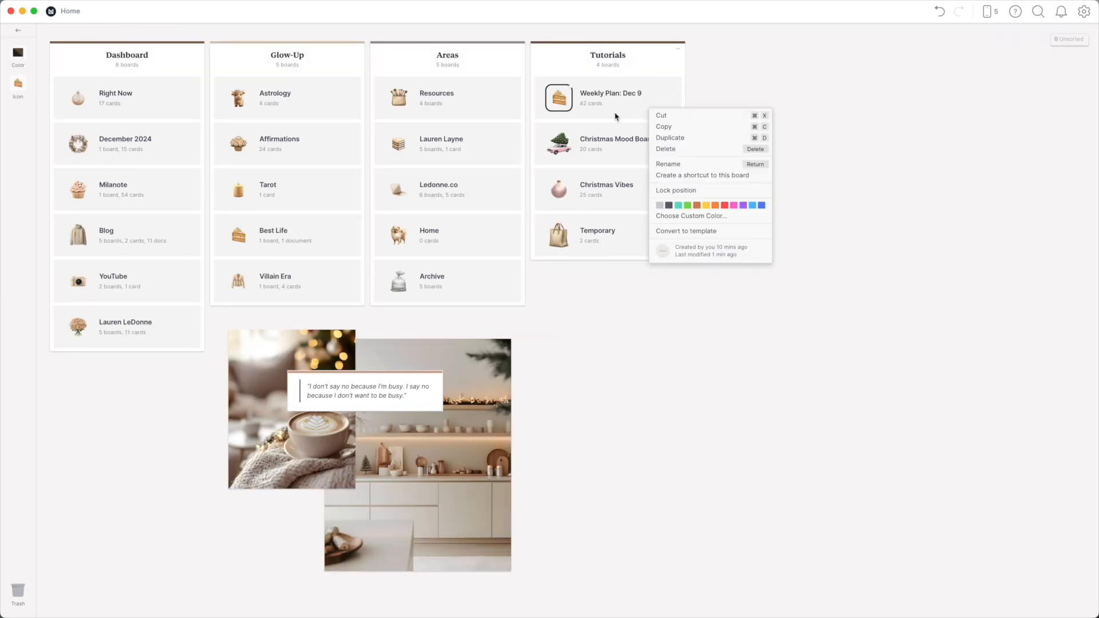
pyautogui.moveTo(717, 235)
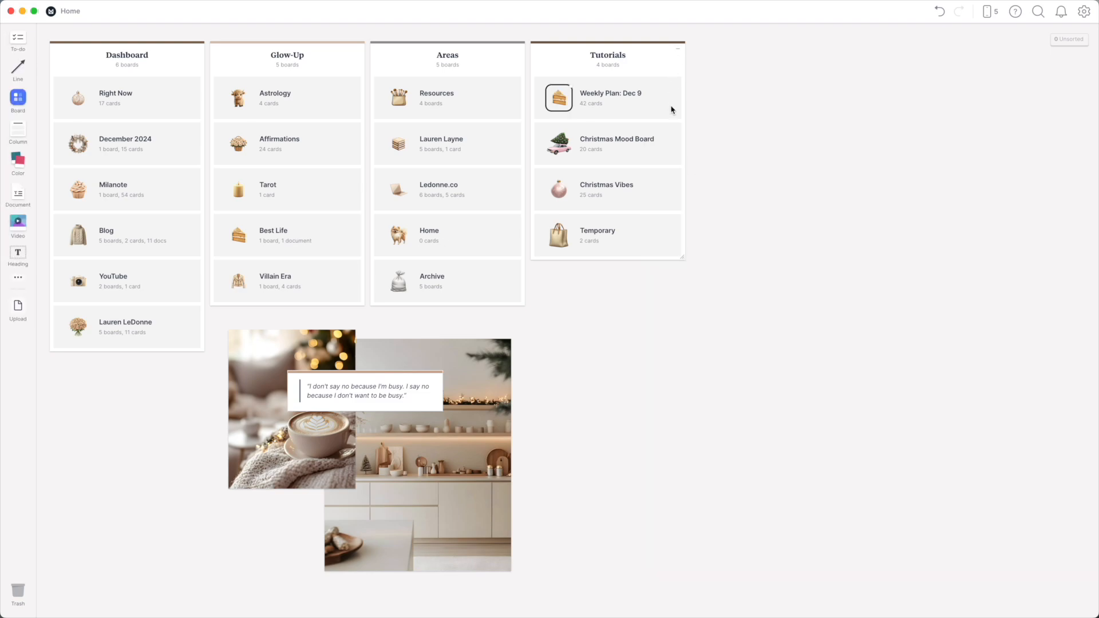
pyautogui.doubleClick(611, 97)
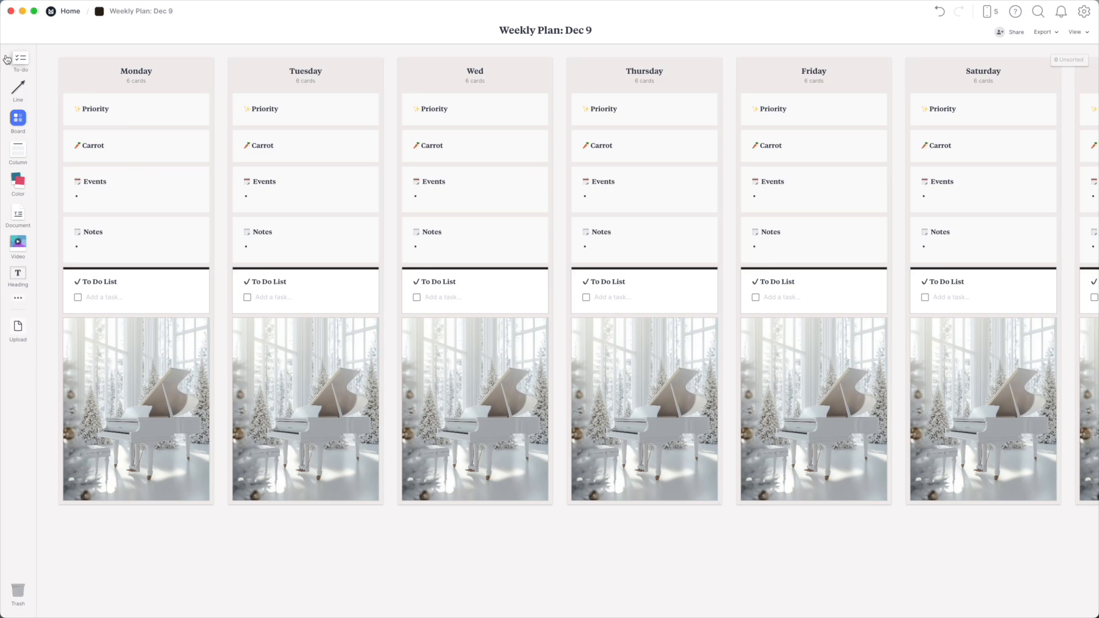
pyautogui.click(69, 10)
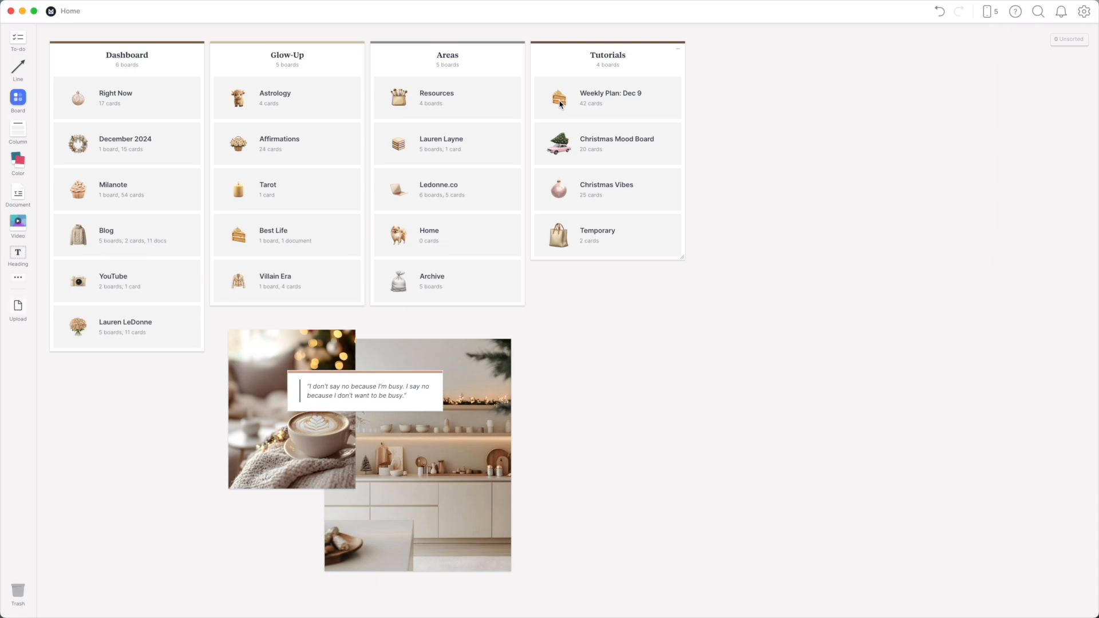
pyautogui.moveTo(565, 104)
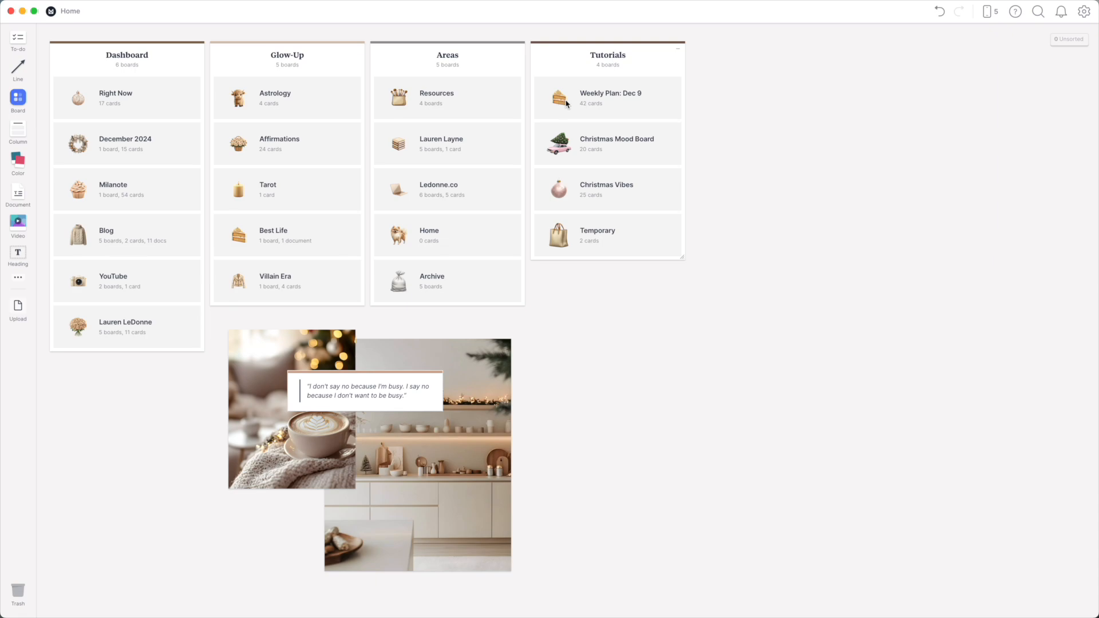
pyautogui.moveTo(663, 113)
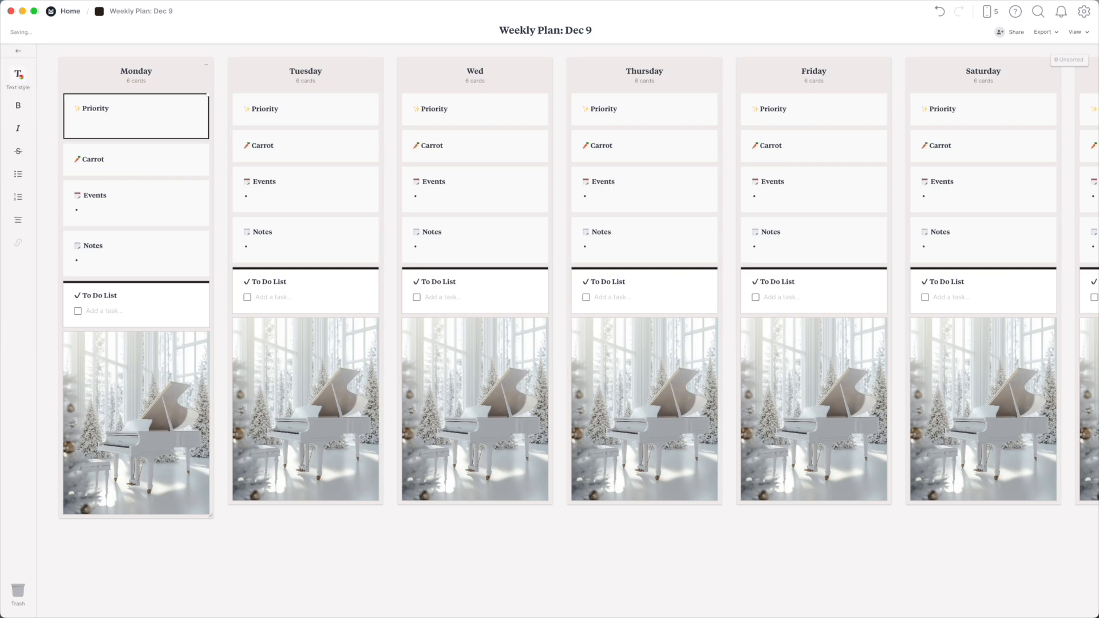
# - Write 'Record a Milano' in Priority and 'Watch a Christmas Hallmark movie with a glass of wine' in Carrot
pyautogui.write('Recd')
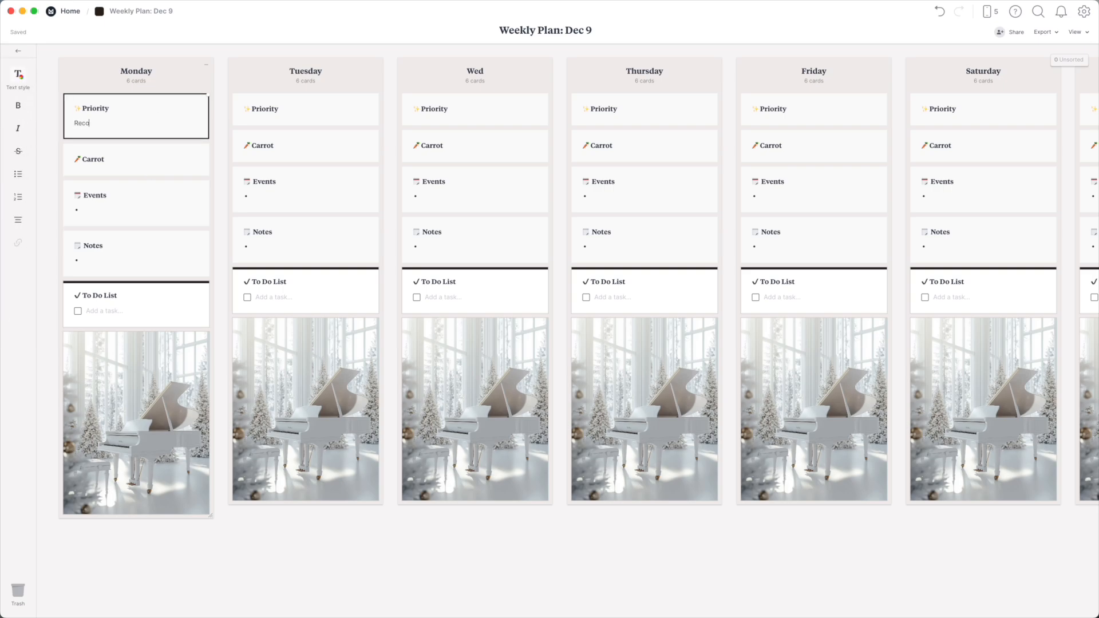
pyautogui.write('Record a Milanot')
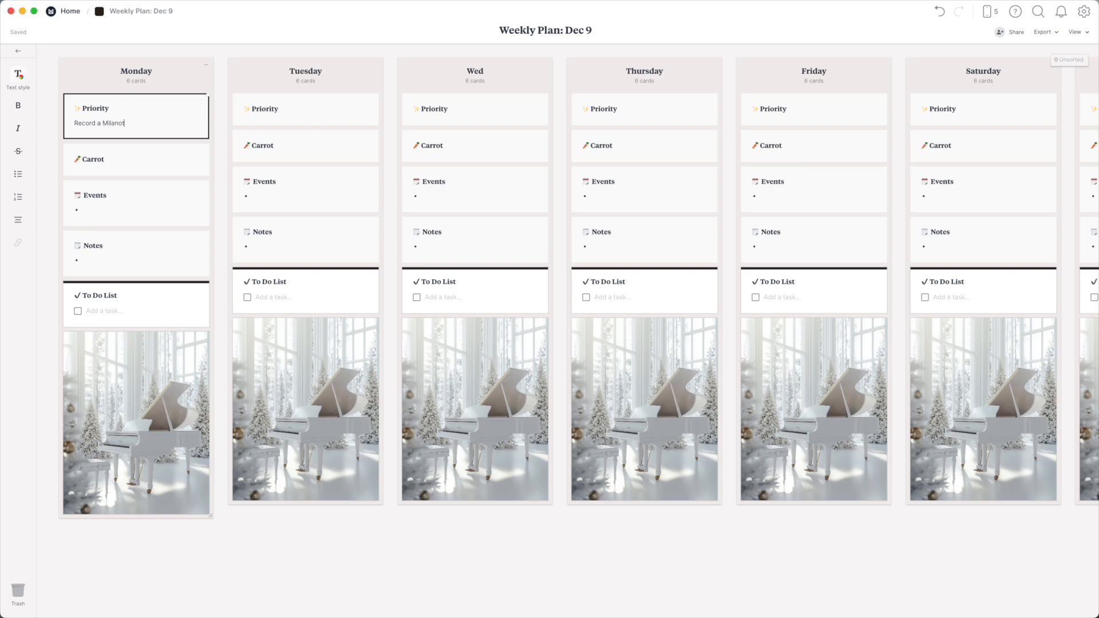
pyautogui.click(136, 159)
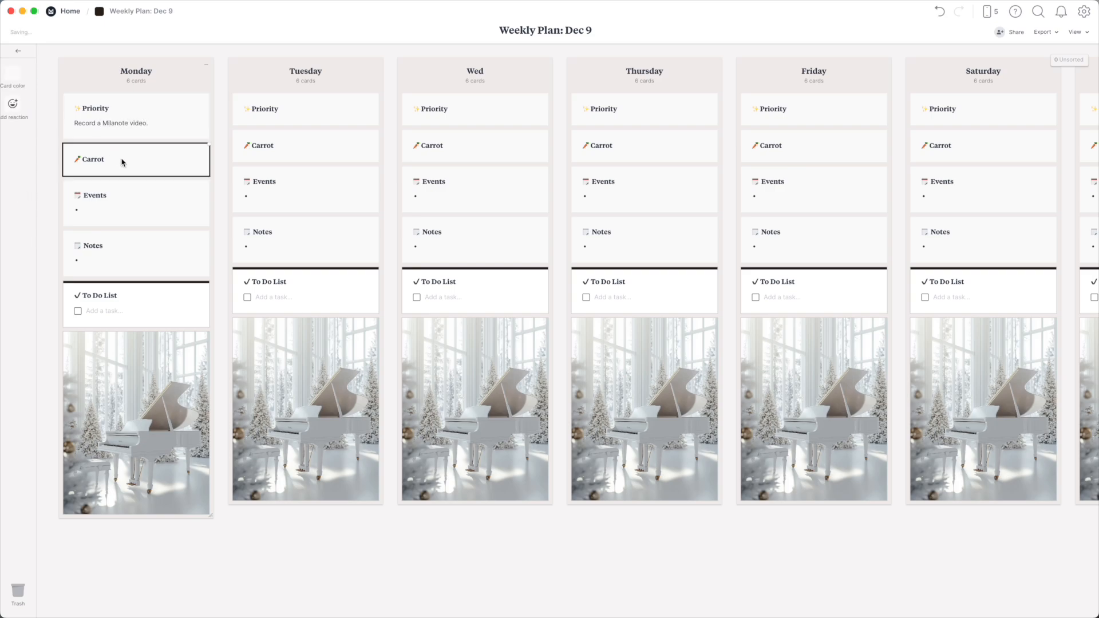
pyautogui.click(136, 168)
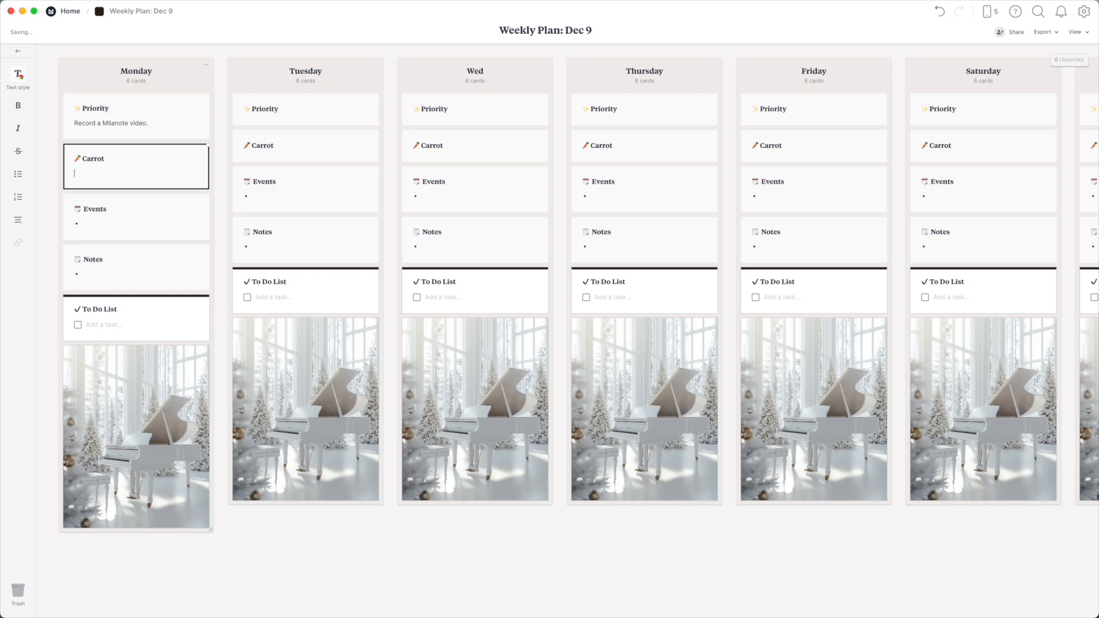
pyautogui.write('Watch a Christmas H')
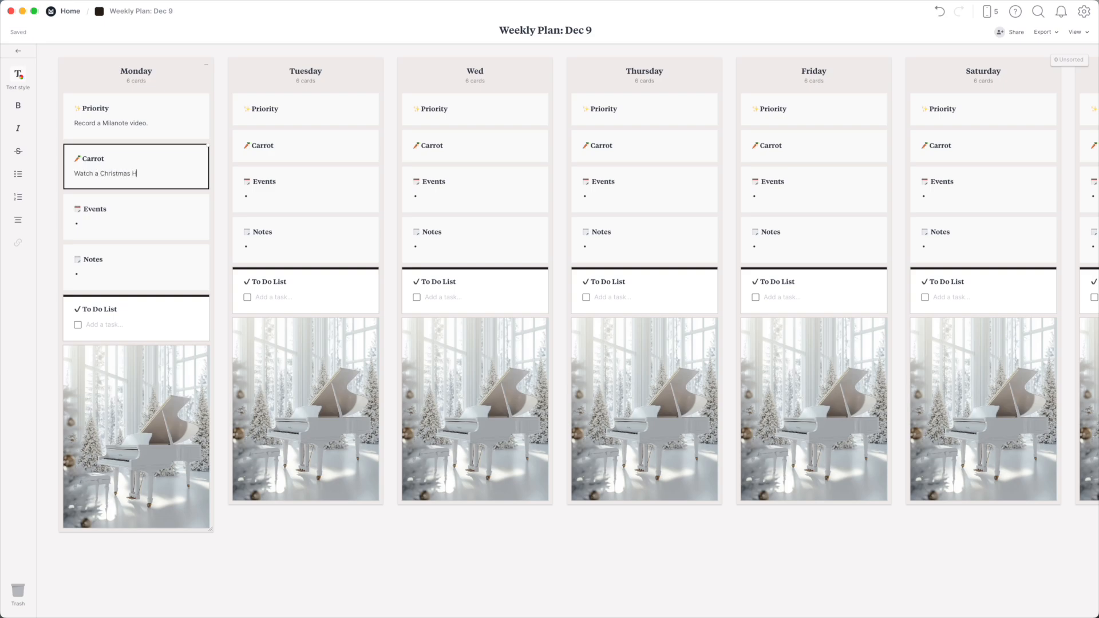
pyautogui.write('allmark movie w')
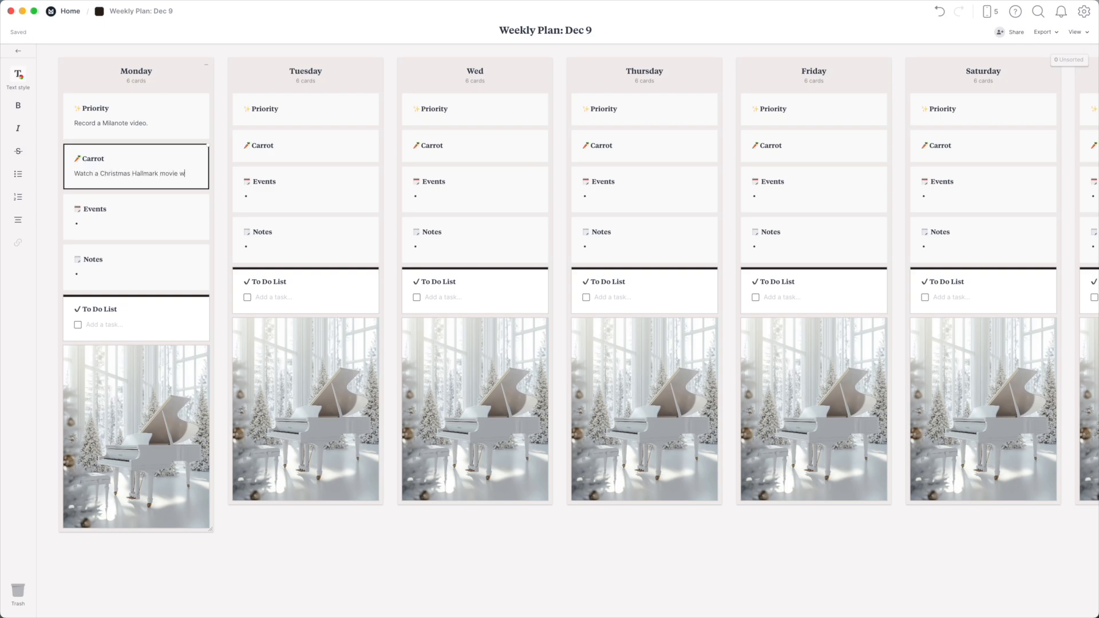
pyautogui.write('with a glass of wine.')
pyautogui.click(136, 217)
pyautogui.write('11am - Hair')
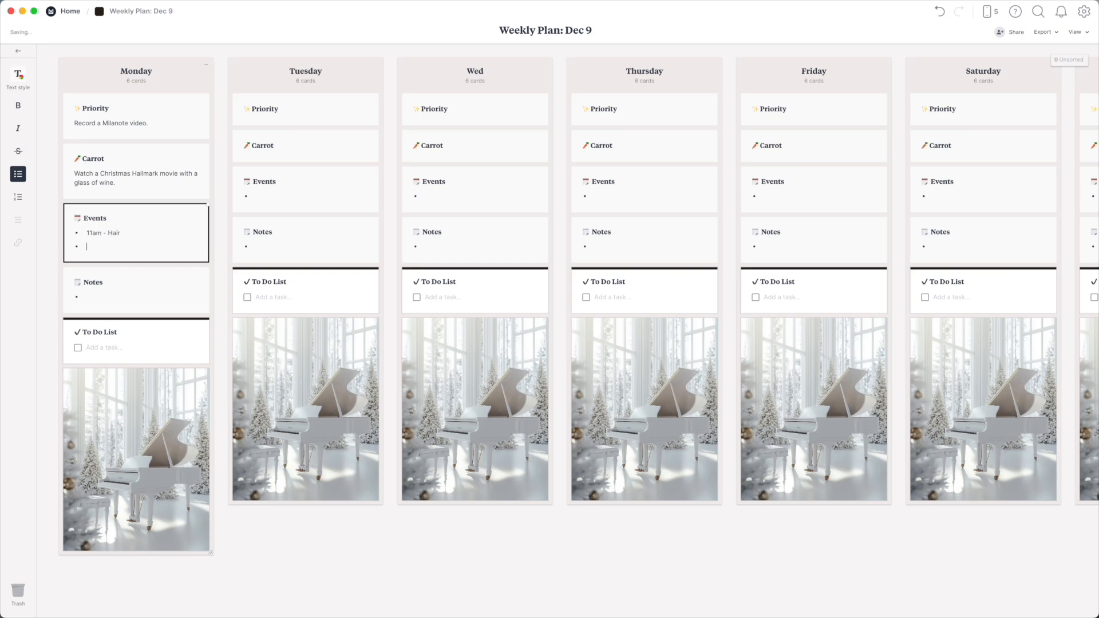
# - Add Events bullets including '2pm - Podcast', highlight the birthday in pink, and note 'Plants need water'
pyautogui.write('2pm - Podcast interview')
pyautogui.write("Sarah's Birthday")
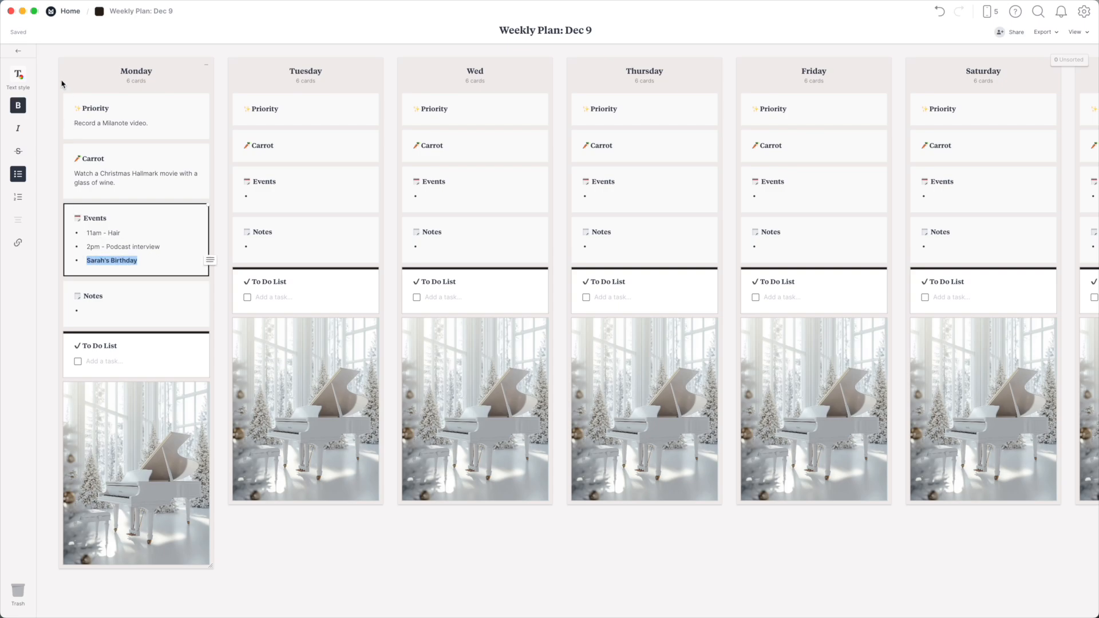
pyautogui.click(17, 76)
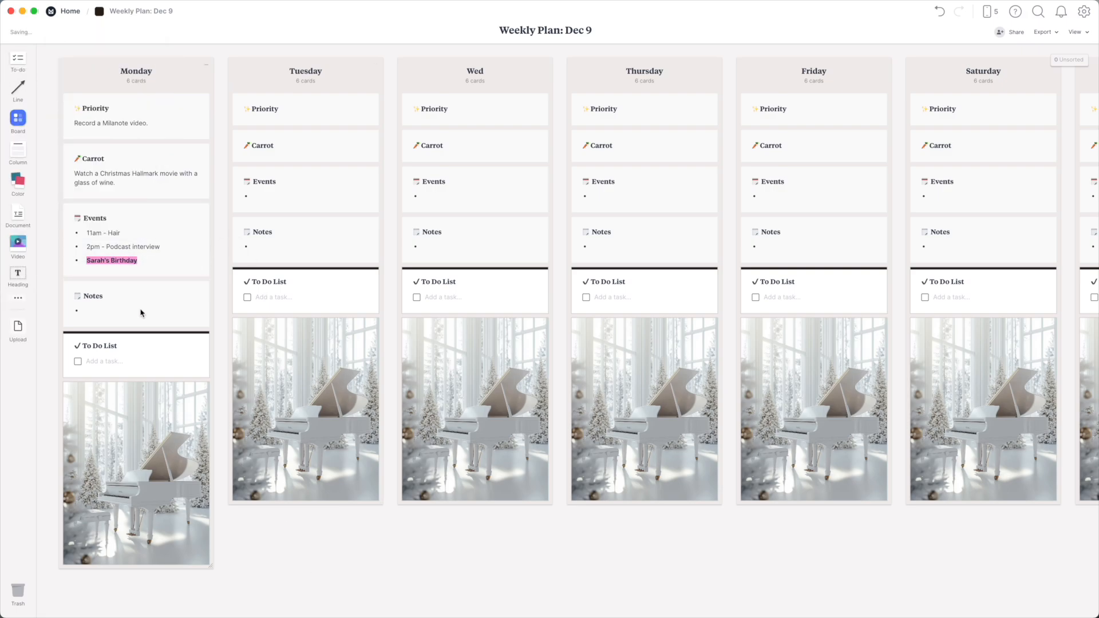
pyautogui.click(125, 311)
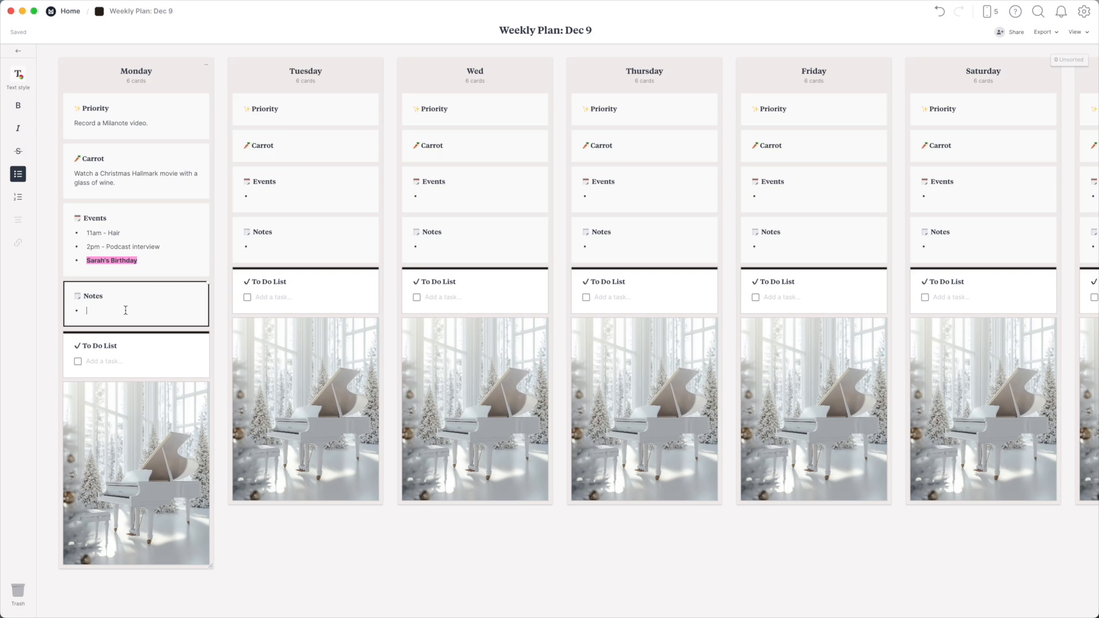
pyautogui.write('P')
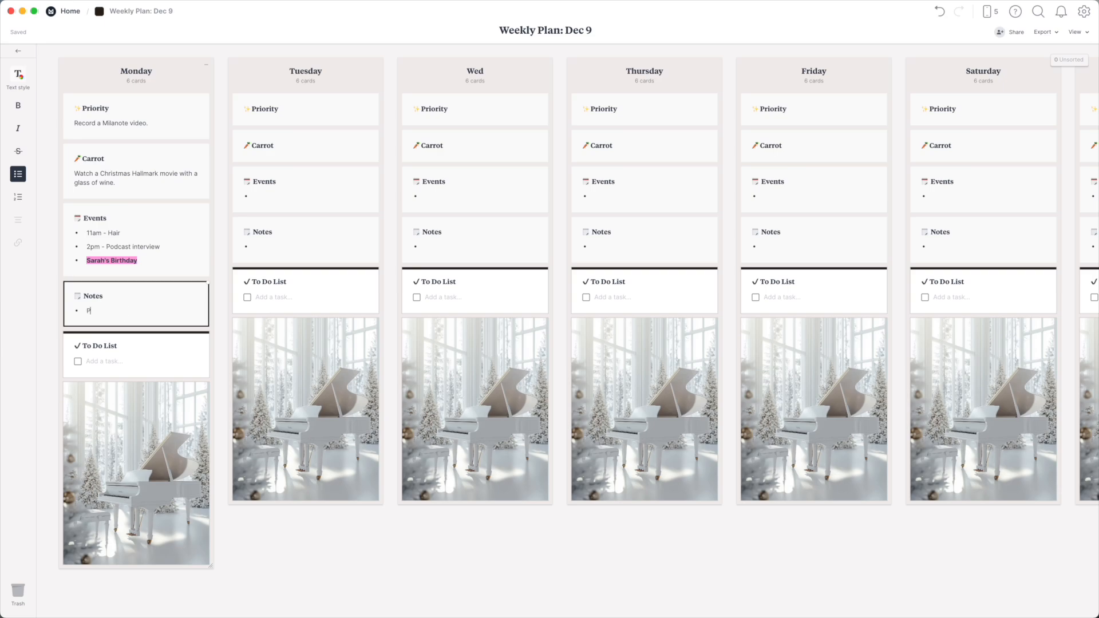
pyautogui.write('lants need water')
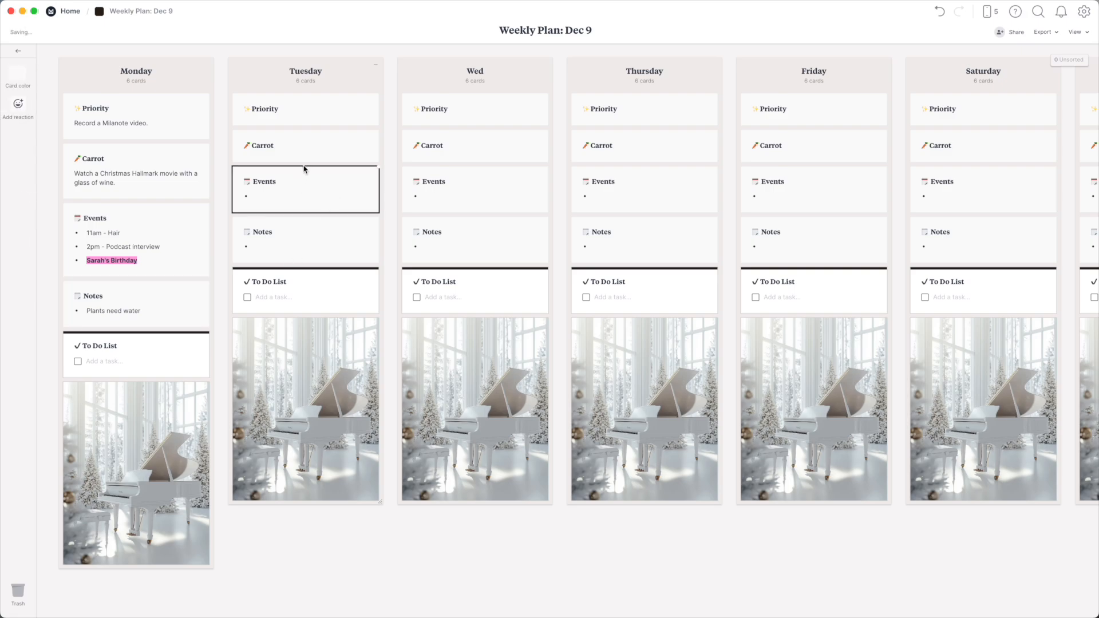
# - Add 'Water plants' to Tuesday's To Do List and a Meal Plan note with Breakfast, Lunch, Dinner in Monday
pyautogui.click(278, 297)
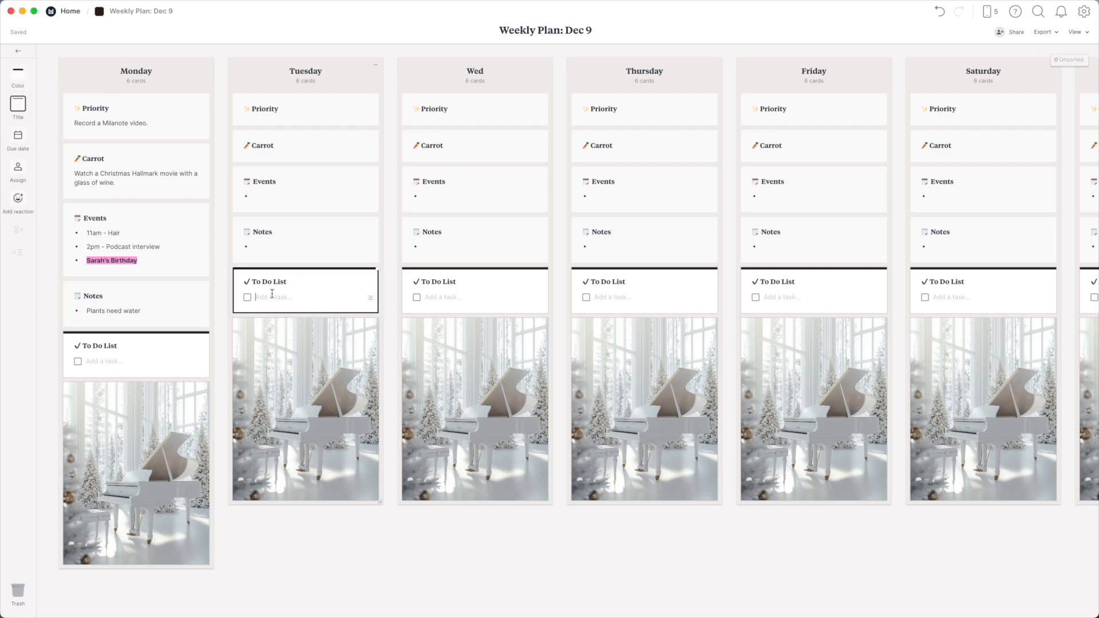
pyautogui.write('Water plants')
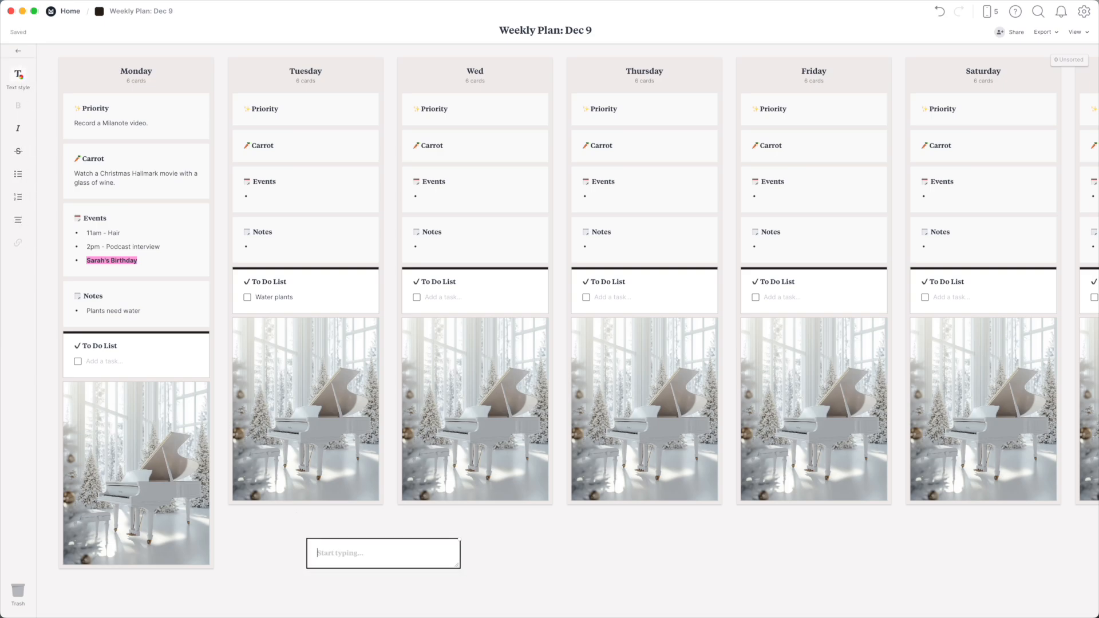
pyautogui.write('Meal Pla')
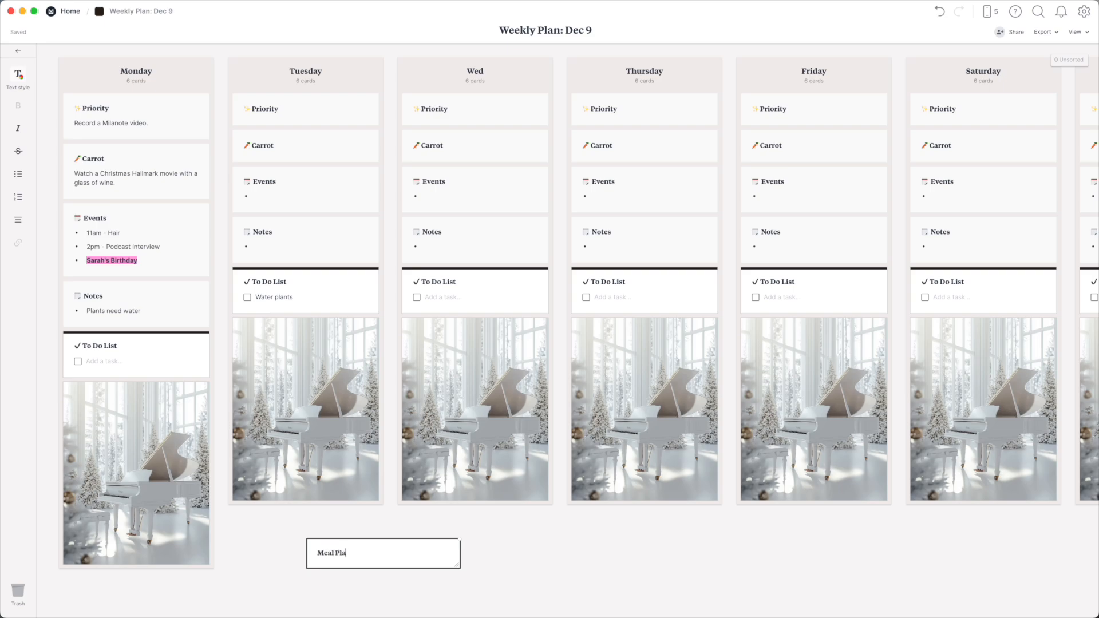
pyautogui.write('Breakfast:')
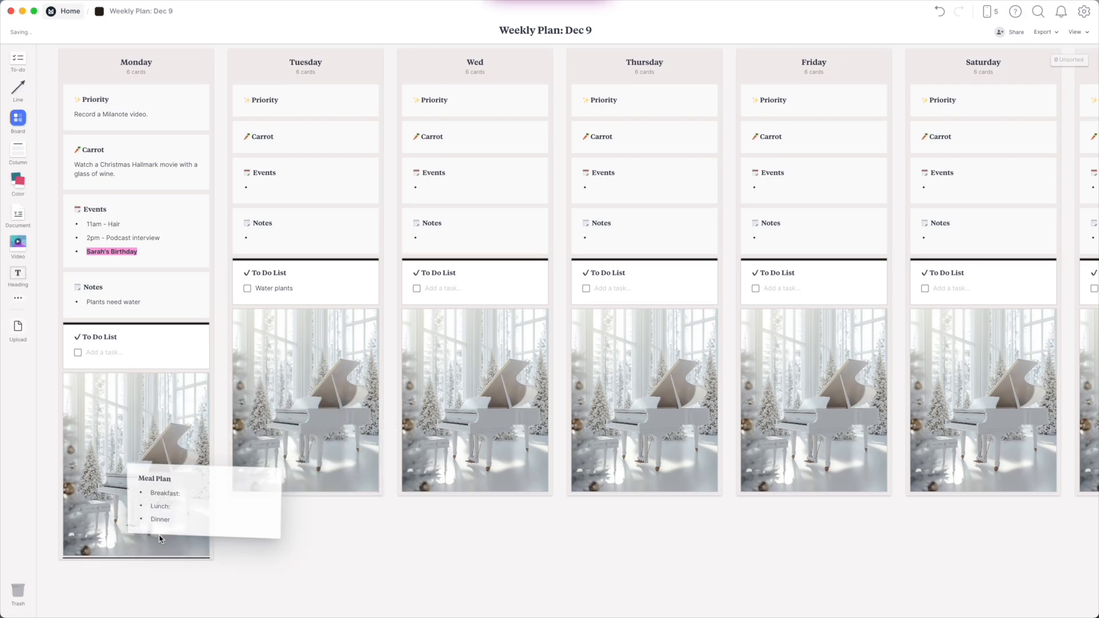
pyautogui.scroll(-3)
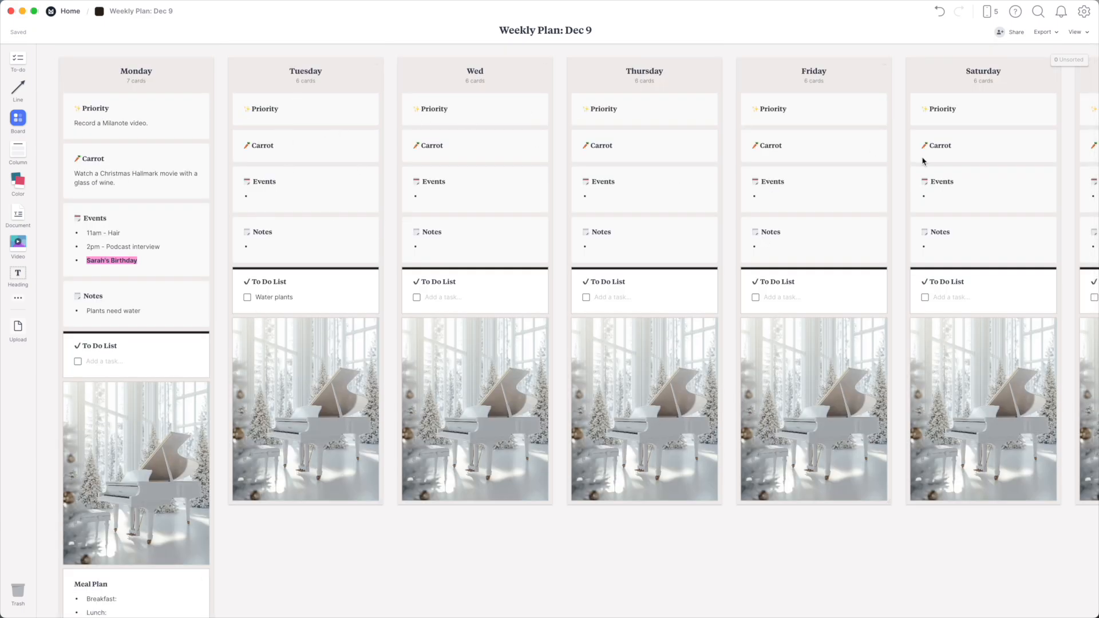
pyautogui.moveTo(392, 328)
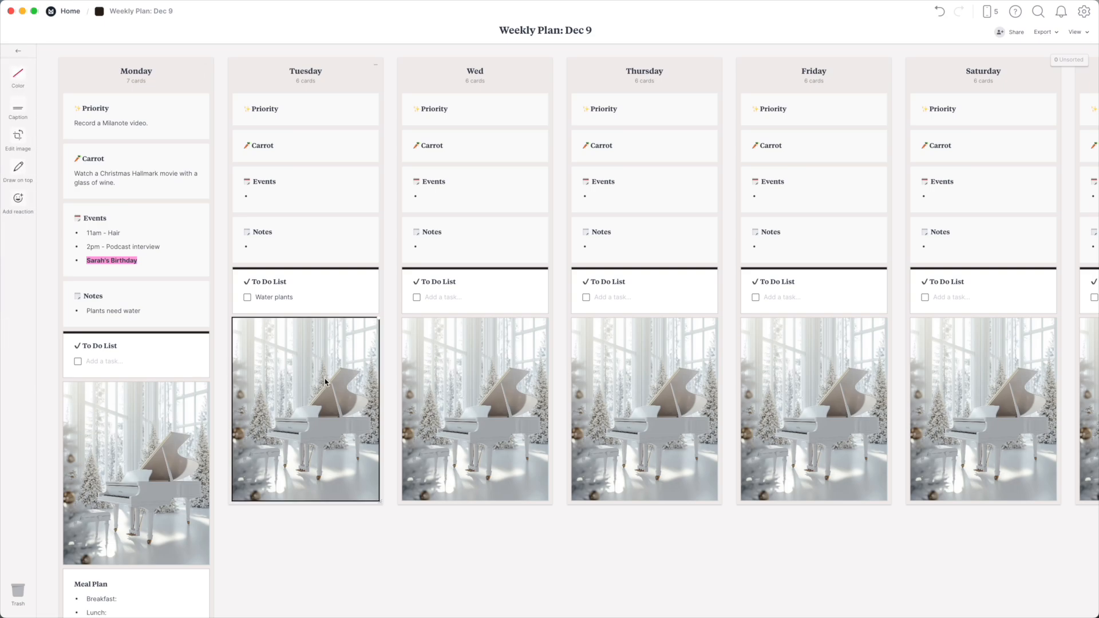
# - Replace Tuesday's piano image with the snowman photo and Wednesday's with the snowy wreath
pyautogui.rightClick(325, 383)
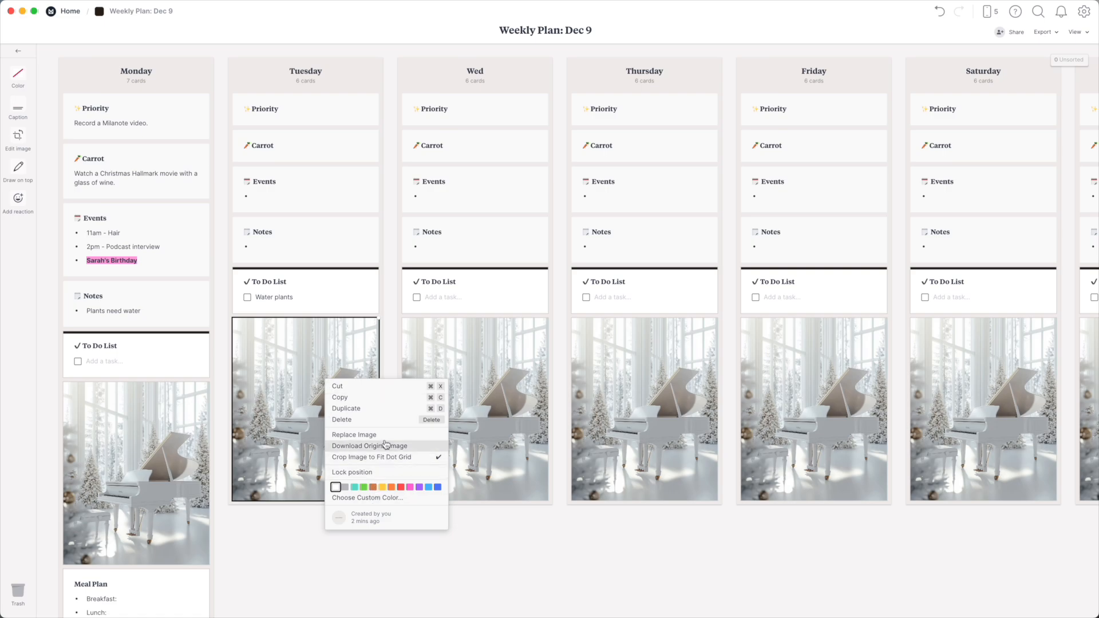
pyautogui.moveTo(384, 435)
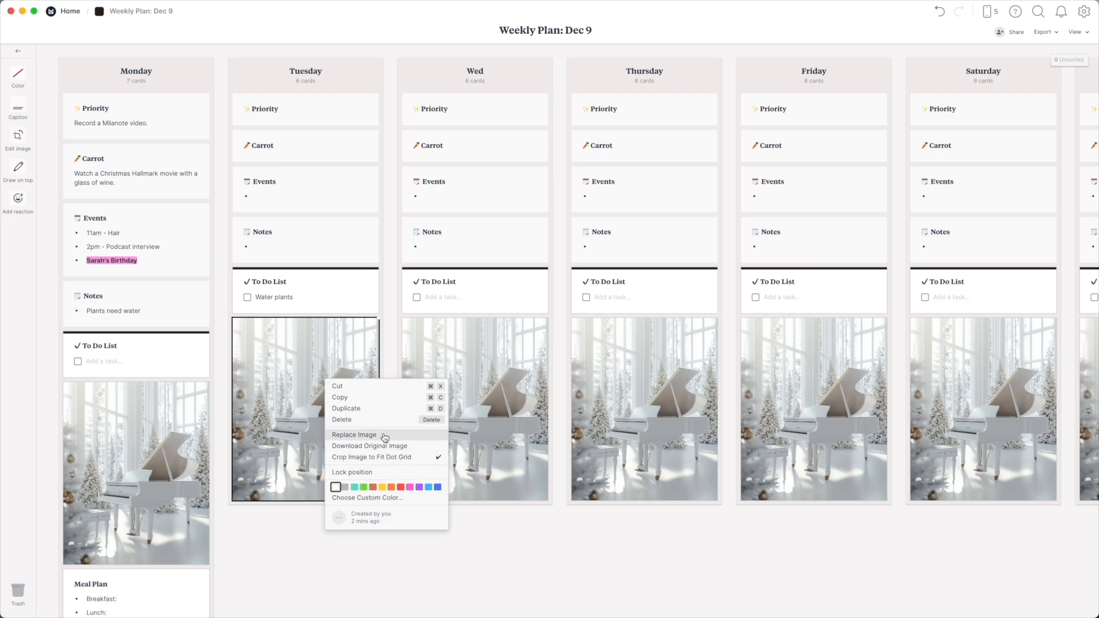
pyautogui.click(355, 435)
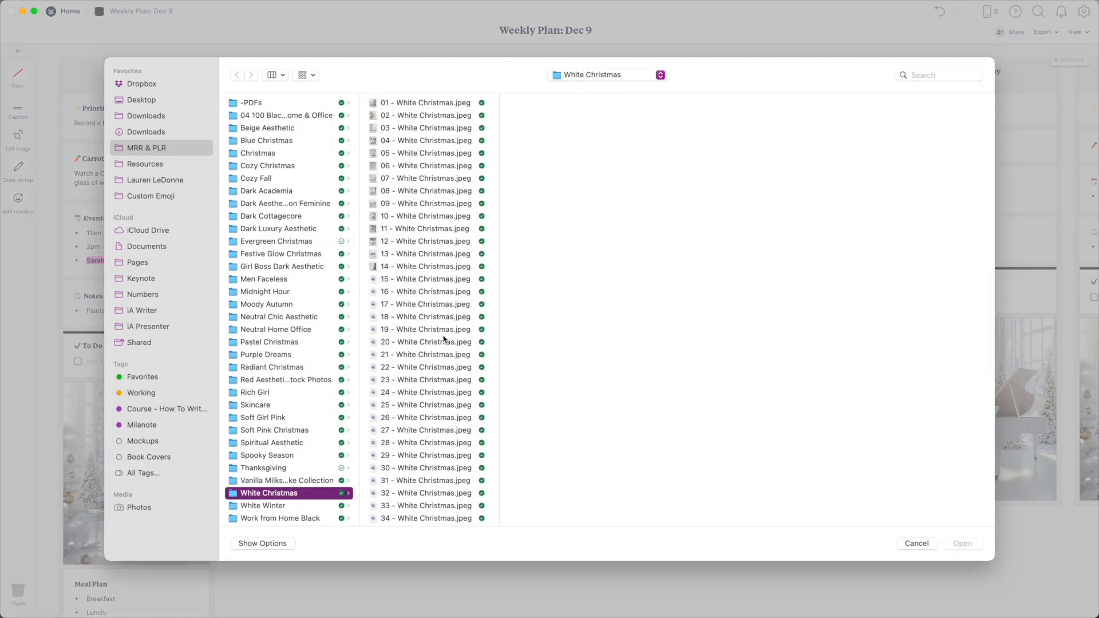
pyautogui.click(426, 455)
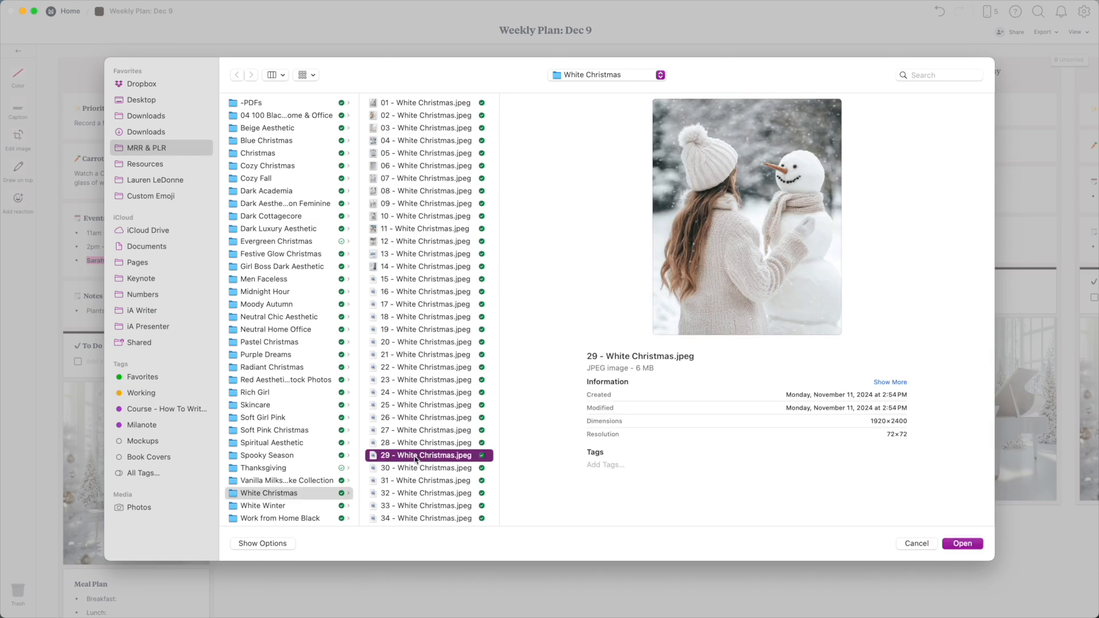
pyautogui.click(961, 542)
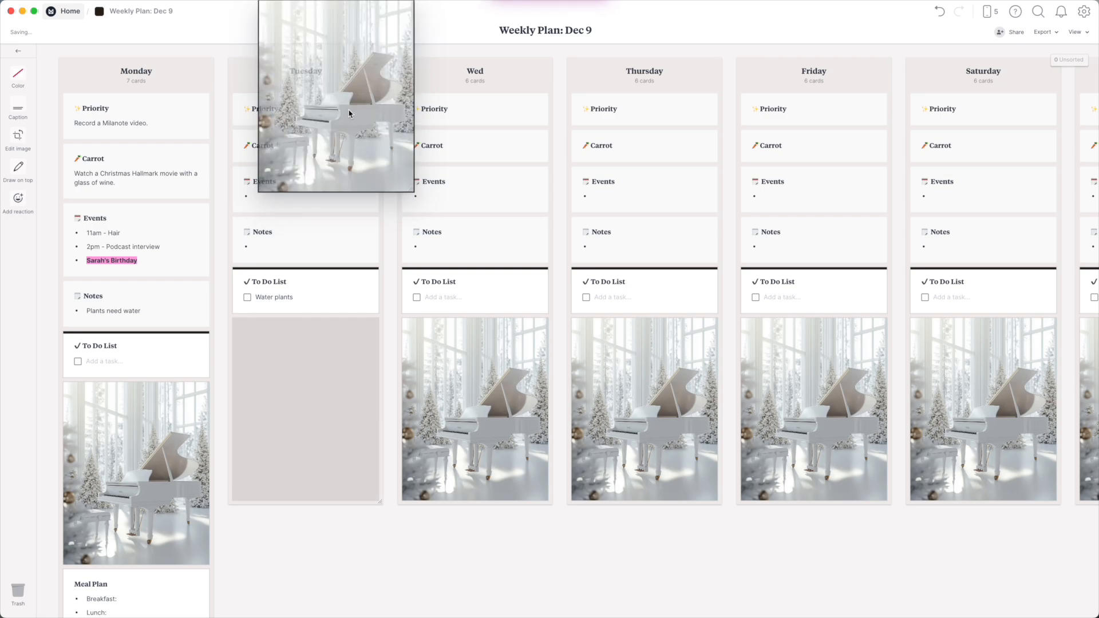
pyautogui.rightClick(474, 406)
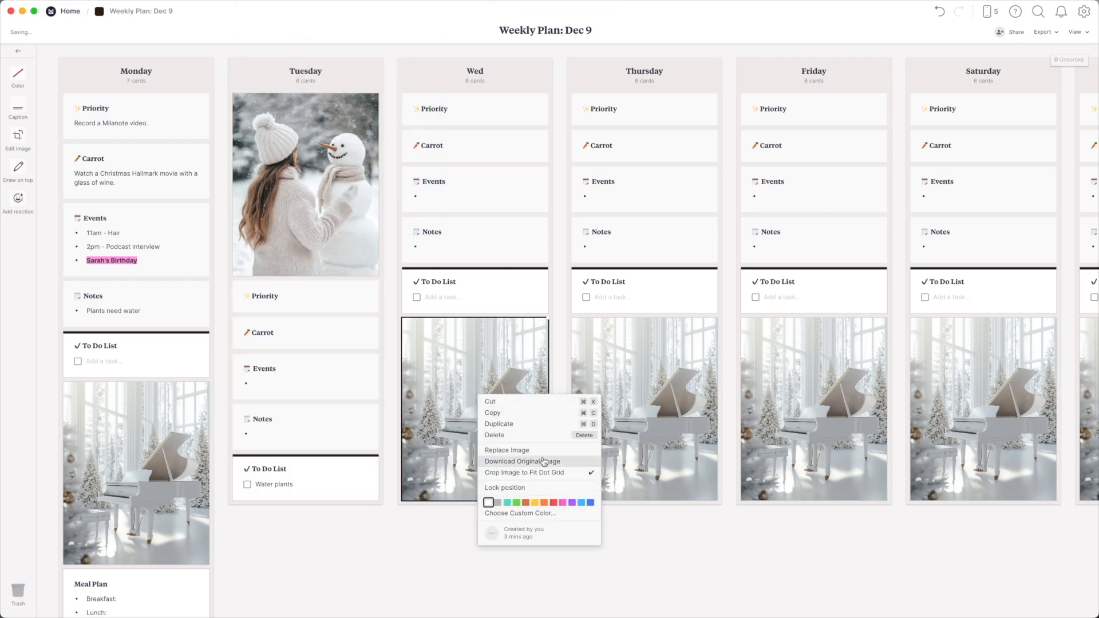
pyautogui.click(506, 450)
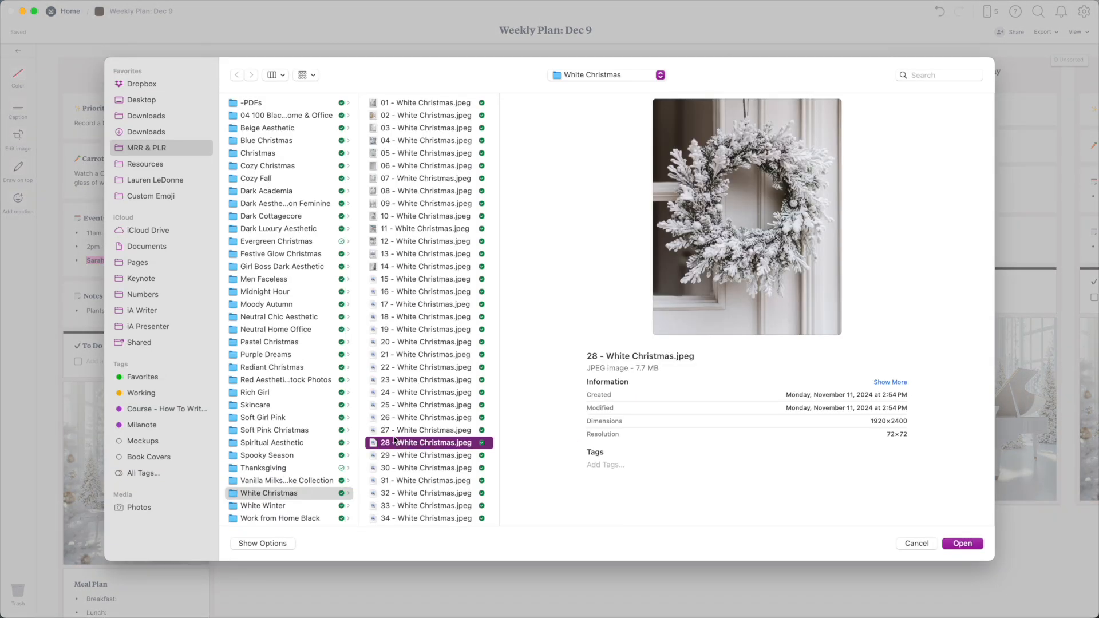
pyautogui.click(962, 543)
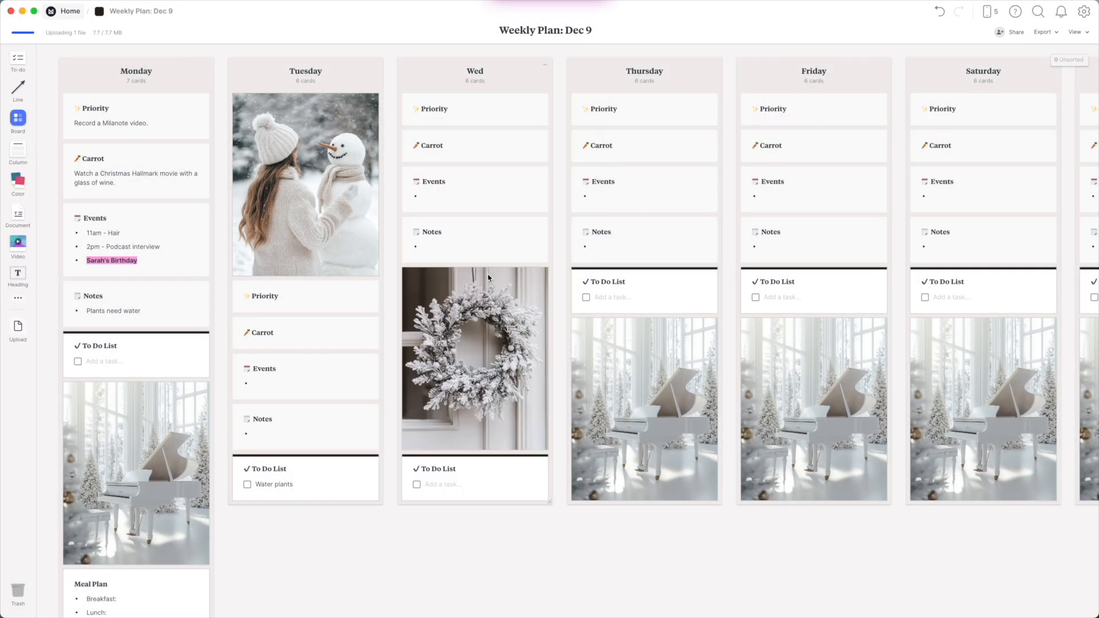
# - Replace Thursday's piano image with the white cake photo and Friday's with the snowy window view
pyautogui.rightClick(642, 410)
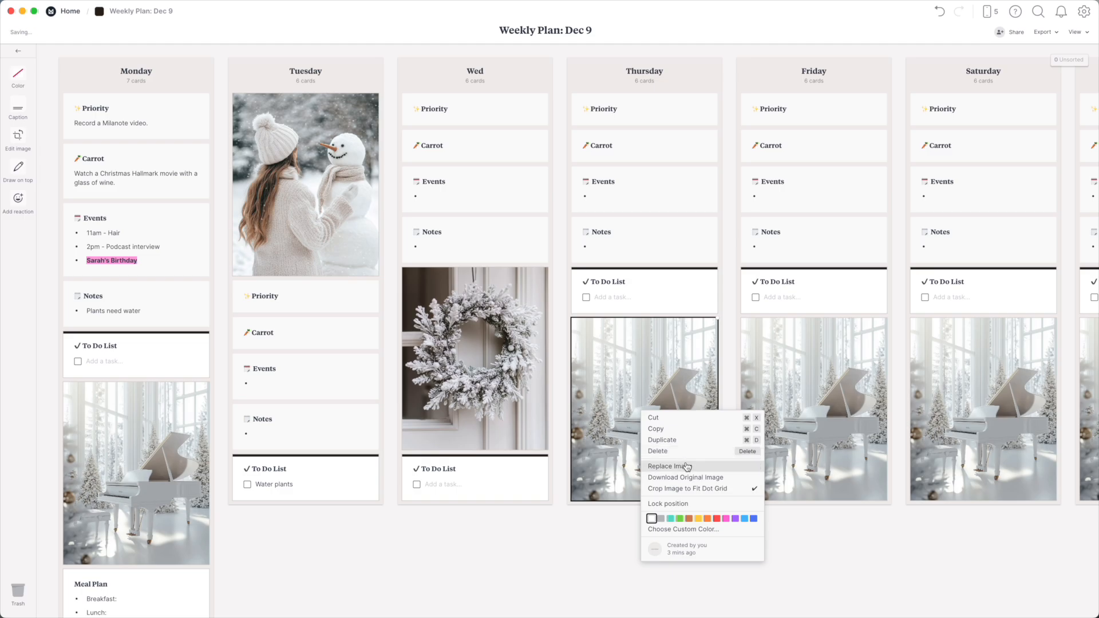
pyautogui.click(669, 466)
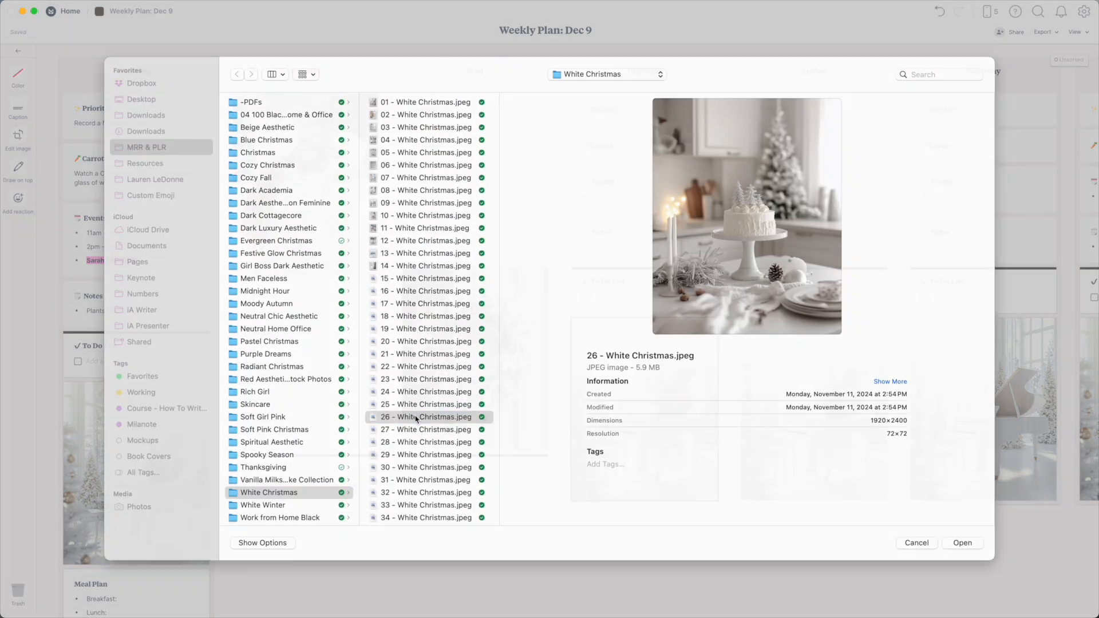
pyautogui.click(961, 542)
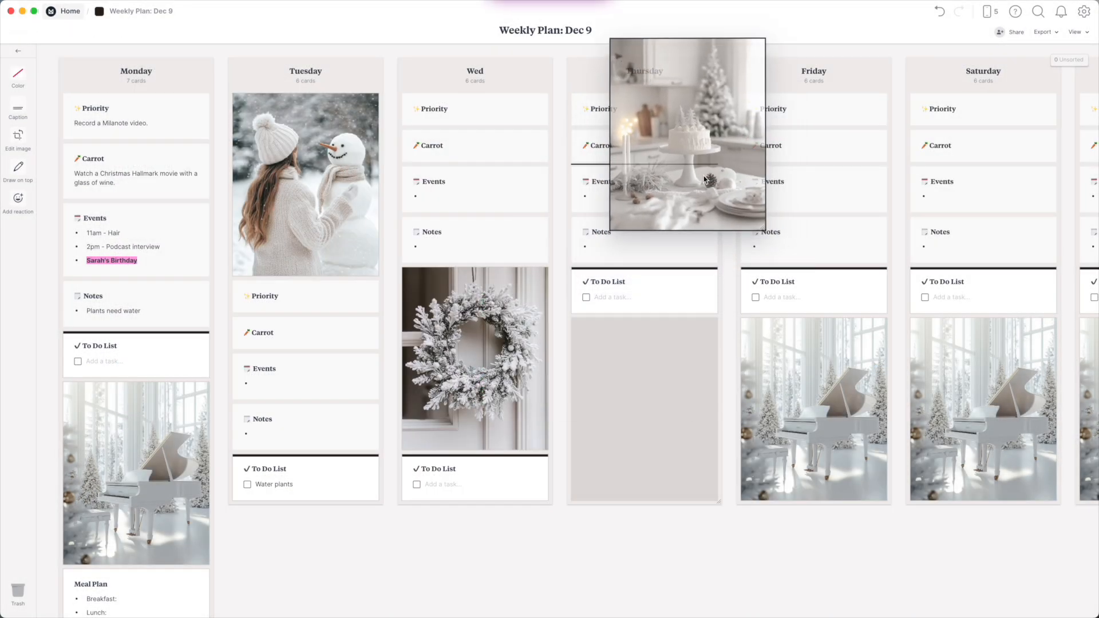
pyautogui.rightClick(813, 409)
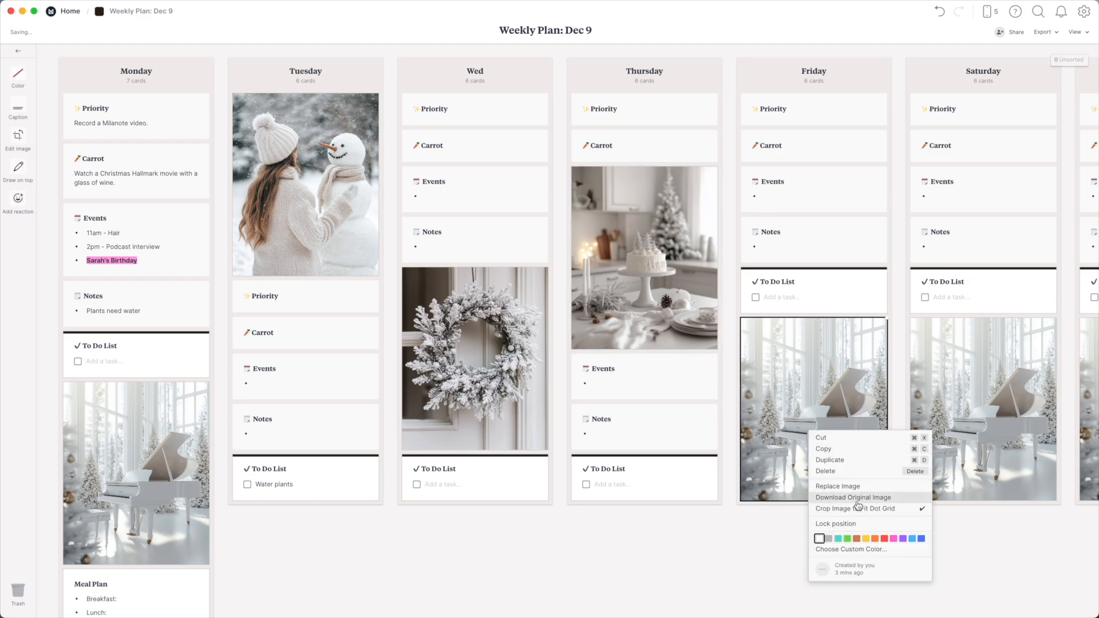
pyautogui.click(838, 485)
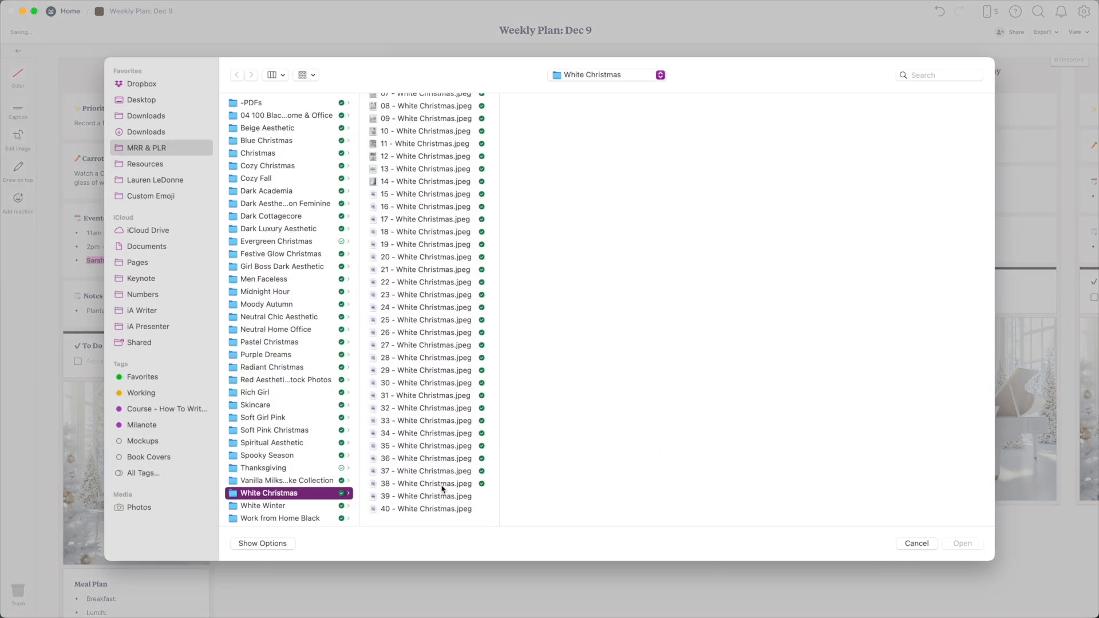
pyautogui.click(962, 542)
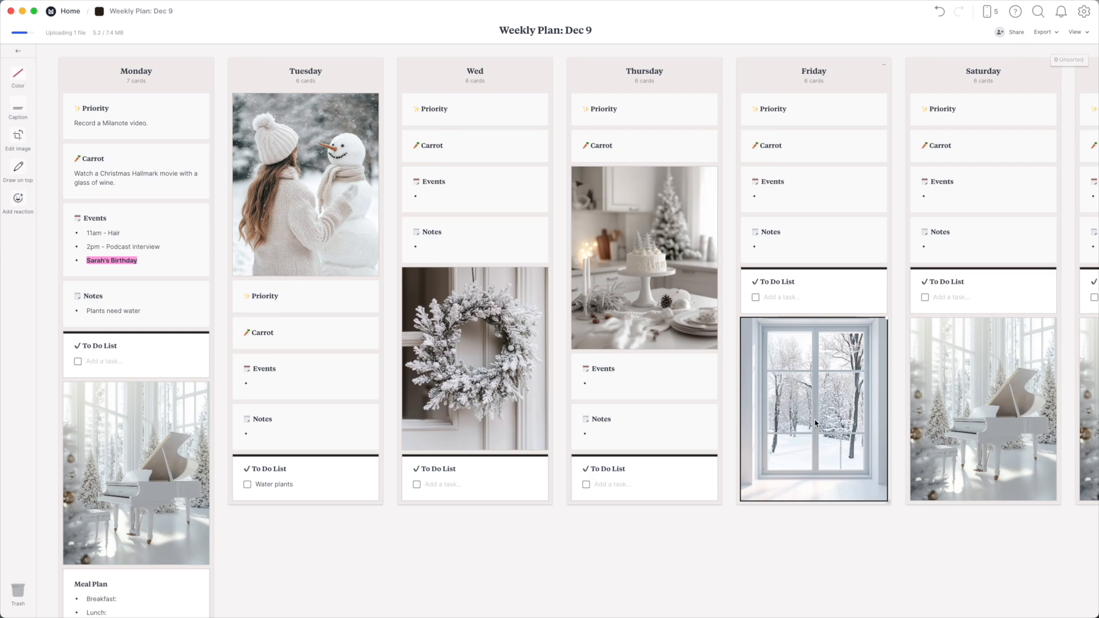